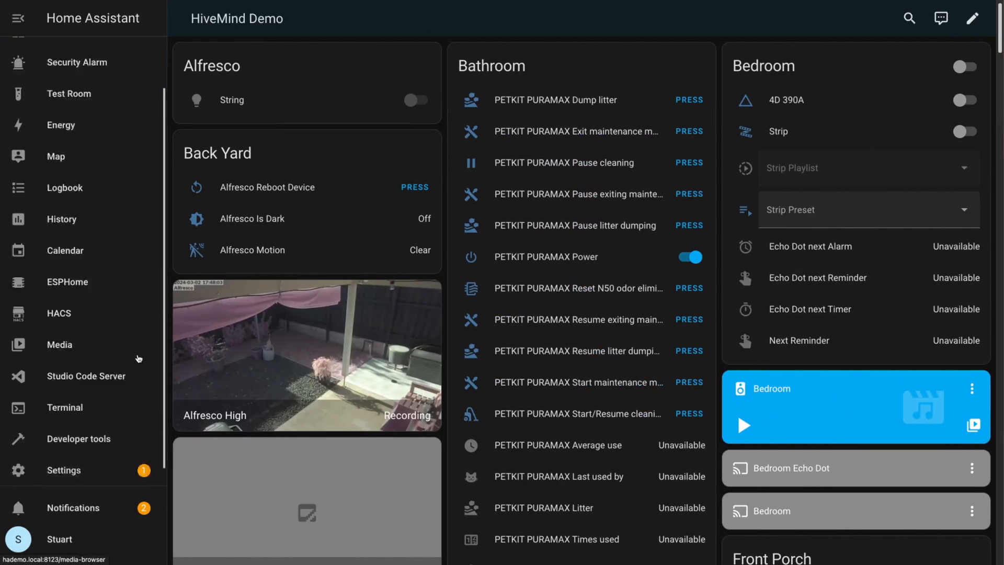
- Go to Settings > Devices & services to view the integrations overview with discovered LIFX devices
click(63, 471)
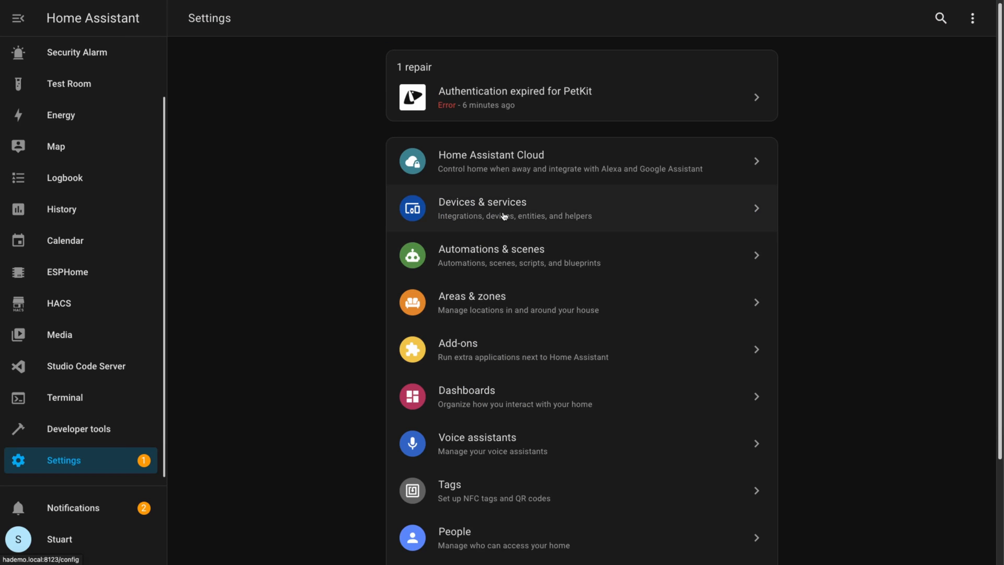
click(506, 216)
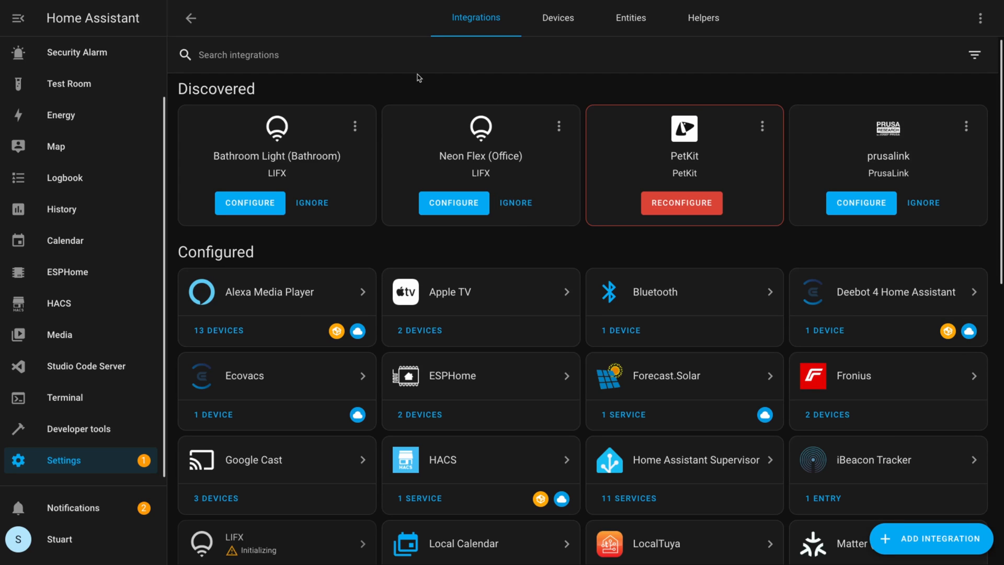
mouse_move(270, 169)
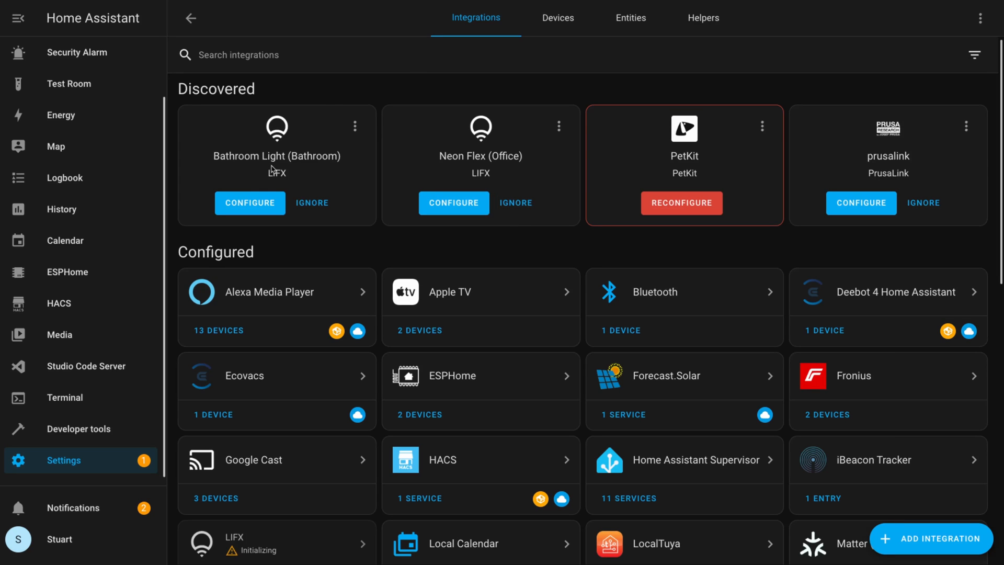
mouse_move(443, 174)
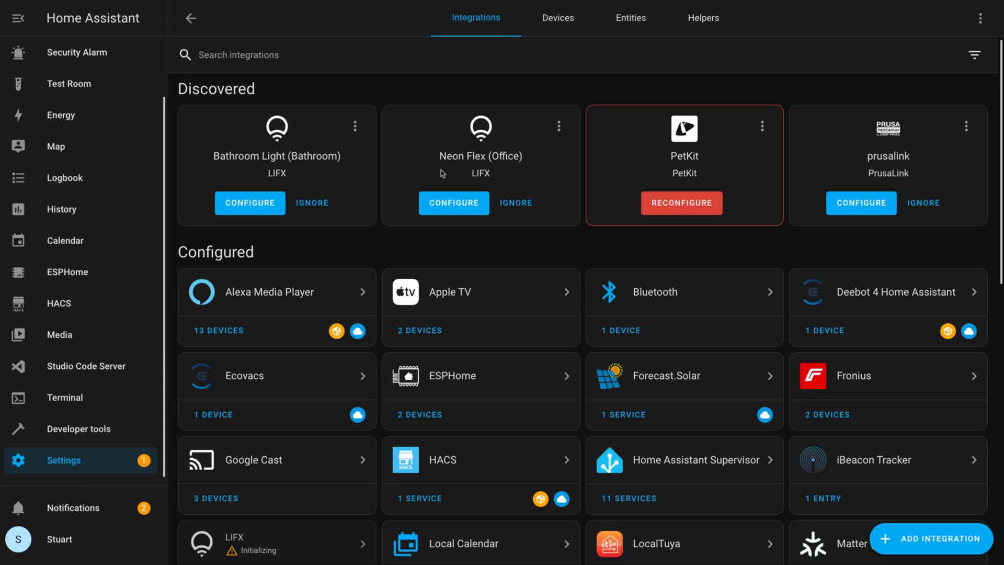
mouse_move(276, 188)
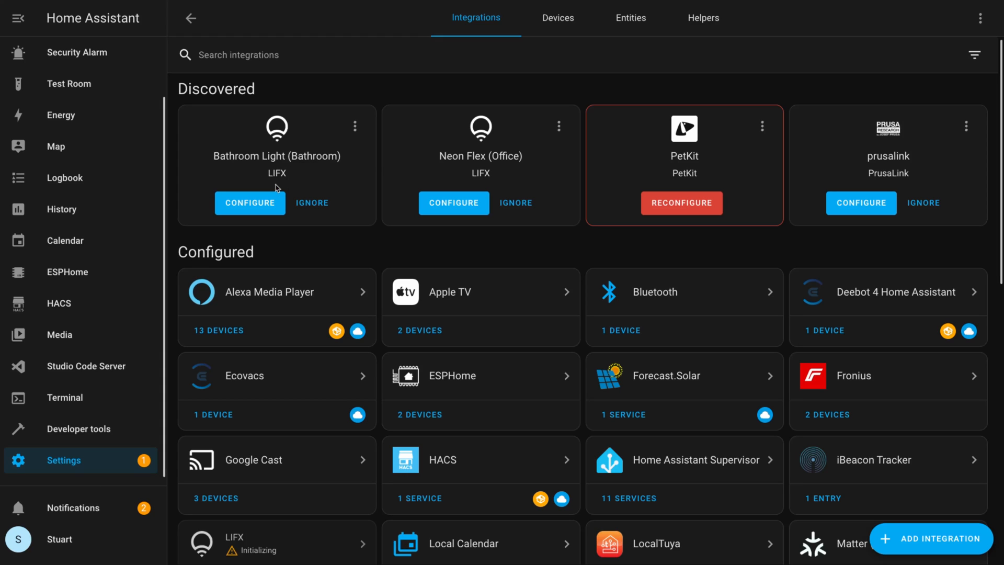
- Configure the discovered Bathroom Light (Bathroom area) and Neon Flex (Office area) as LIFX devices
click(249, 203)
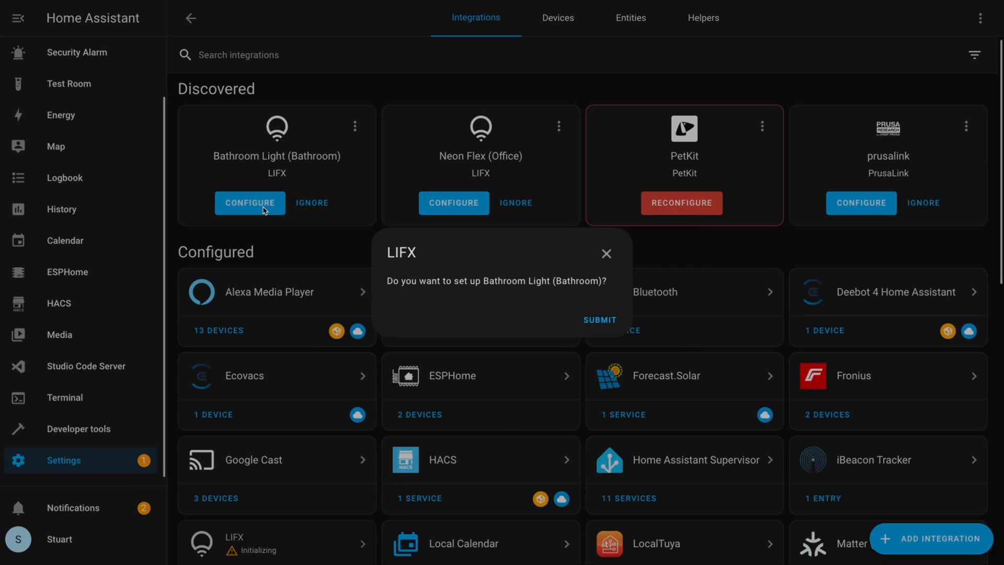
click(599, 321)
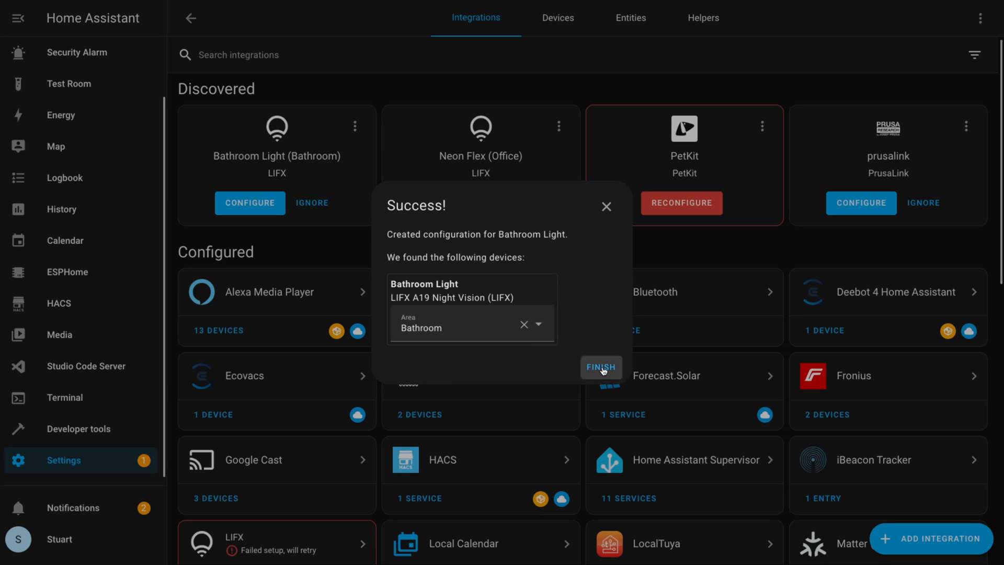
click(602, 367)
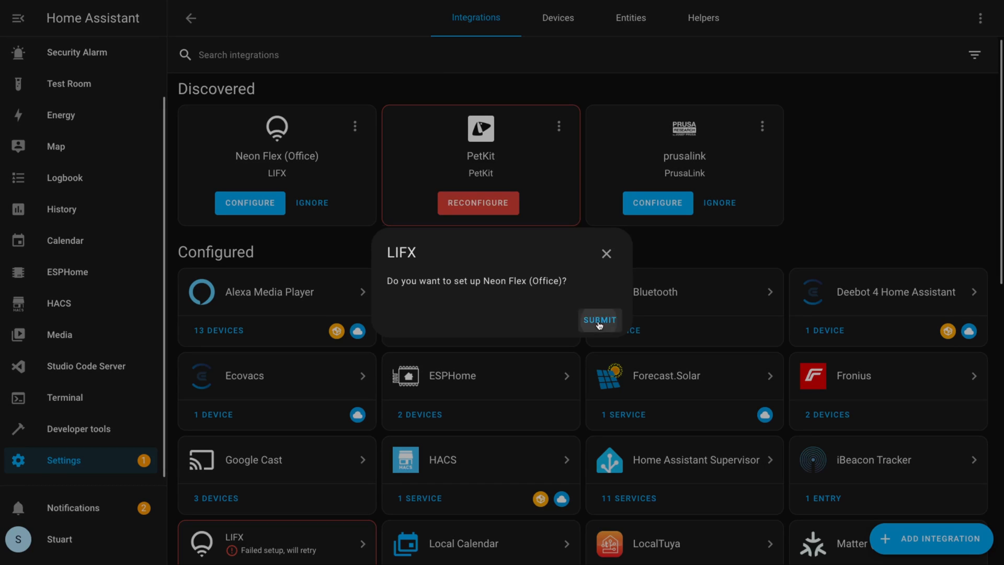
click(600, 320)
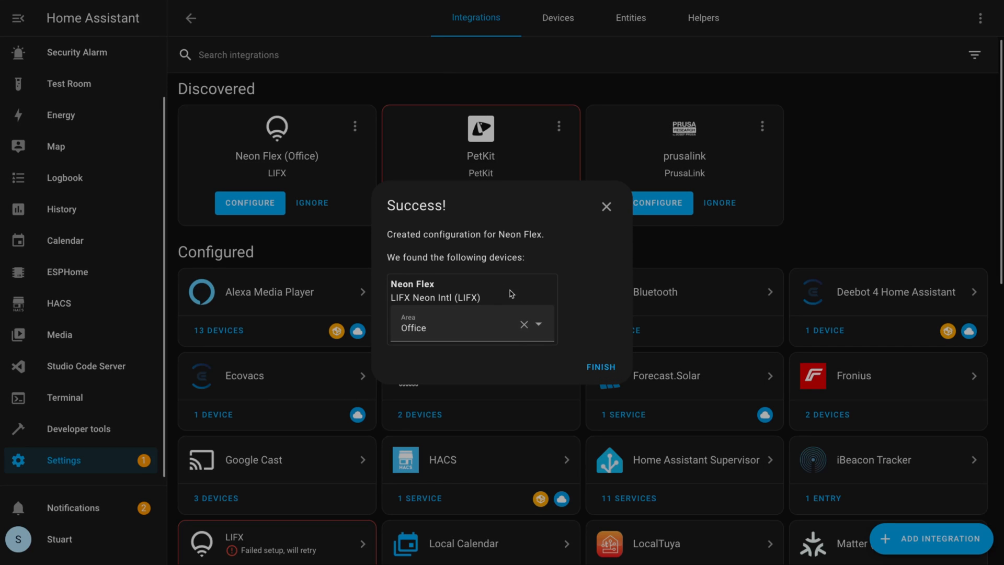
click(600, 367)
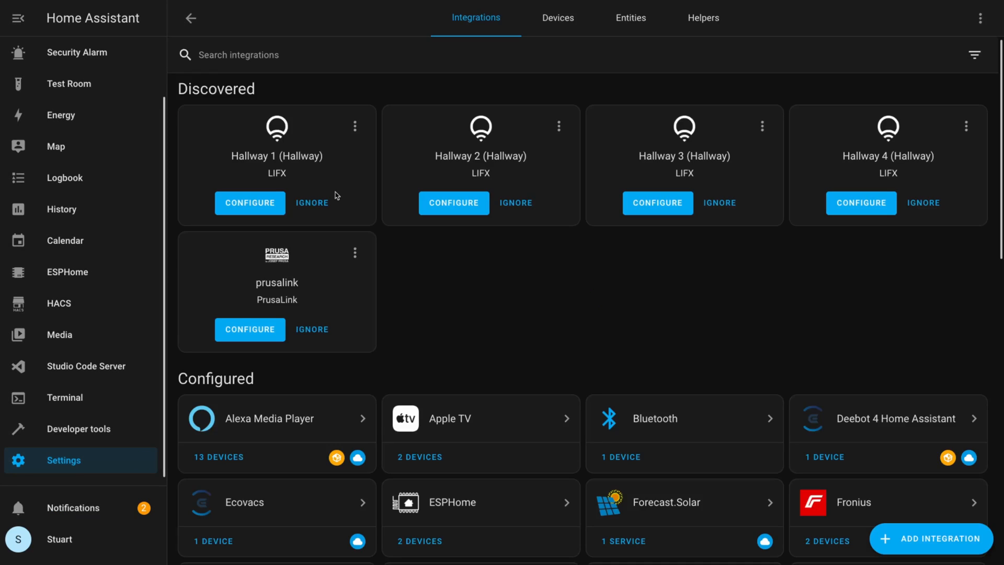
- Open the LIFX integration page listing the Bathroom Light and Neon Flex entries
scroll(down, 3)
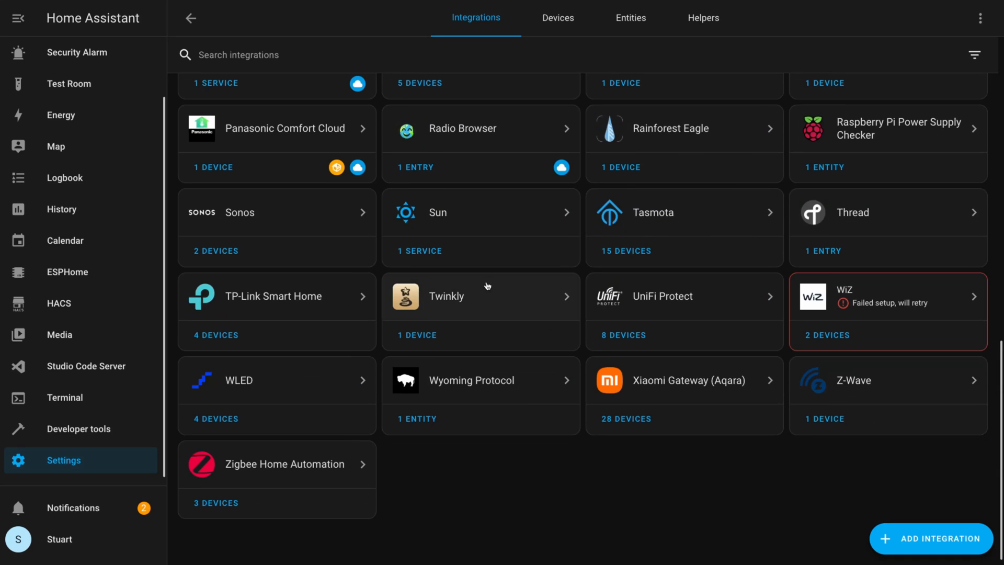
scroll(up, 3)
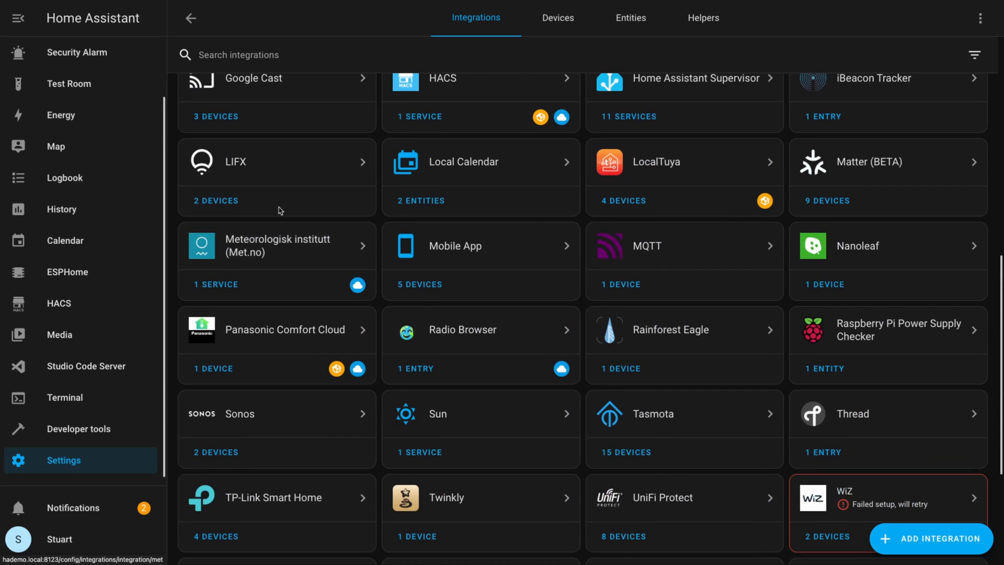
click(277, 161)
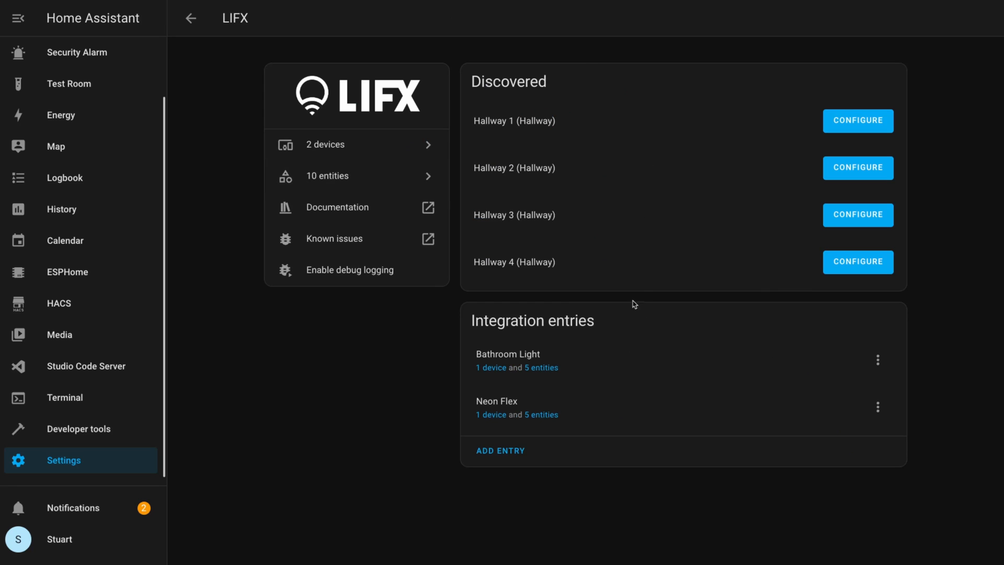
mouse_move(483, 427)
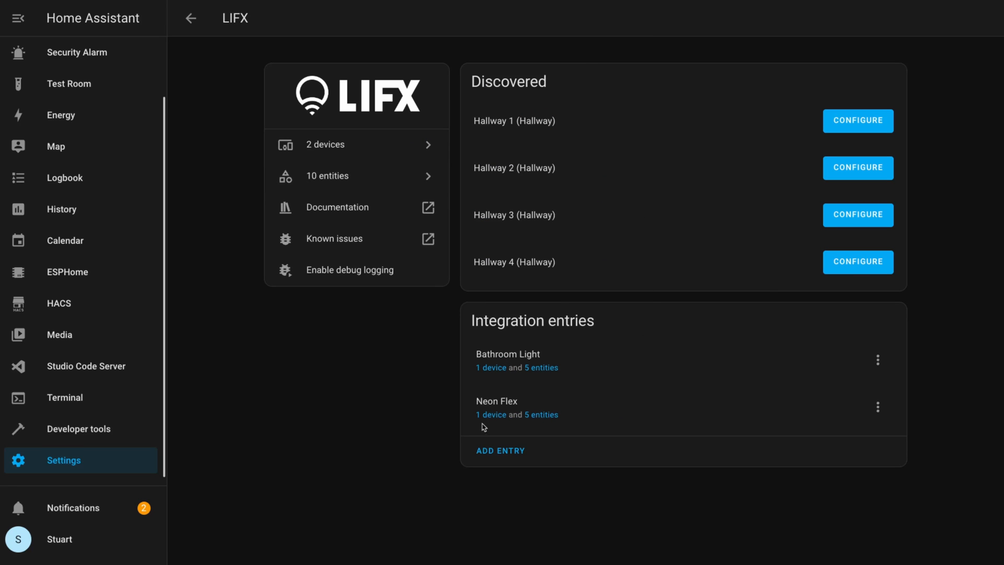
mouse_move(489, 421)
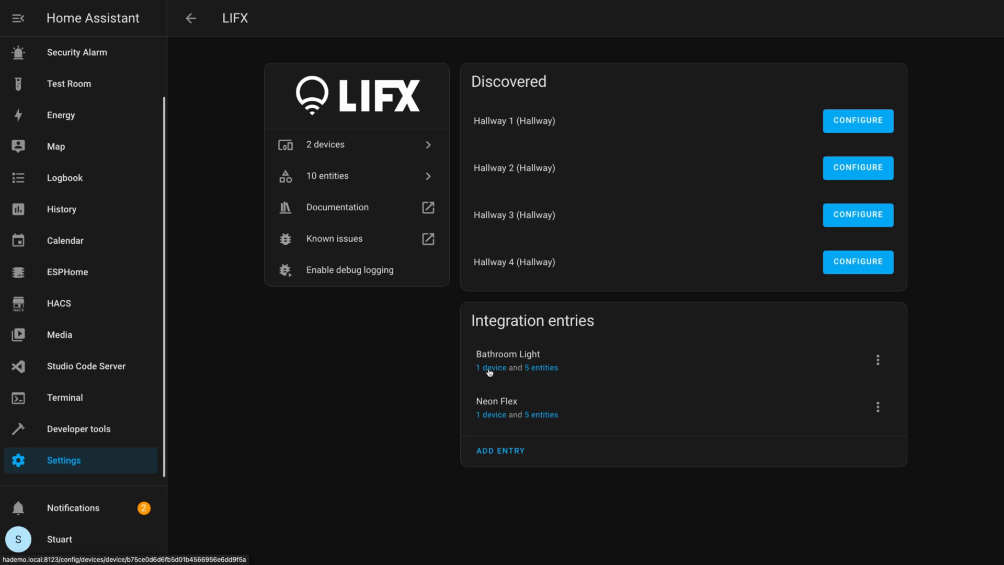
- Open the Bathroom Light device page and toggle the light on and off
click(489, 368)
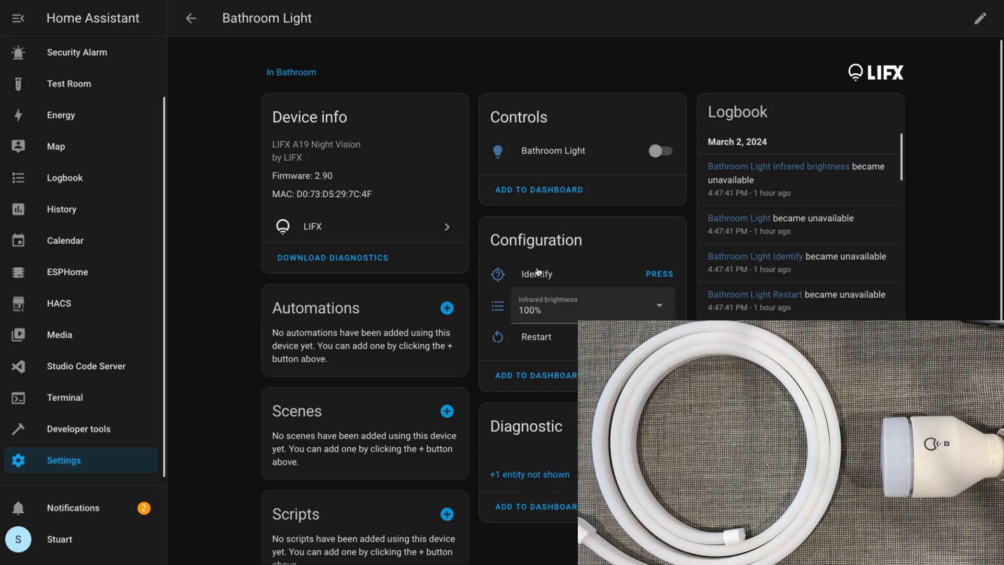
click(663, 150)
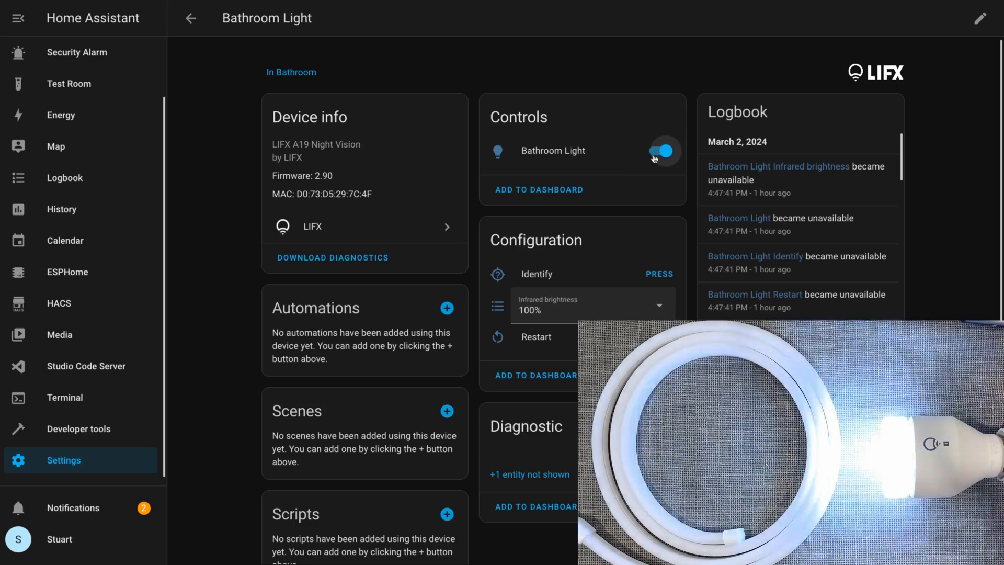
click(663, 151)
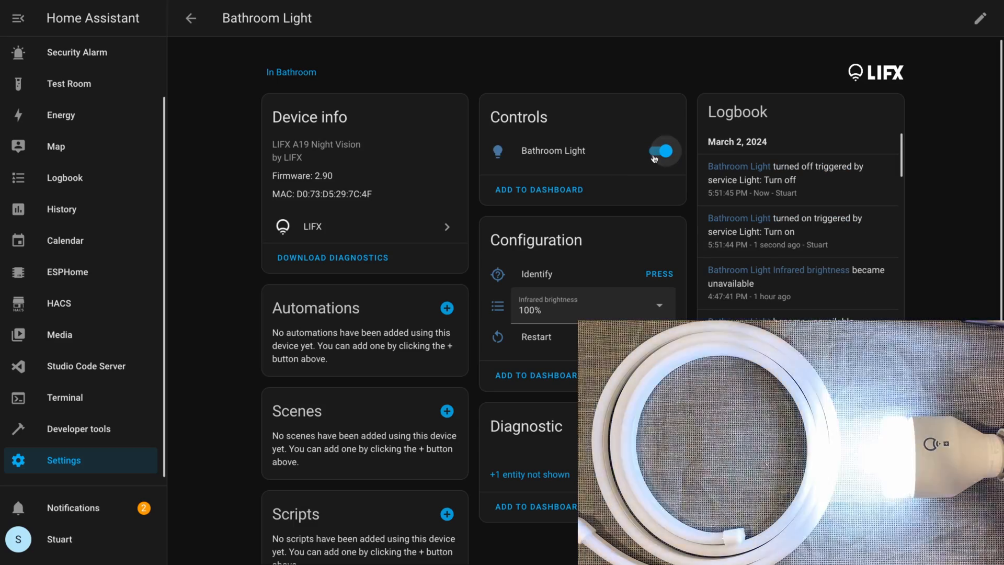
click(663, 150)
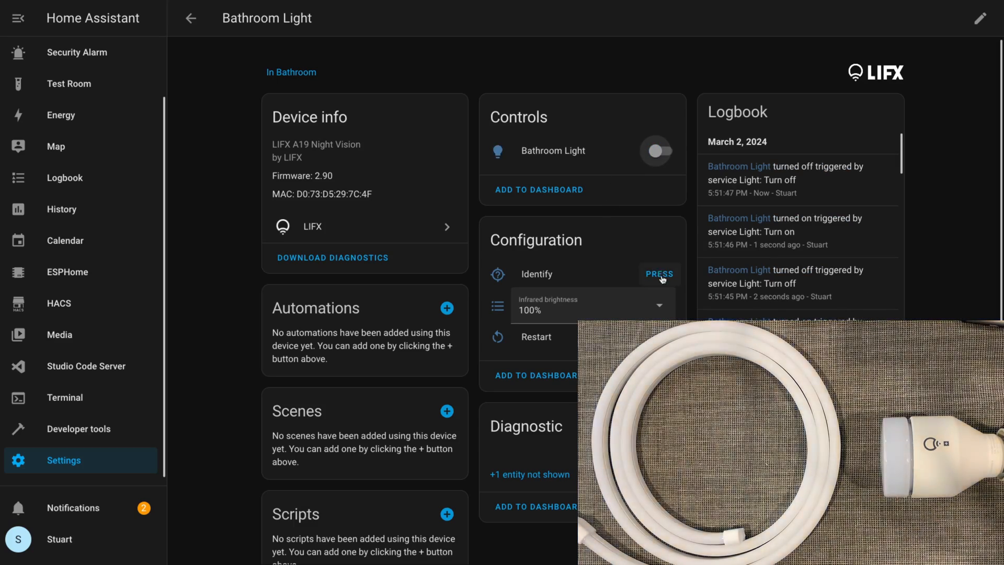
- Identify the Bathroom Light bulb and inspect its infrared options and Night Vision model info
click(659, 274)
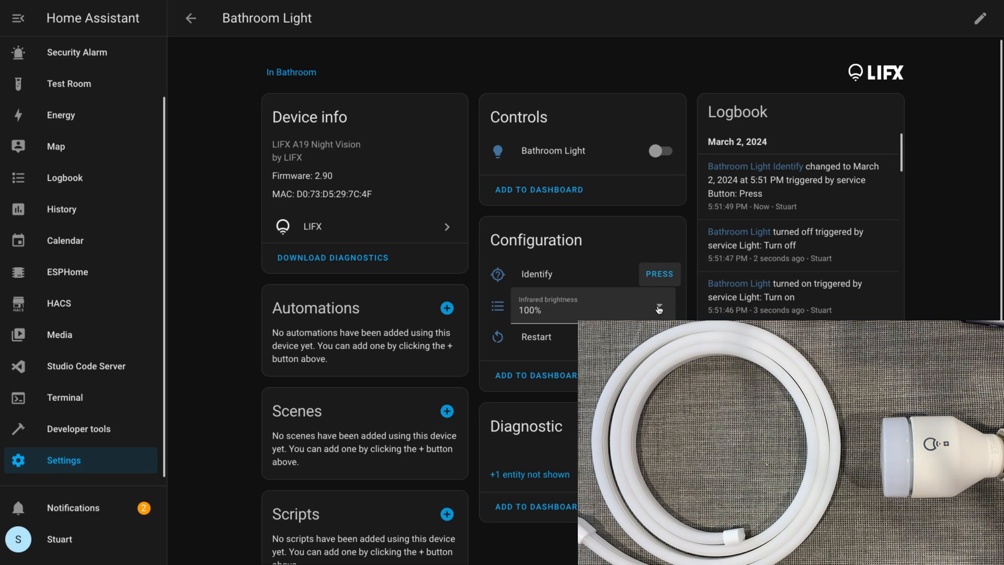
click(658, 309)
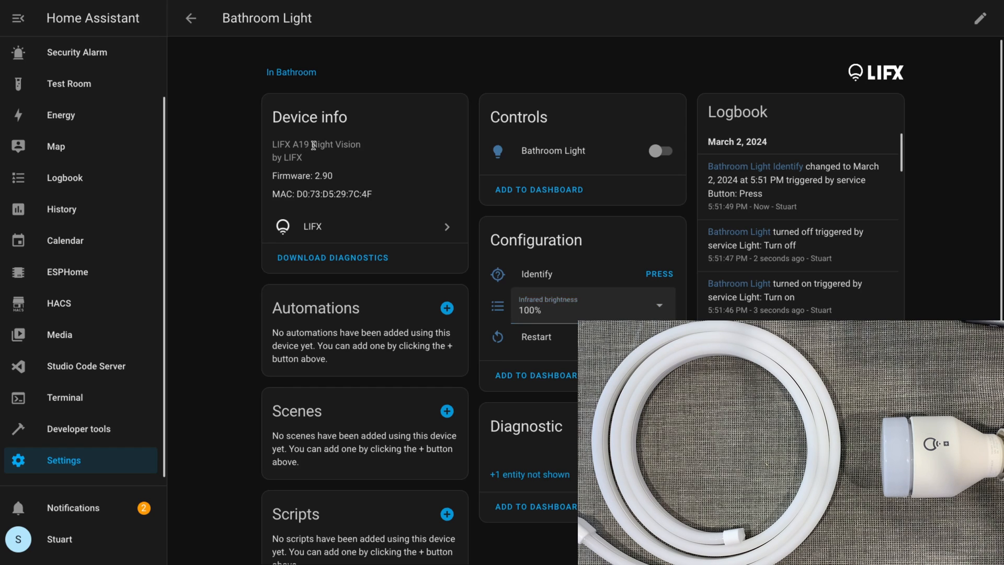
double_click(329, 145)
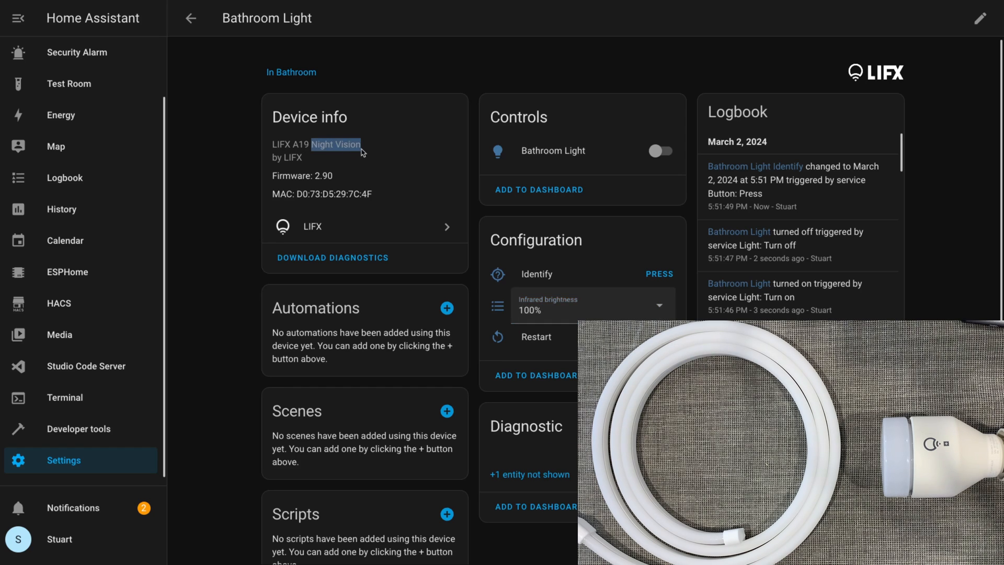
mouse_move(410, 165)
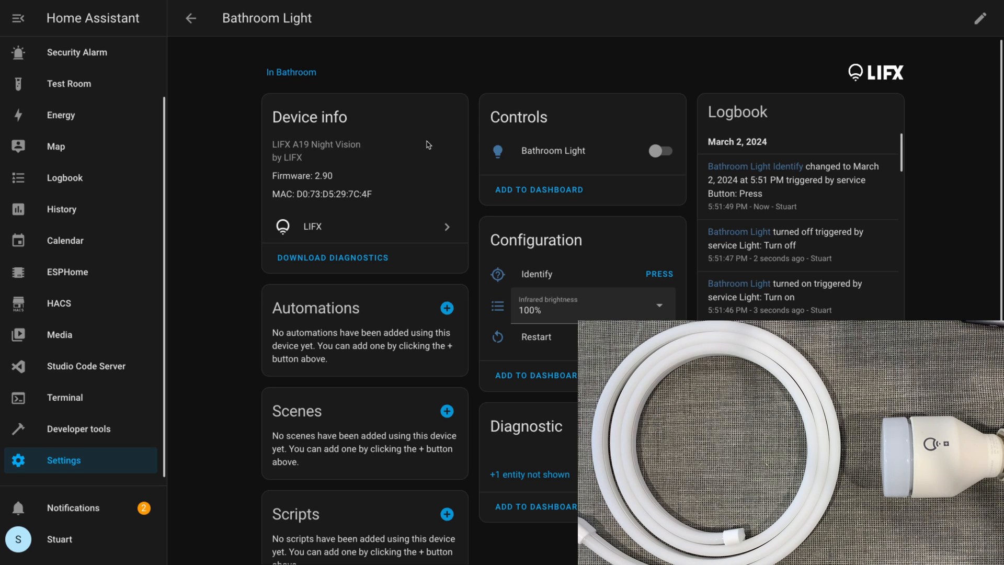
mouse_move(552, 337)
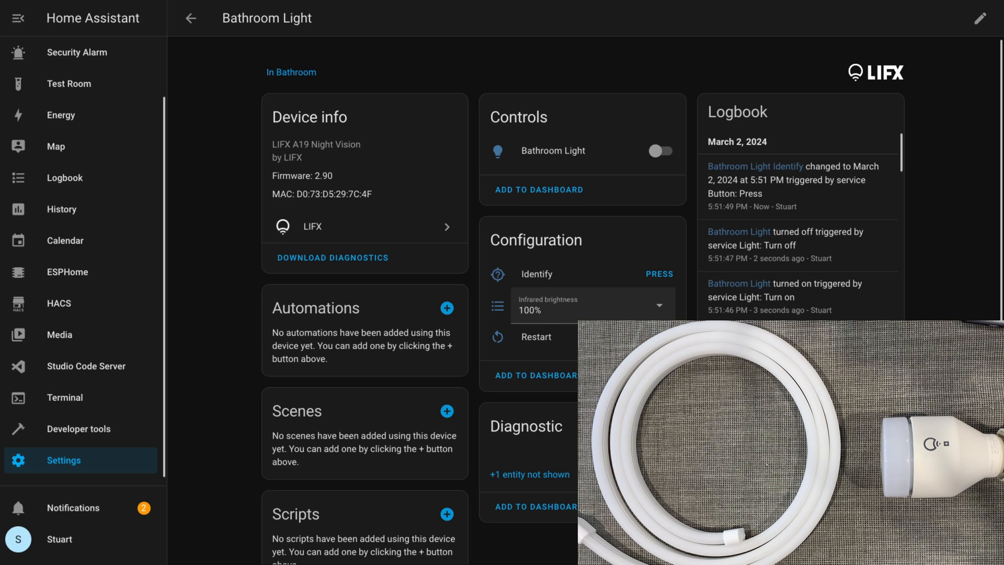
- Reveal the hidden diagnostic entities and view the signal strength sensor history
click(528, 475)
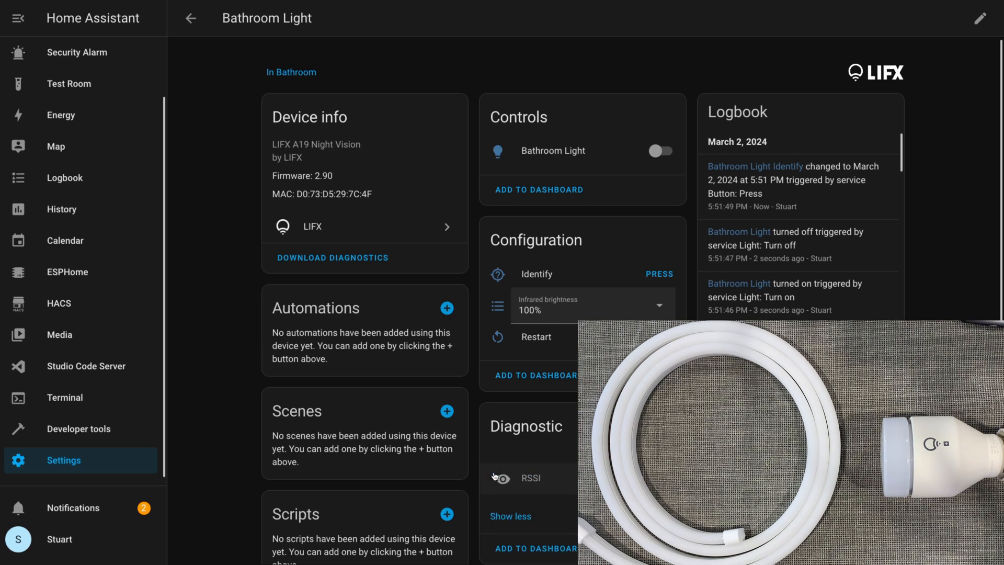
click(530, 478)
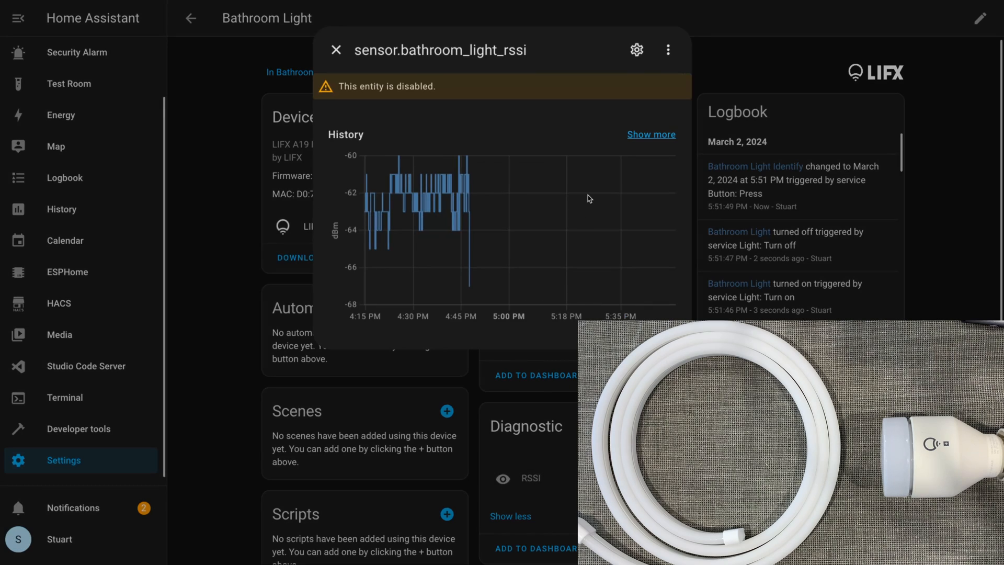
click(337, 49)
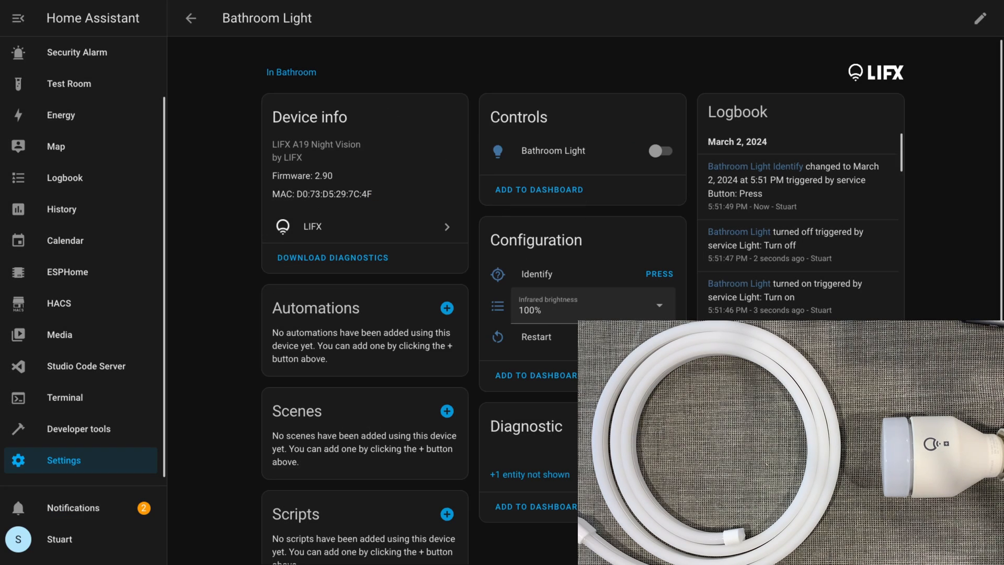
click(528, 475)
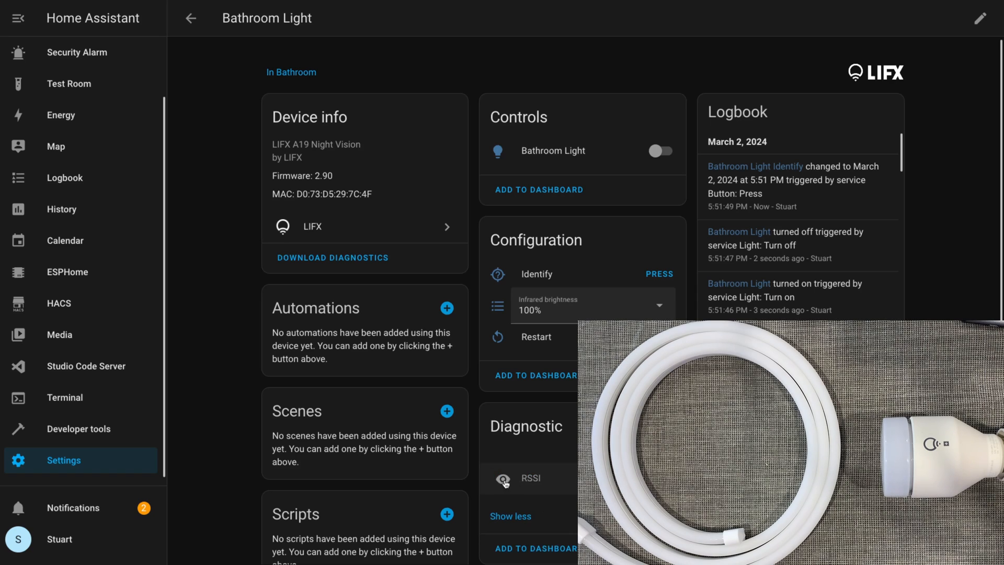
click(531, 478)
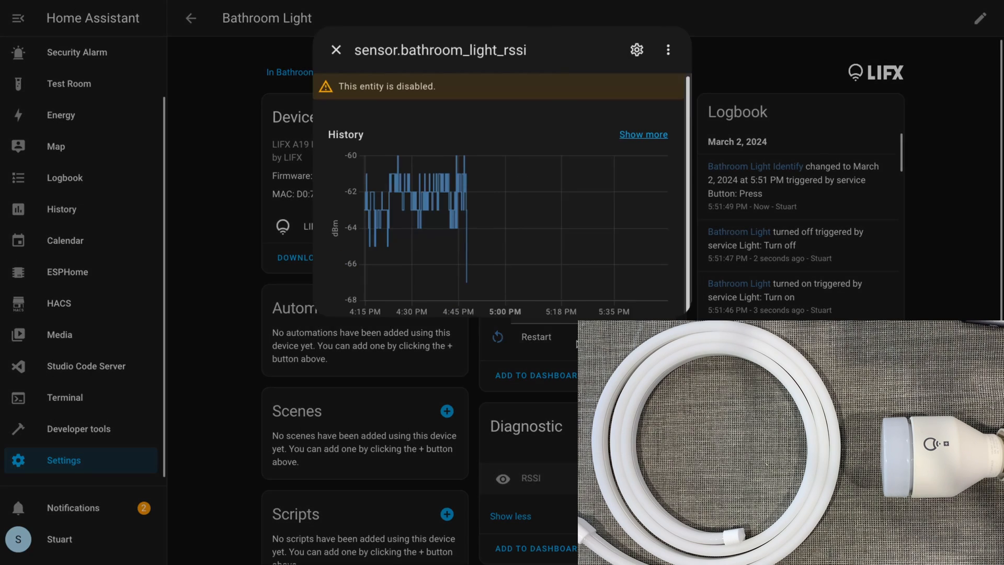
- Enable the hidden infrared brightness entity from its settings and acknowledge the notice
click(668, 49)
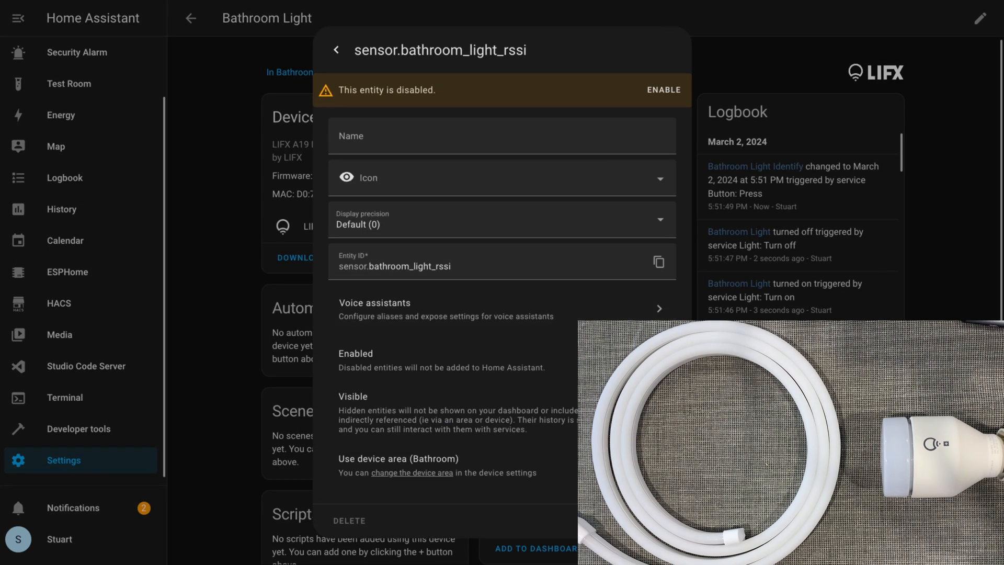
click(666, 90)
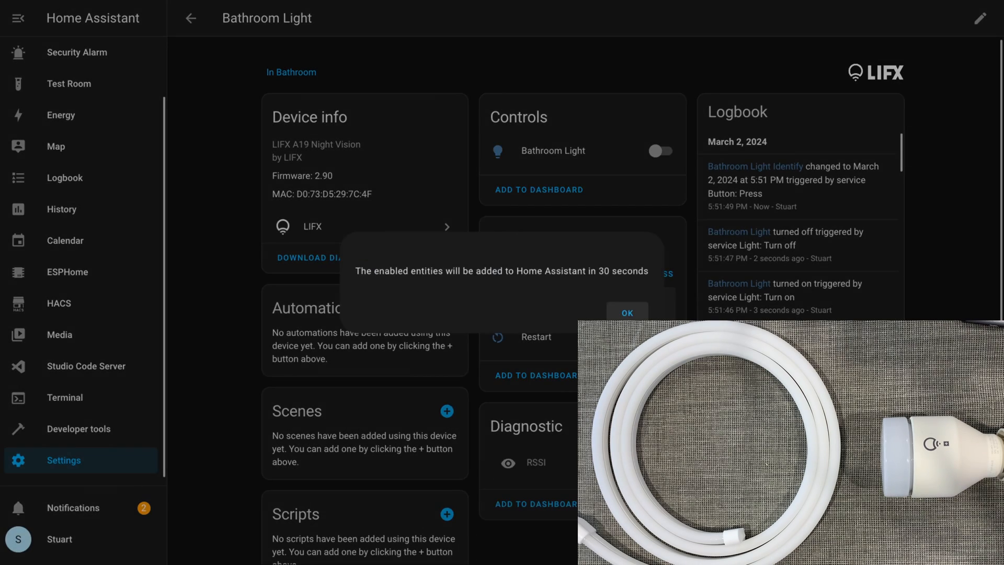
click(626, 313)
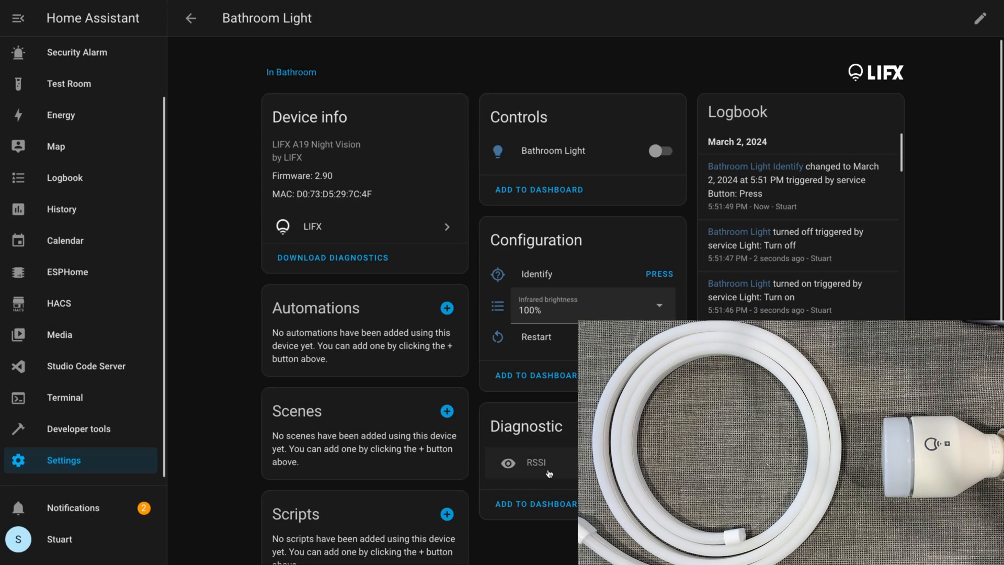
mouse_move(519, 462)
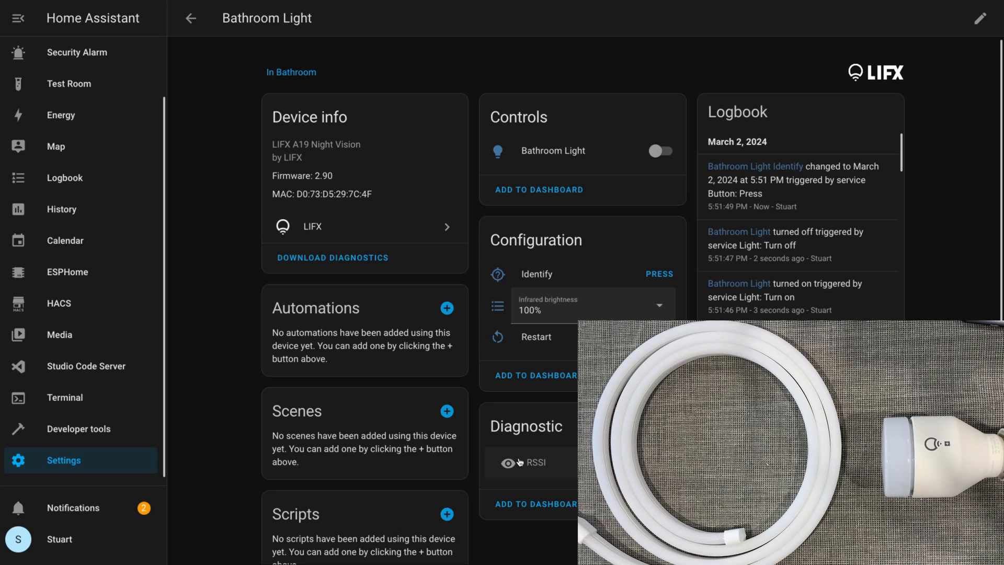
- Adjust the Bathroom Light's colour temperature, then switch it to full-colour mode
click(552, 151)
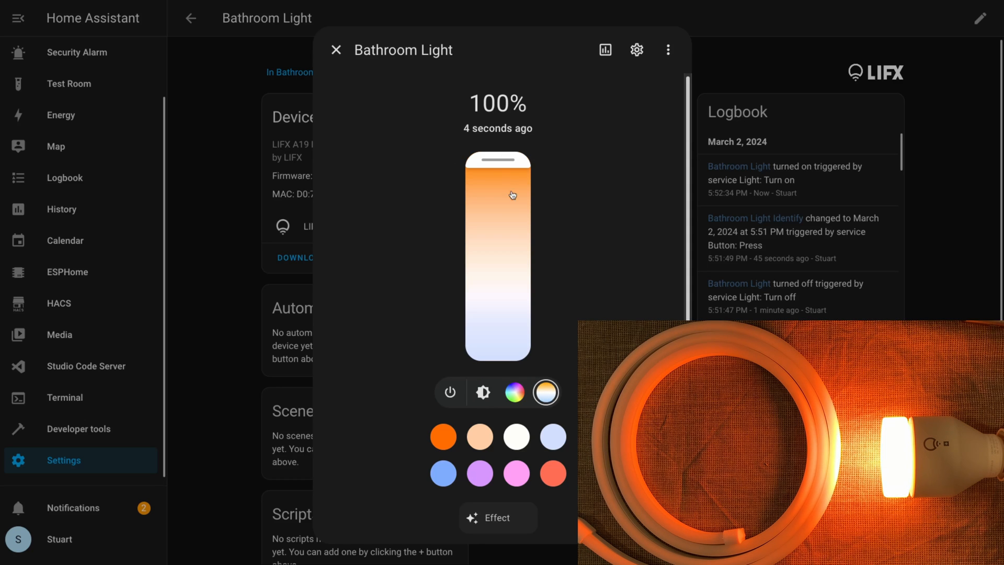
drag(513, 195, 513, 320)
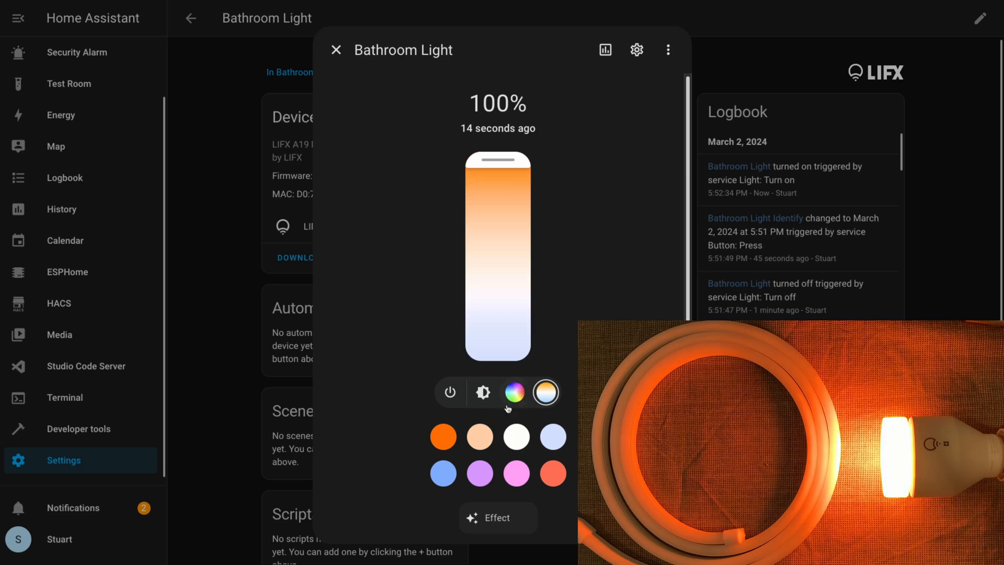
click(515, 393)
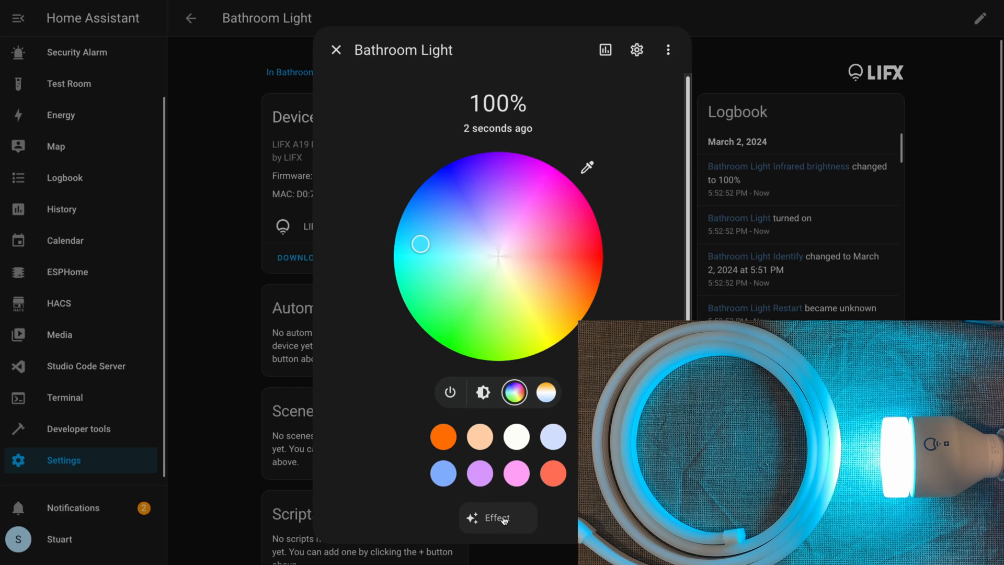
- Start the effect_colorloop effect on the Bathroom Light, then stop it with effect_stop
click(498, 518)
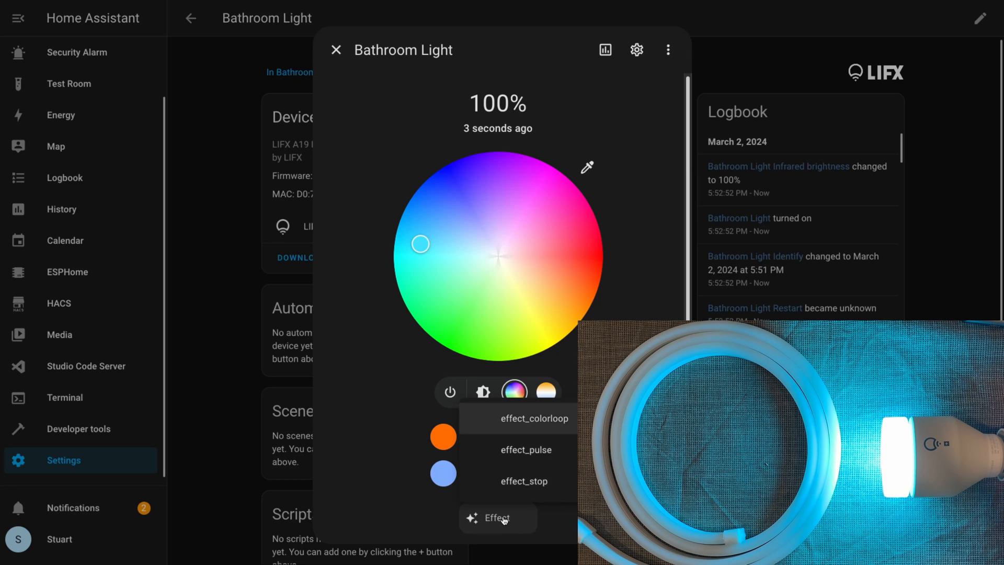
mouse_move(515, 467)
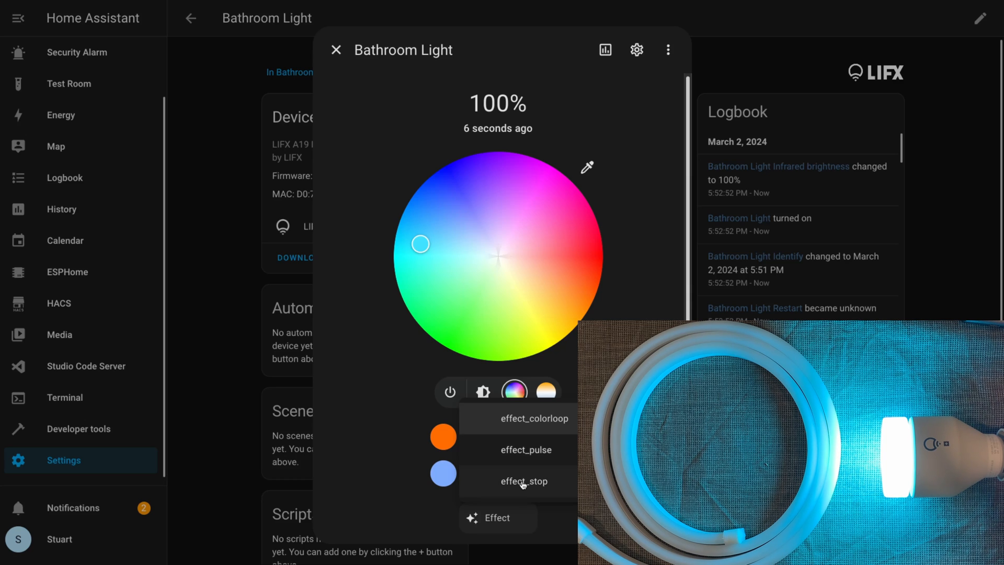
mouse_move(521, 419)
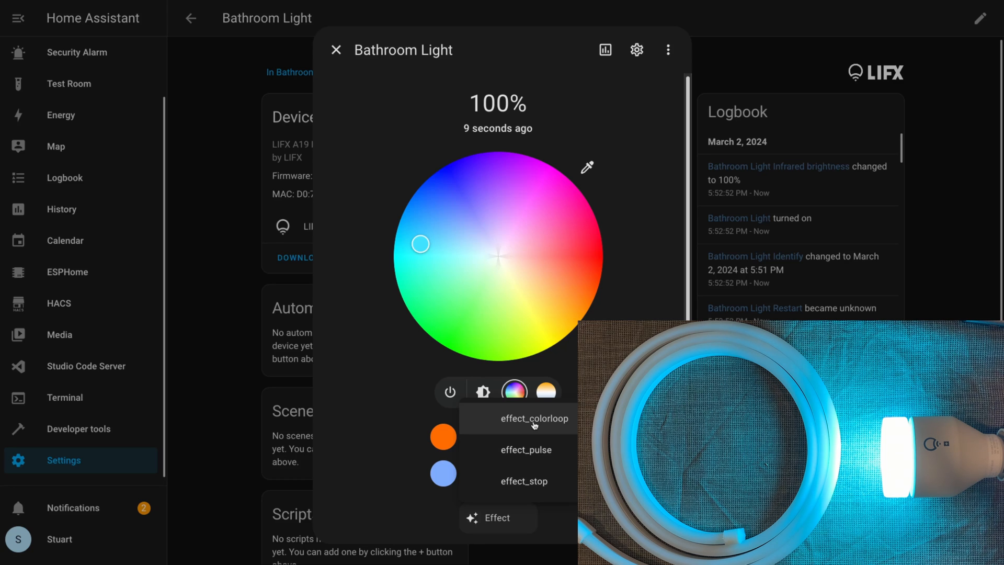
click(533, 419)
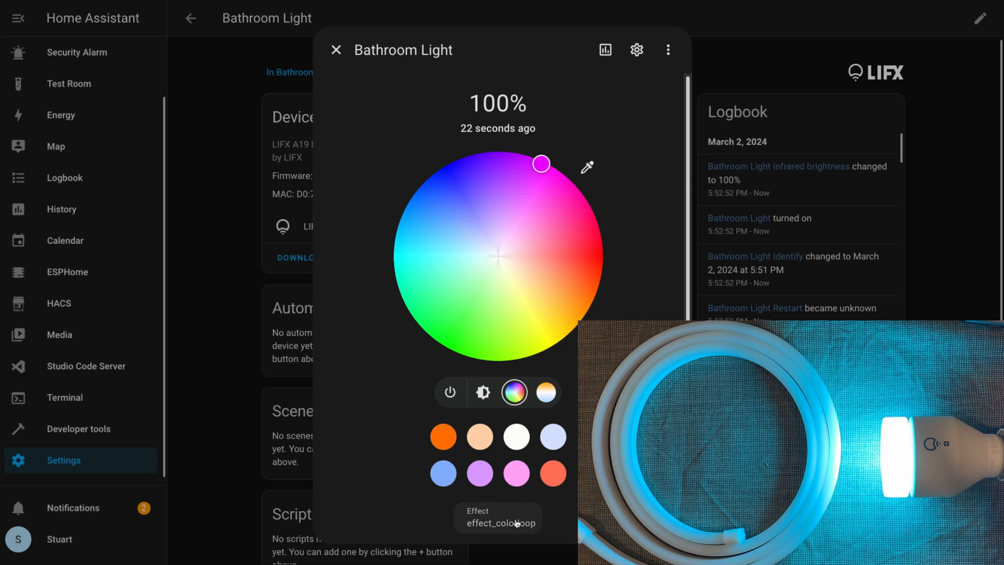
click(498, 521)
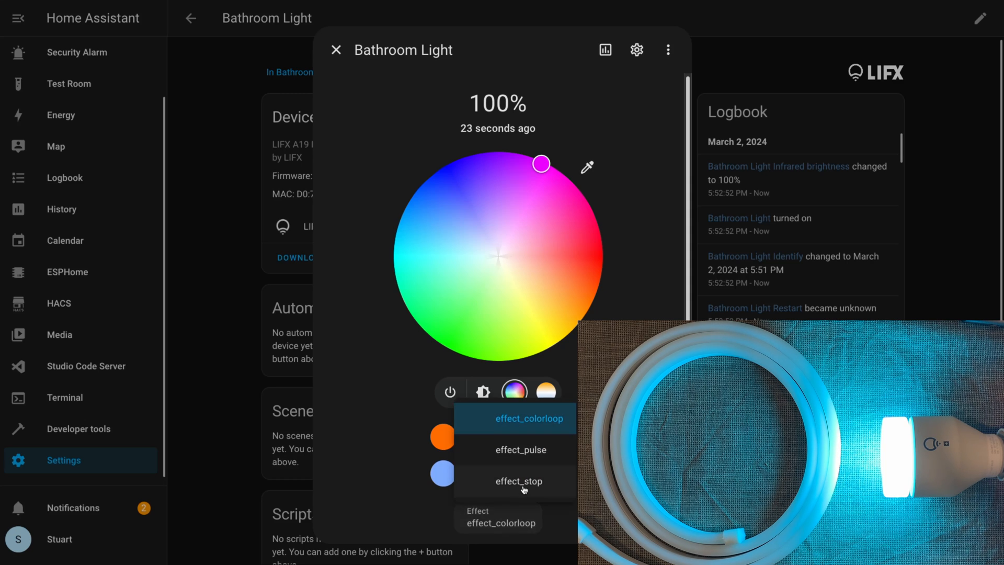
click(517, 481)
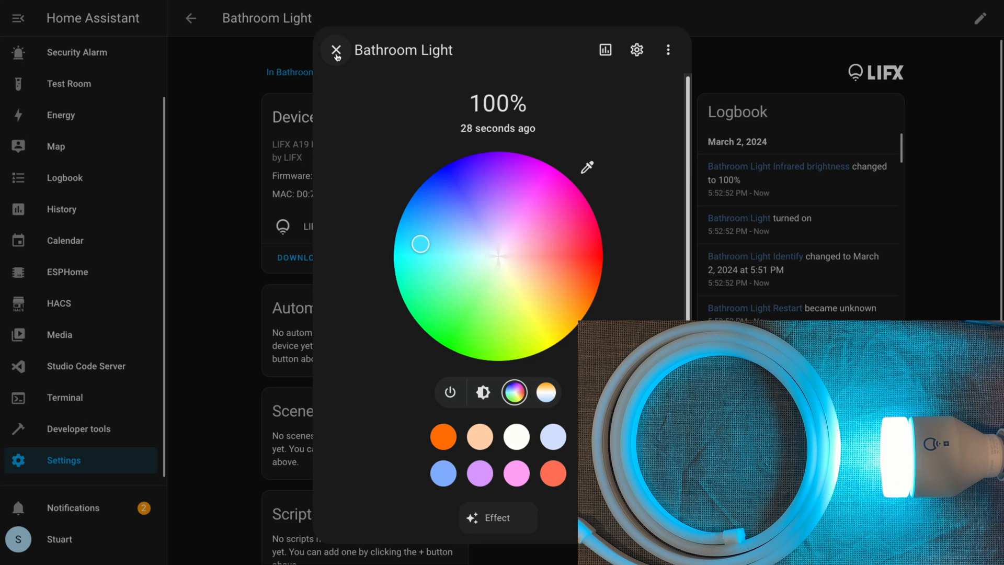
mouse_move(337, 50)
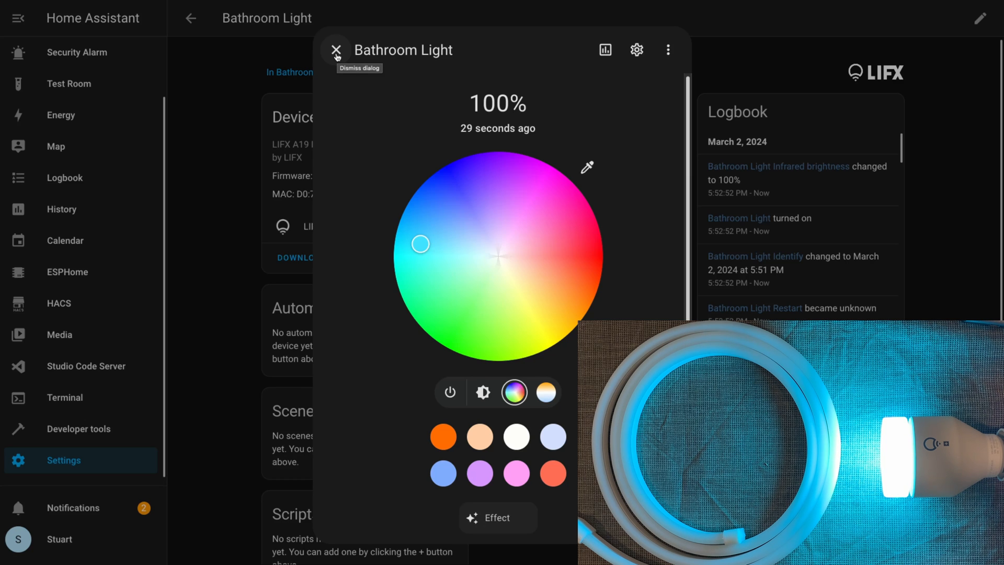
- Leave the light dialog and go to Developer tools > Services
click(337, 49)
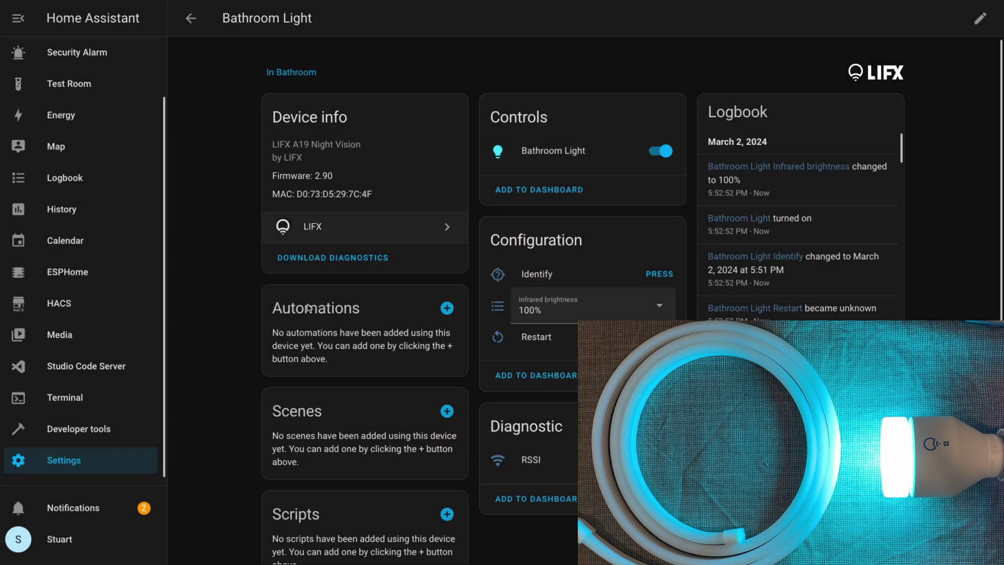
click(79, 429)
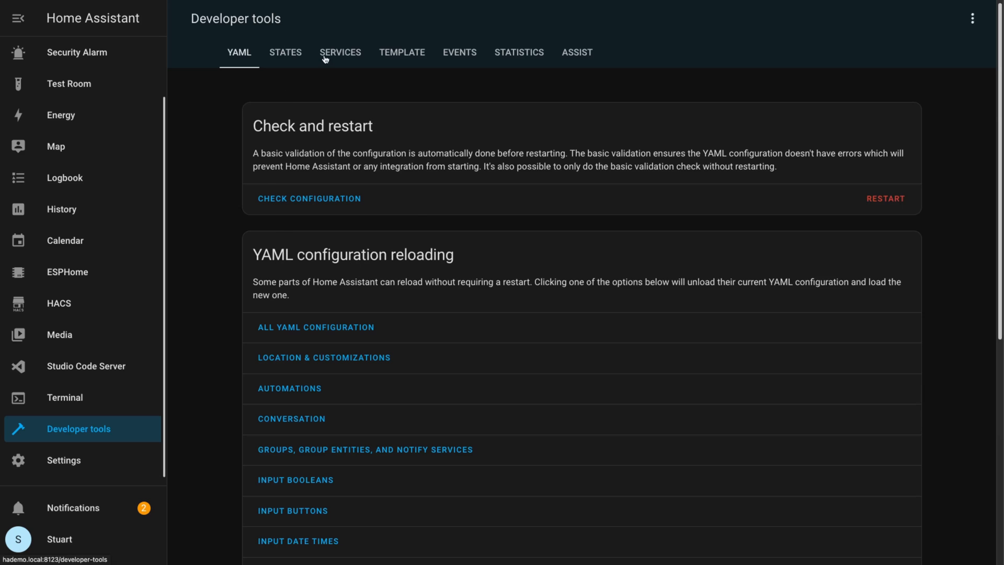
click(340, 53)
text(LIFX)
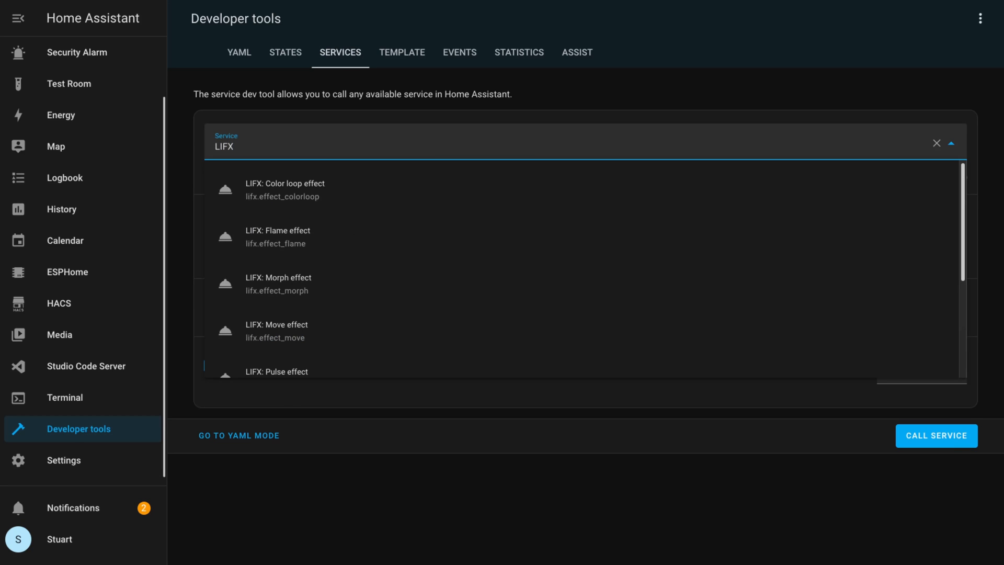
- Select the LIFX Color loop effect service and target Bathroom Light instead of the leftover ensuite light
click(283, 183)
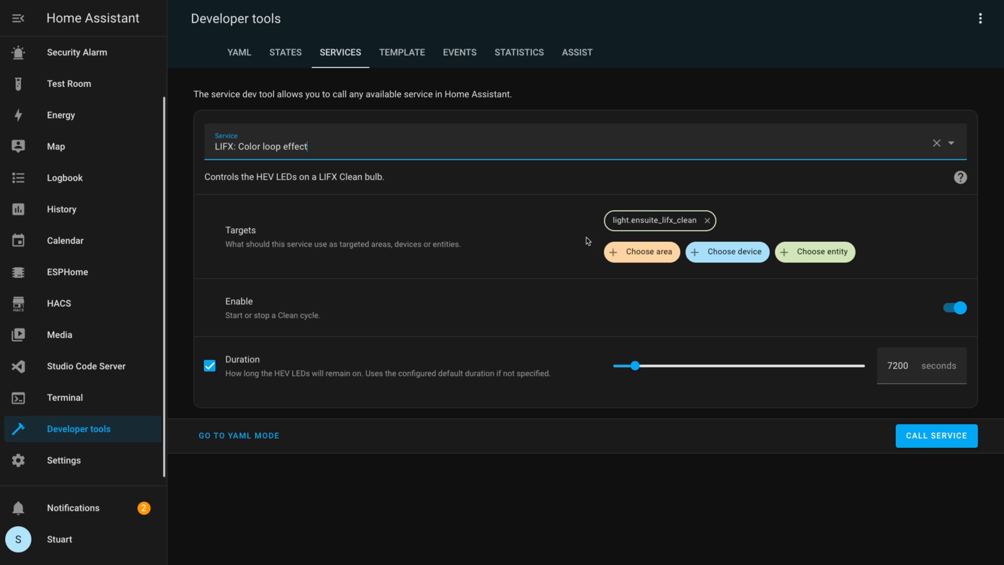
click(707, 220)
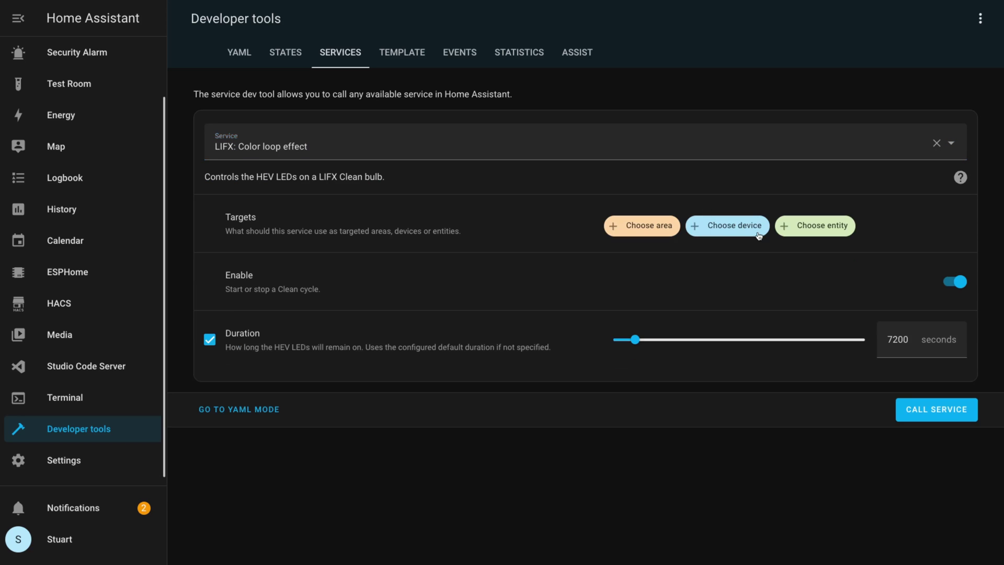
click(825, 226)
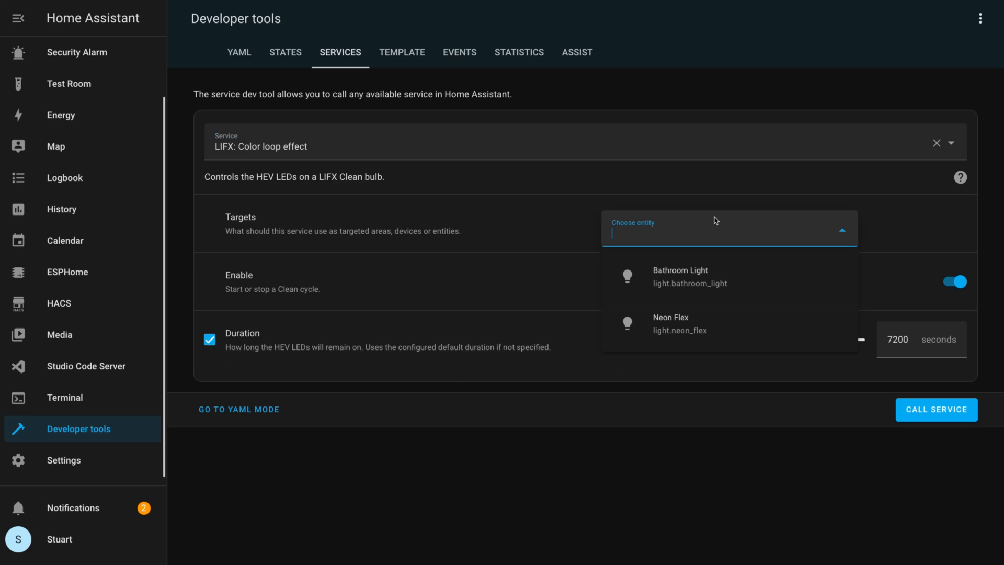
click(679, 276)
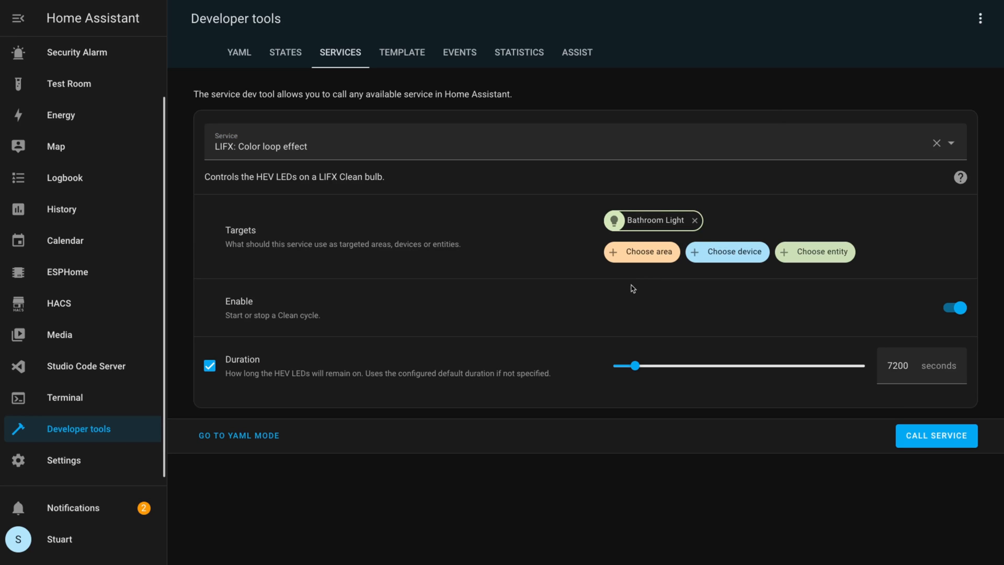
mouse_move(541, 332)
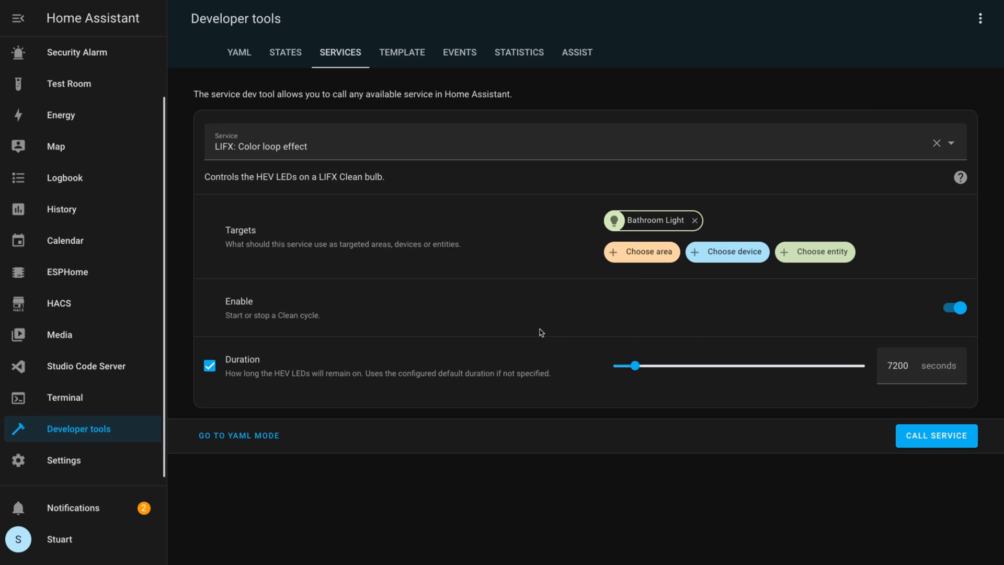
mouse_move(448, 206)
text(lifx.)
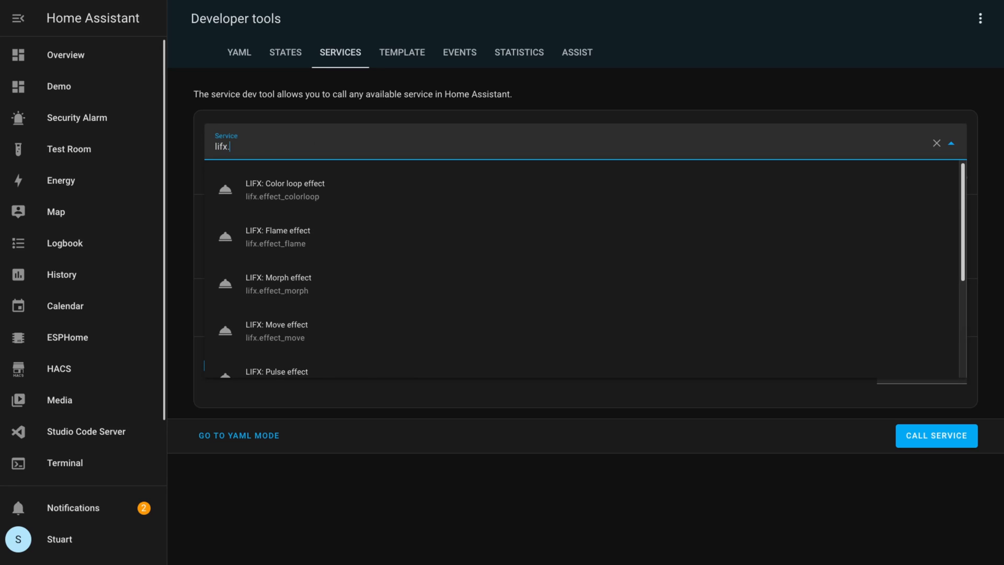
- Select the LIFX Color loop effect service targeting the Bathroom Light entity
click(284, 188)
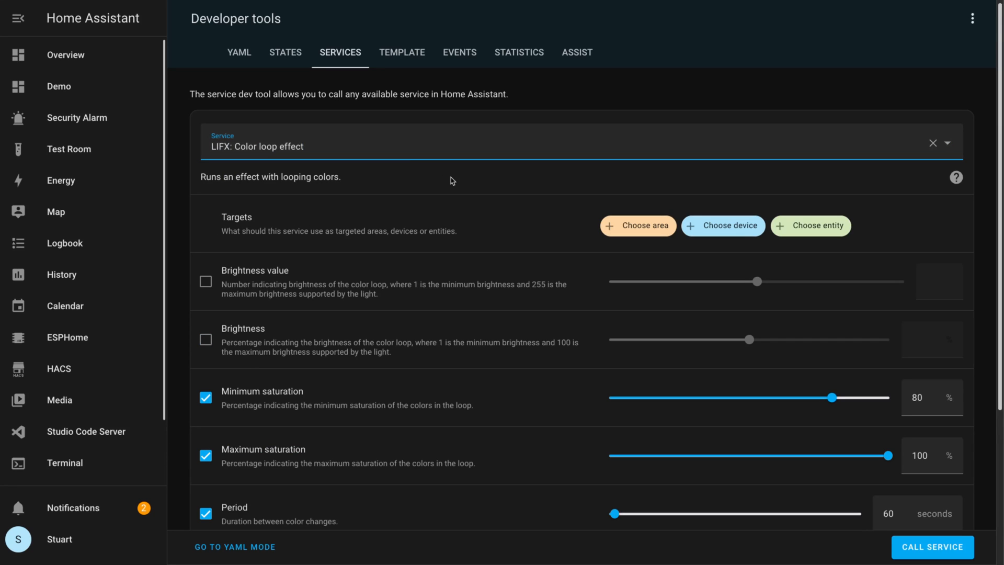
mouse_move(821, 235)
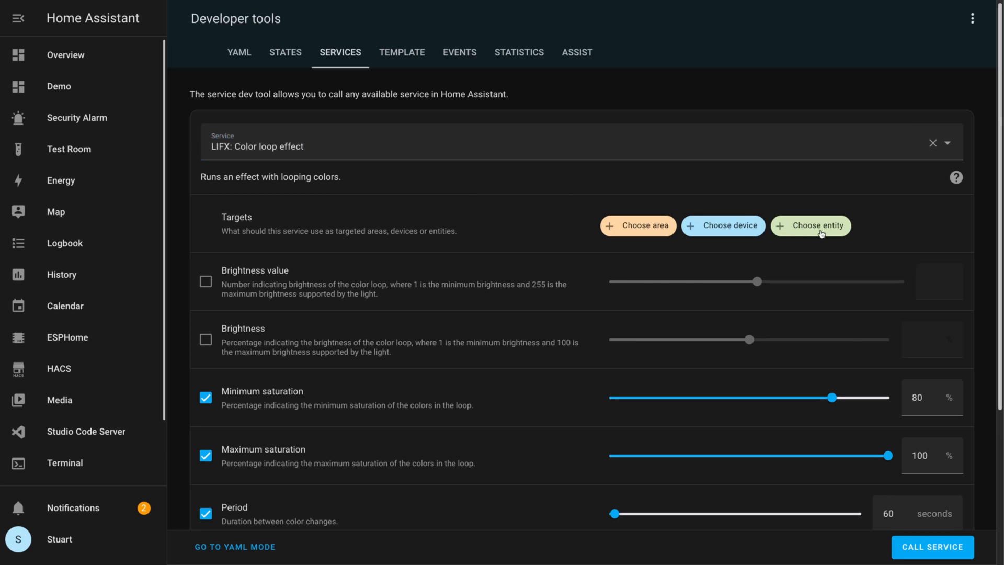
text(bat)
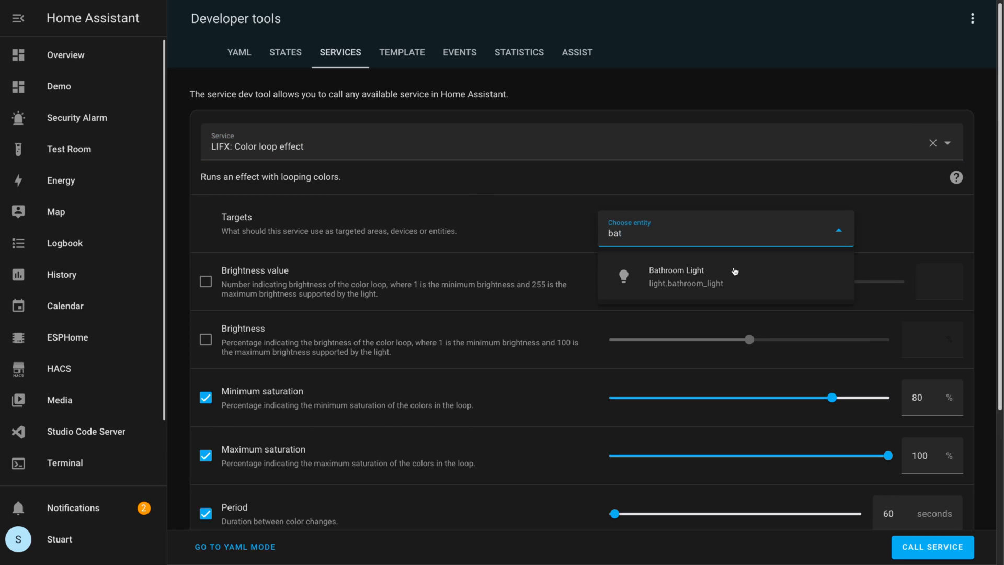
click(685, 277)
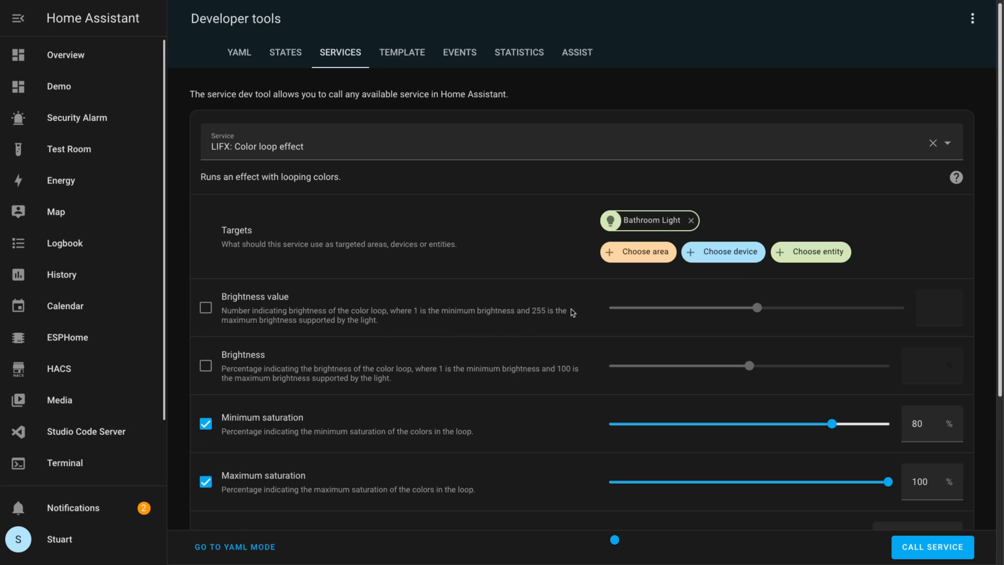
- Enable brightness at 100% and call the colour loop service on the bulb
scroll(down, 3)
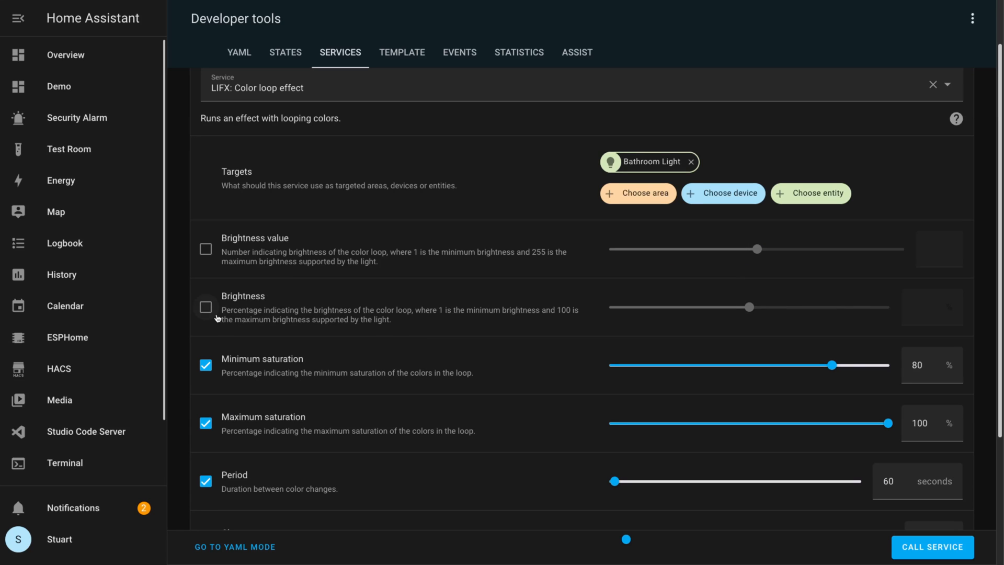
click(205, 307)
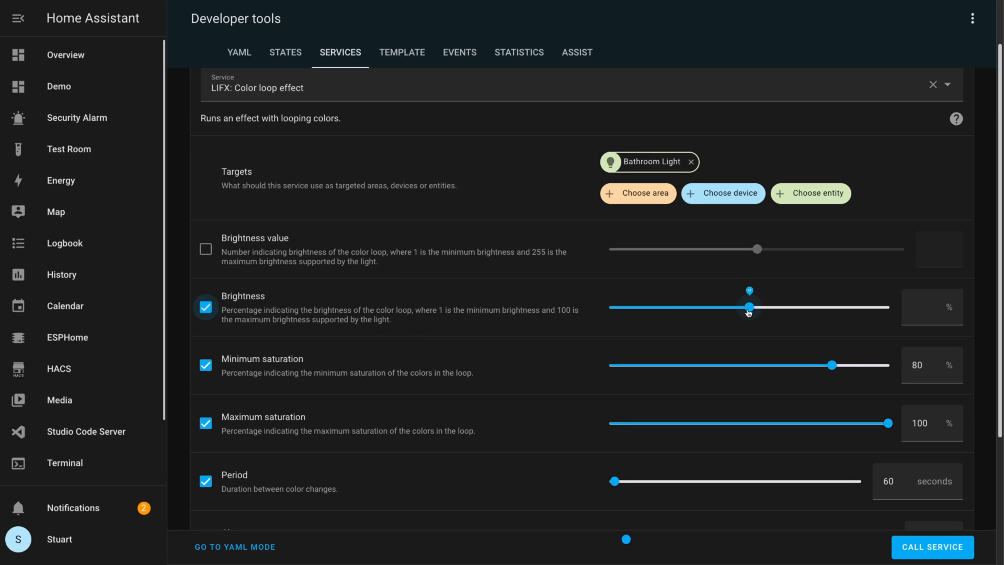
drag(749, 307, 889, 306)
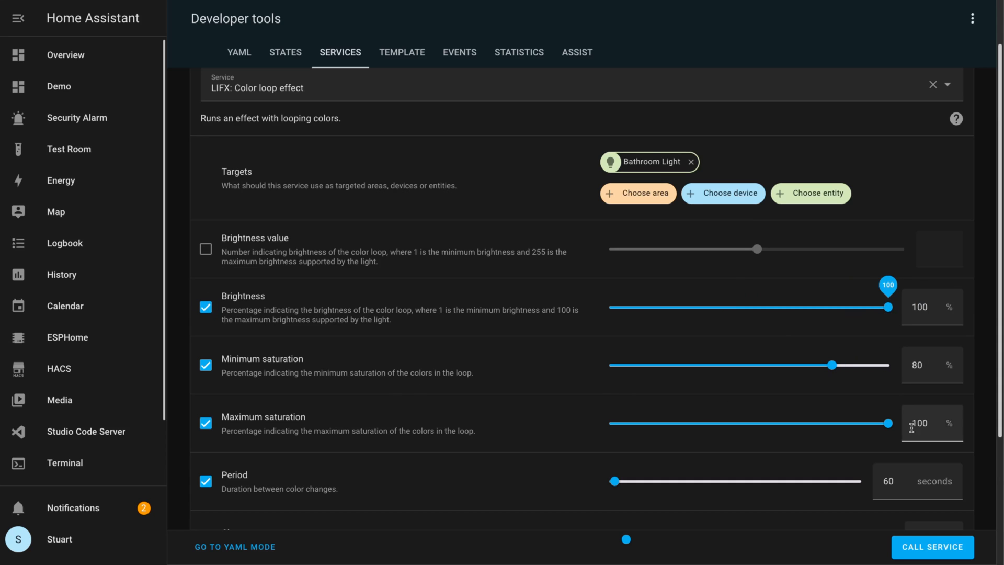
scroll(down, 3)
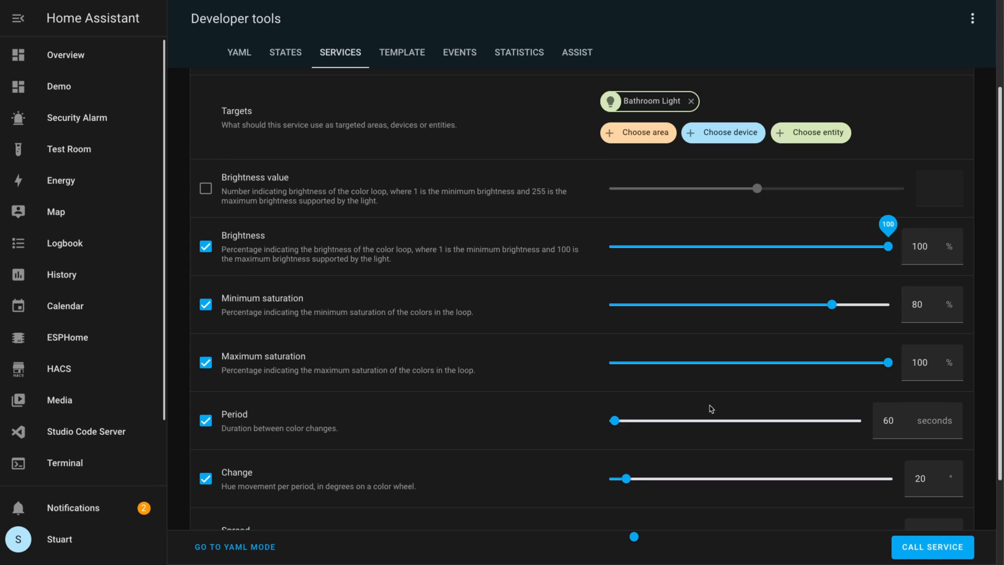
click(888, 420)
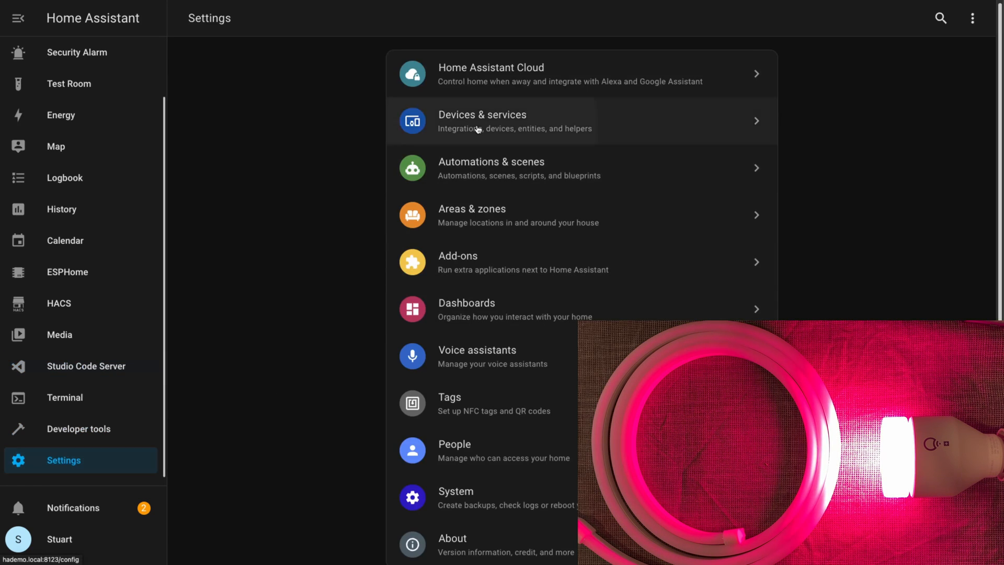
- Return to the LIFX integration's devices and move from Bathroom Light to the Neon Flex device page
click(481, 120)
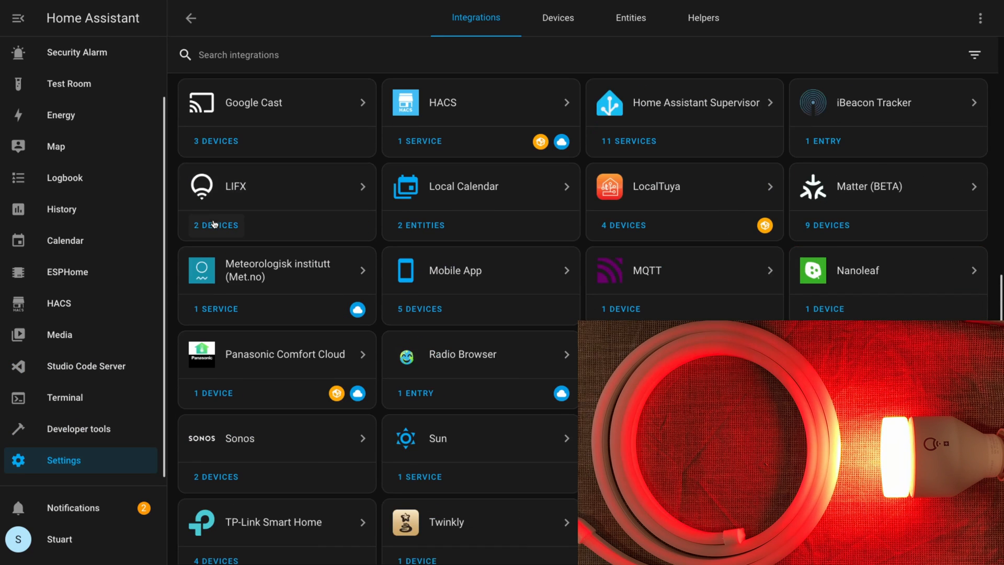
click(234, 186)
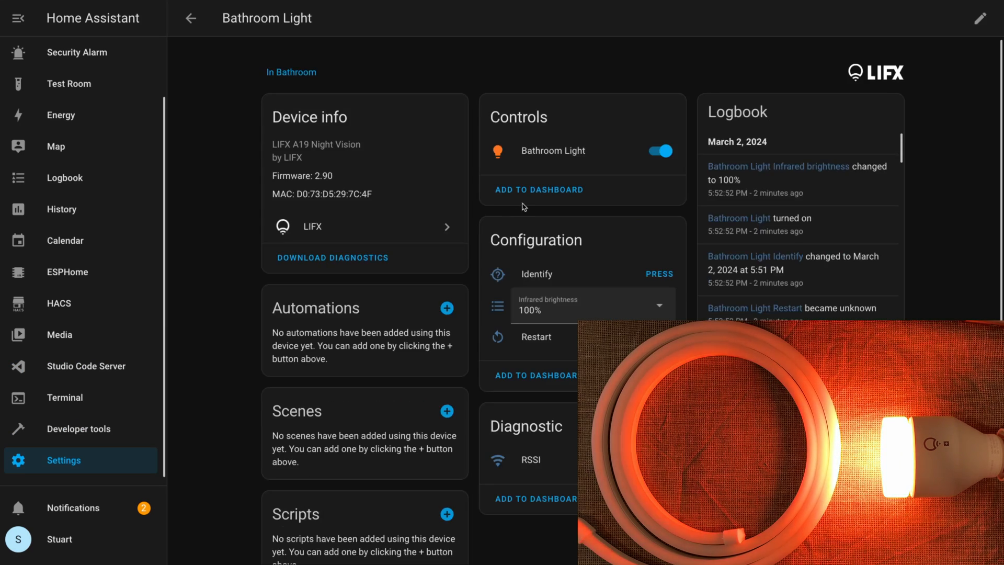
click(553, 151)
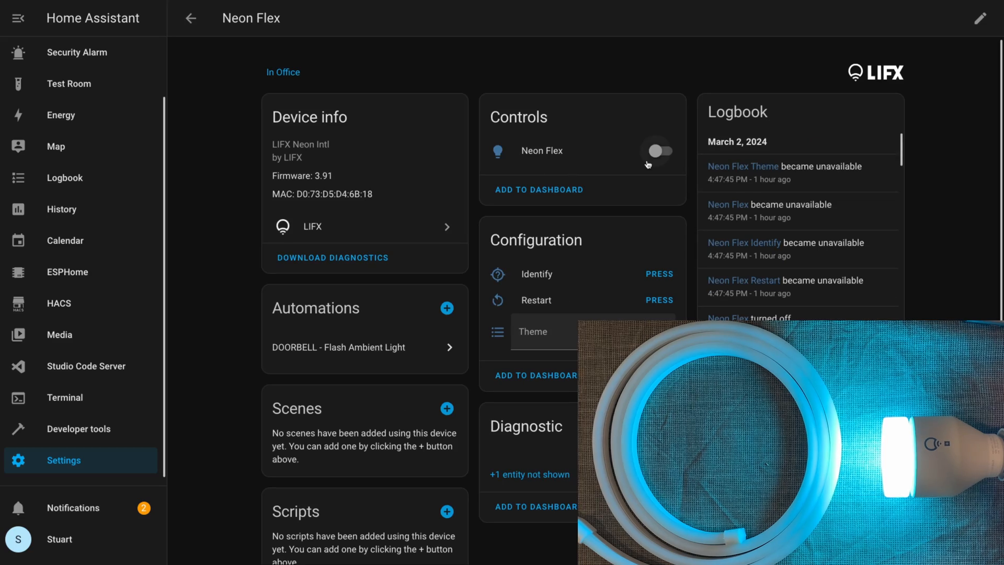
- Identify the Neon Flex and cycle its theme through calaveras, blissful and proud, ending on dream
click(659, 274)
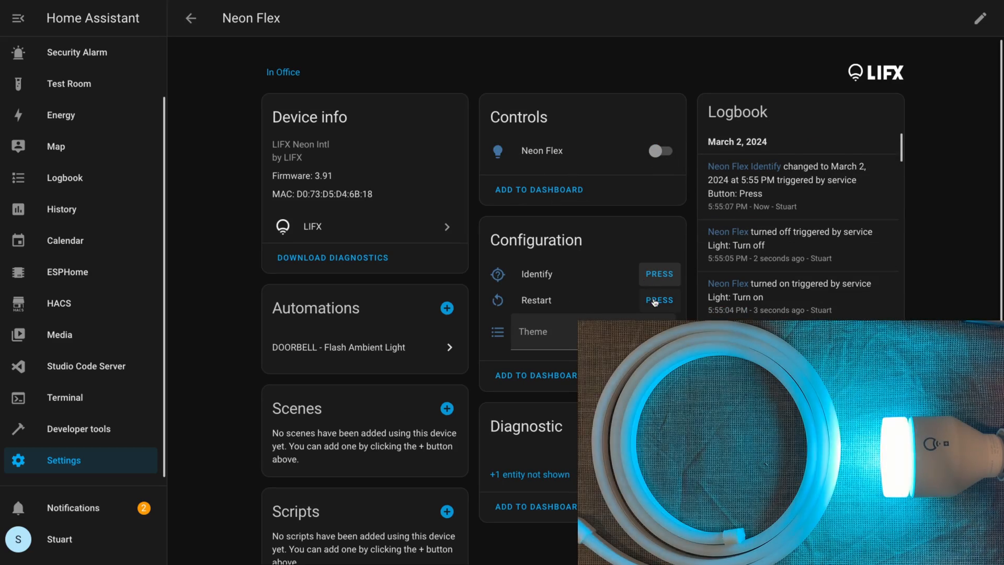
click(544, 332)
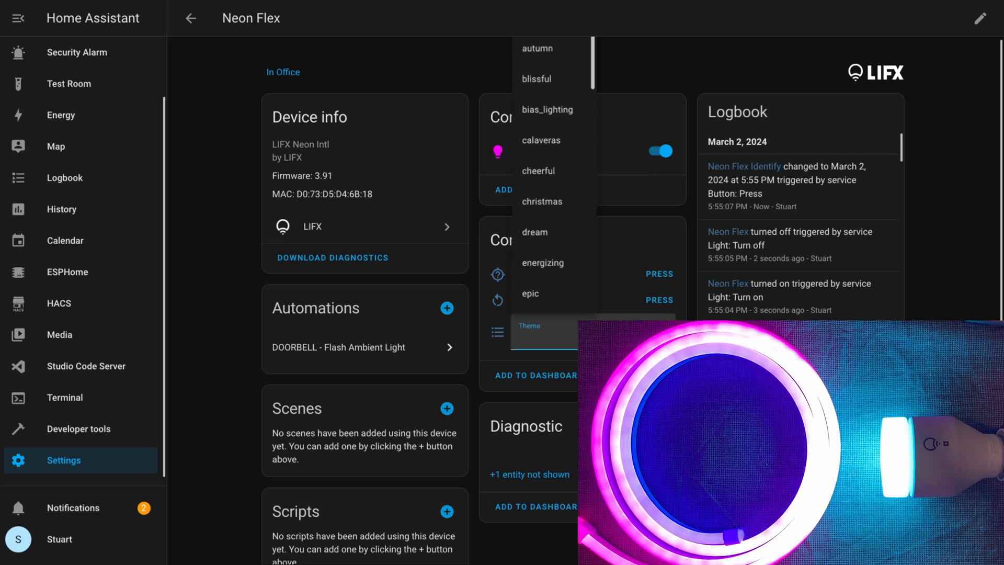
click(541, 141)
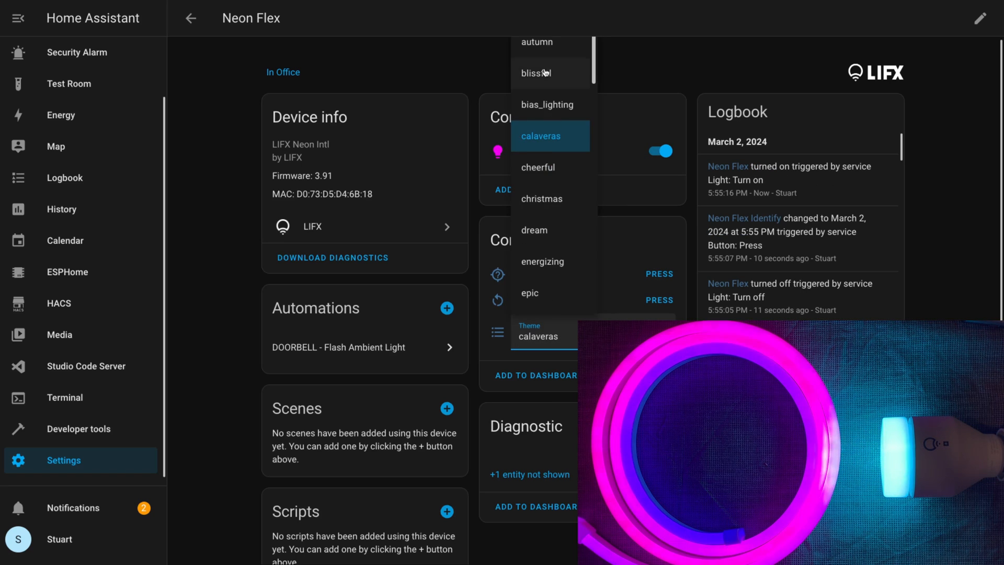
click(537, 73)
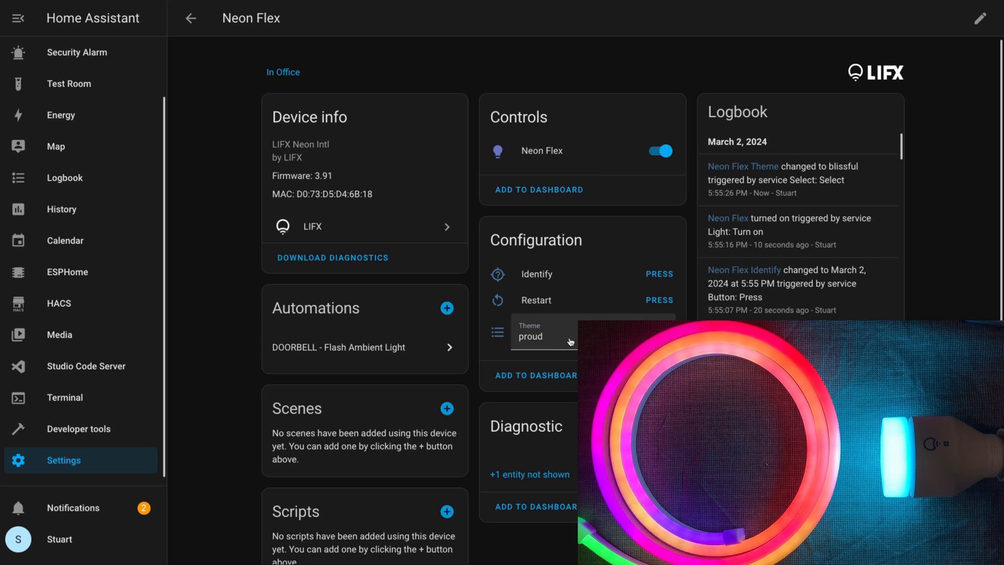
click(546, 335)
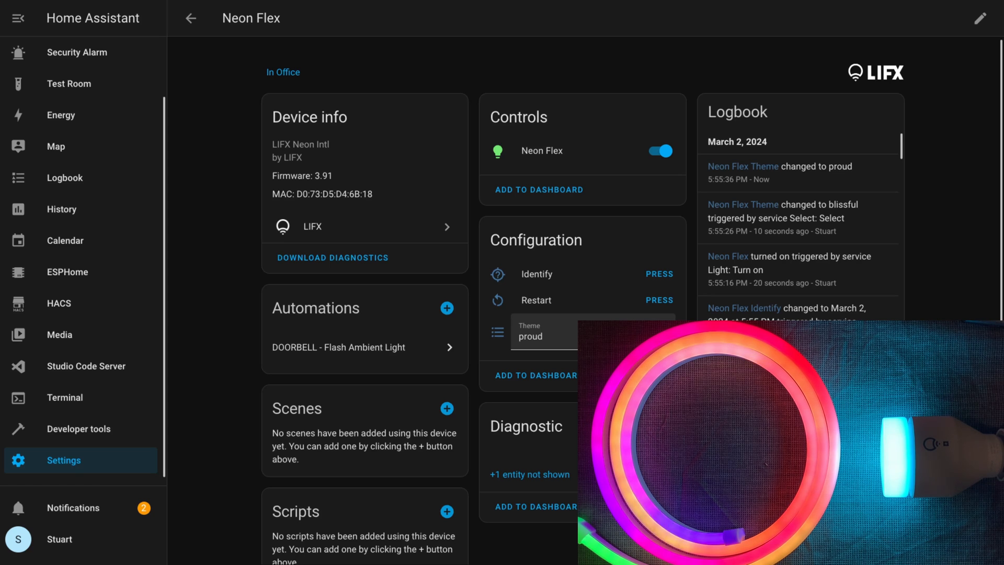
click(542, 334)
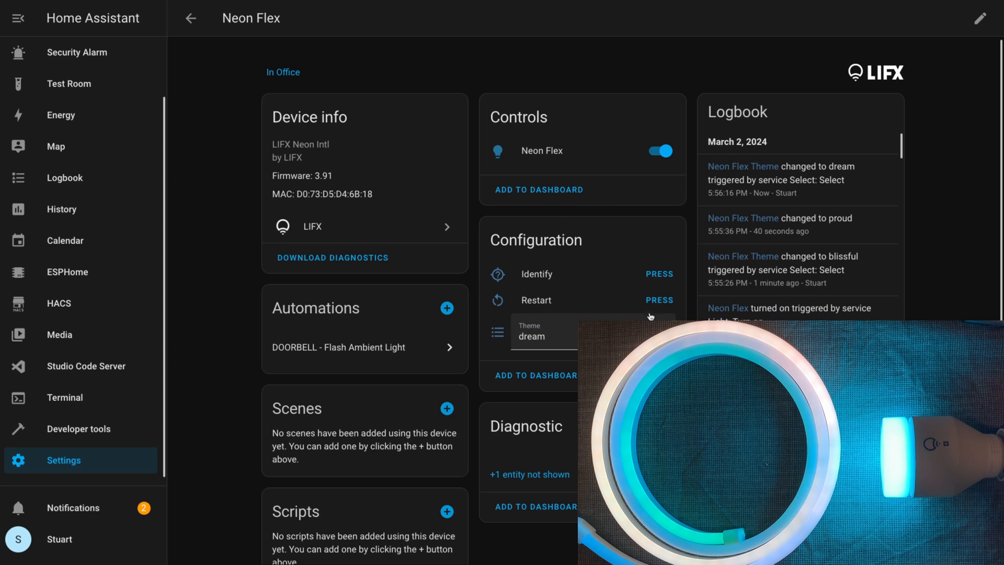
mouse_move(519, 477)
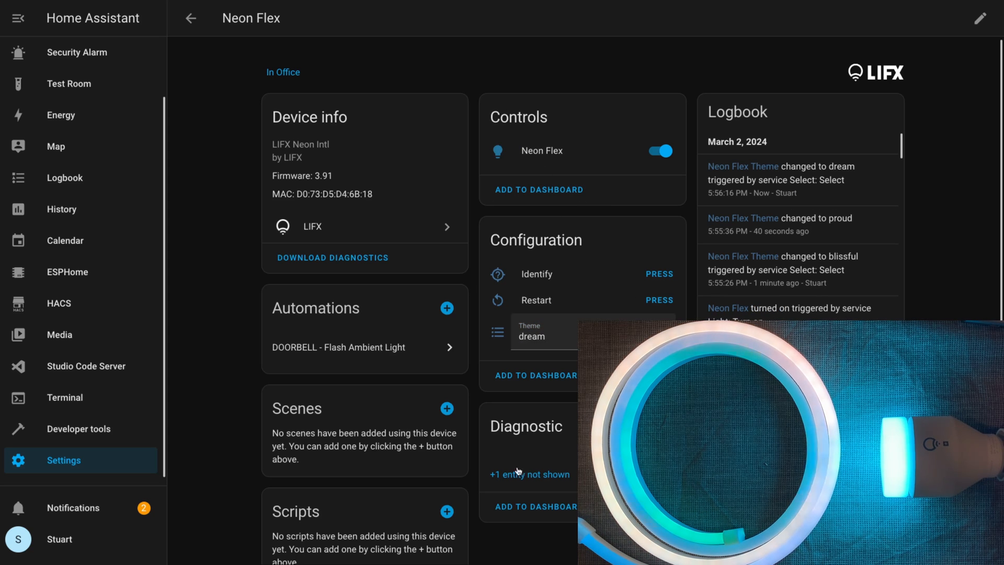
- Reveal the hidden RSSI entity, view its settings, and bring up the Neon Flex light controls
click(529, 475)
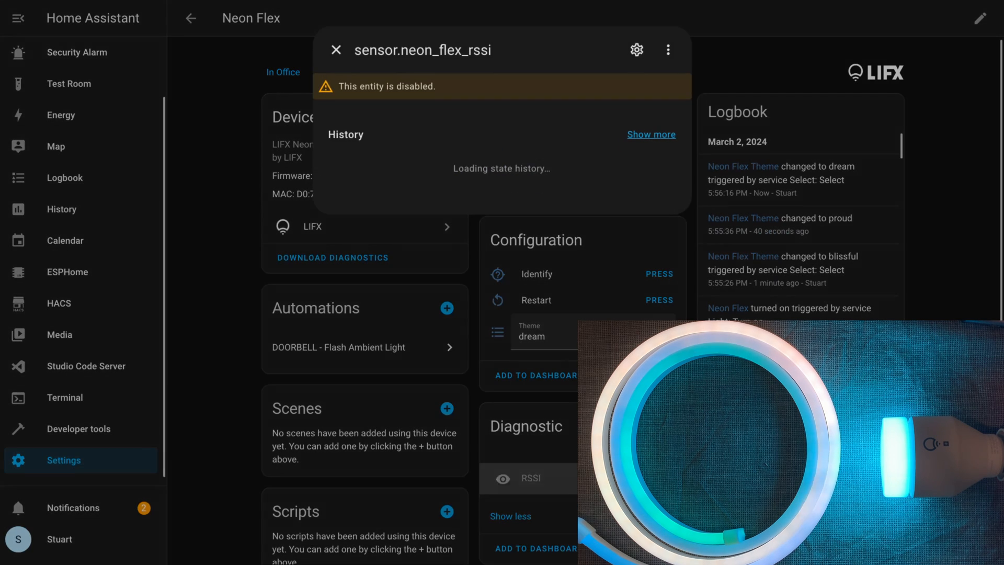
click(636, 49)
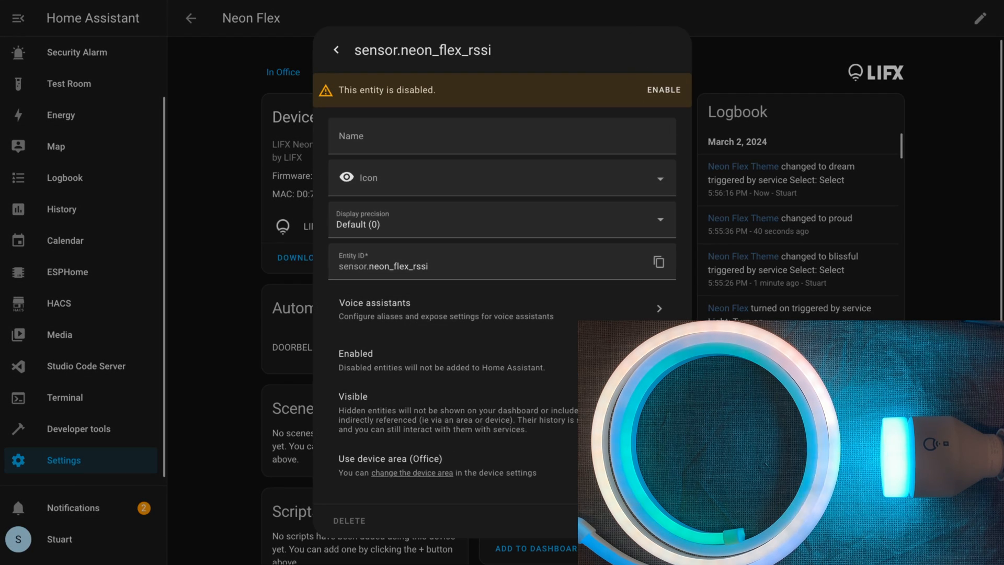
click(663, 90)
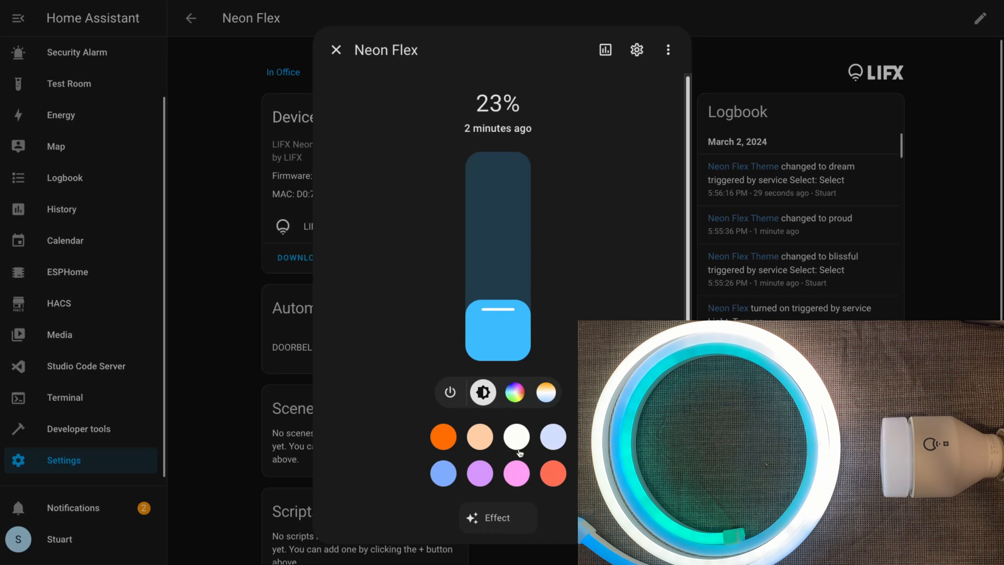
- Run the move effect on the Neon Flex, then set it to orange at 85% brightness
click(498, 517)
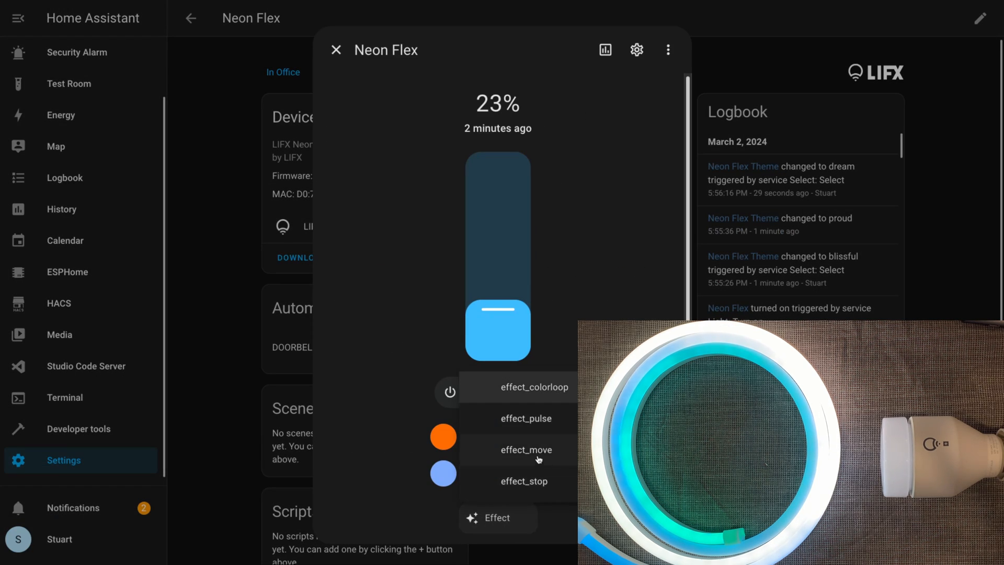
click(526, 449)
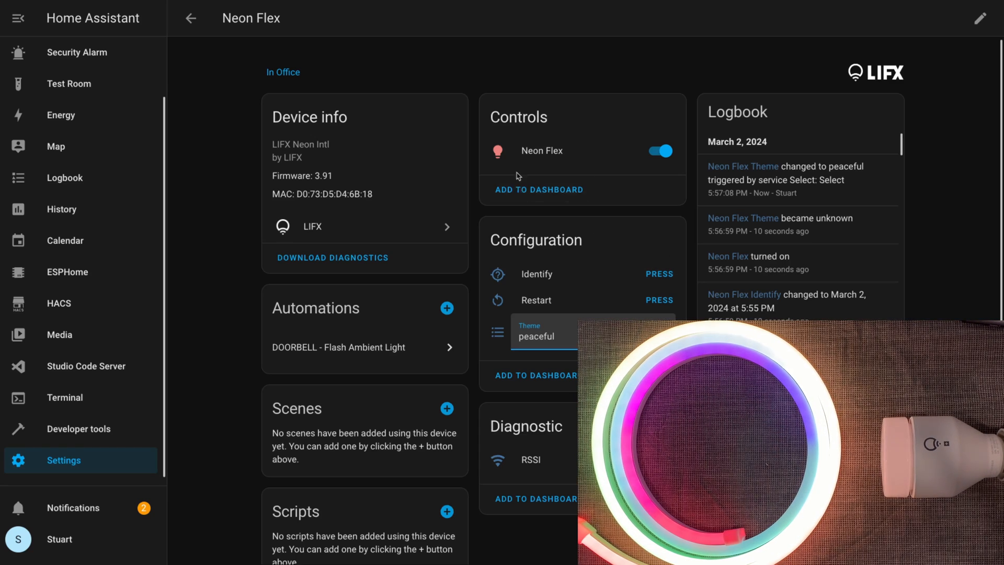
click(541, 150)
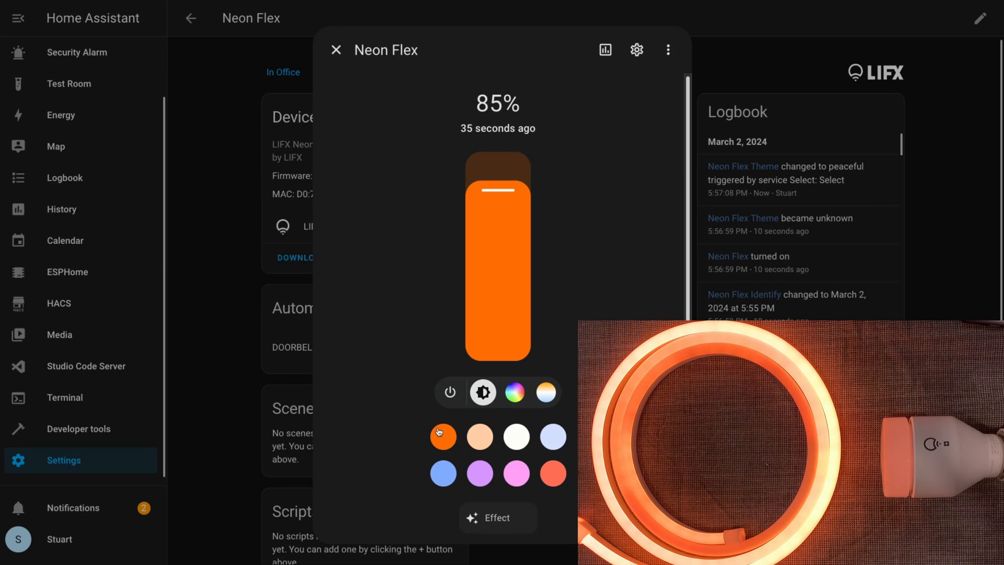
mouse_move(336, 50)
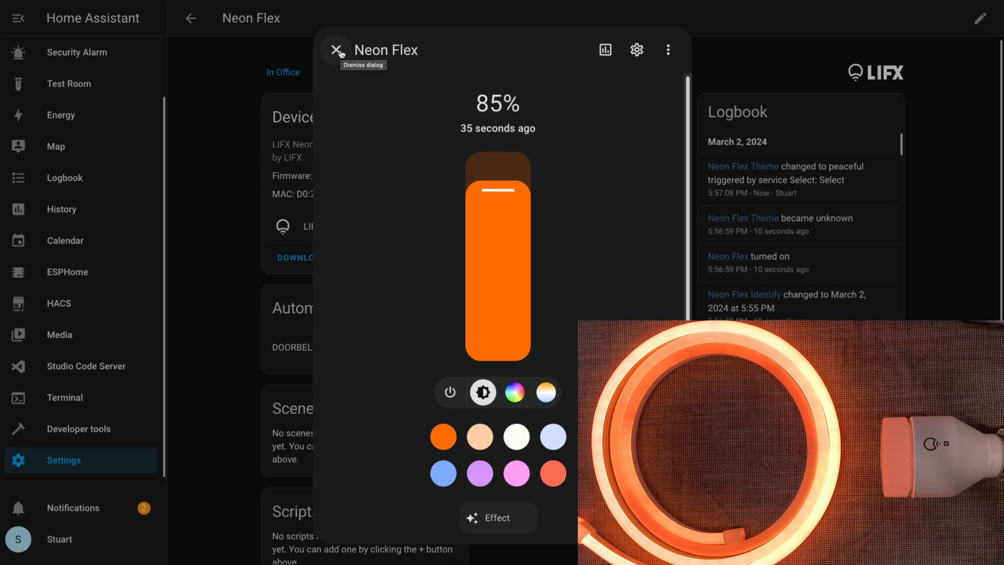
- Add Neon Flex alongside Bathroom Light as a target of the LIFX color loop service
click(78, 429)
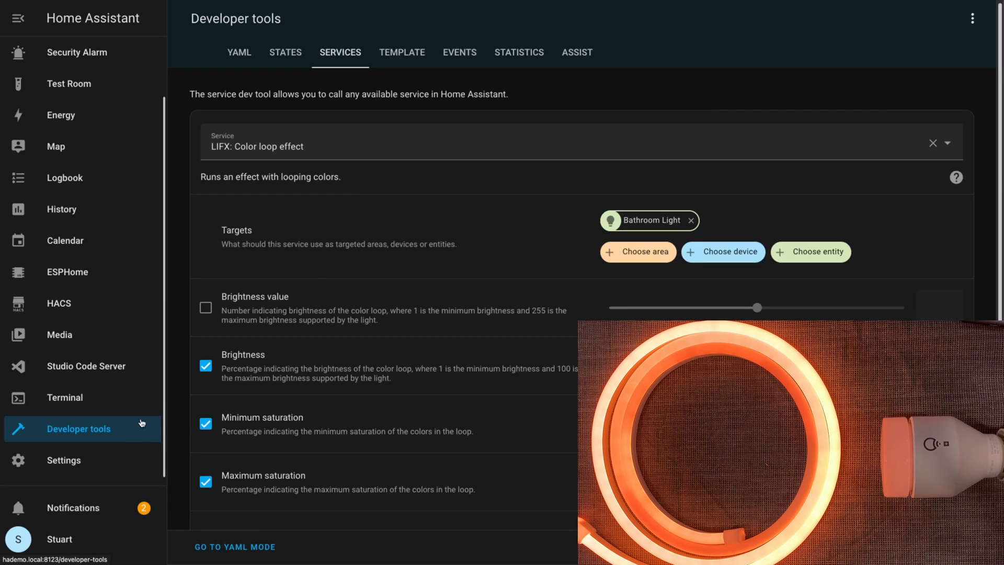
mouse_move(705, 226)
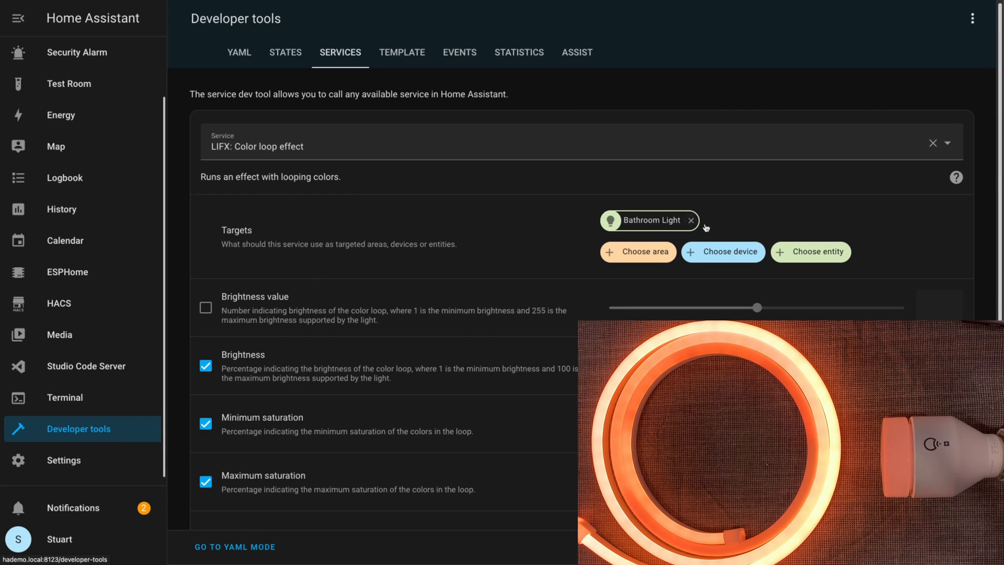
click(811, 251)
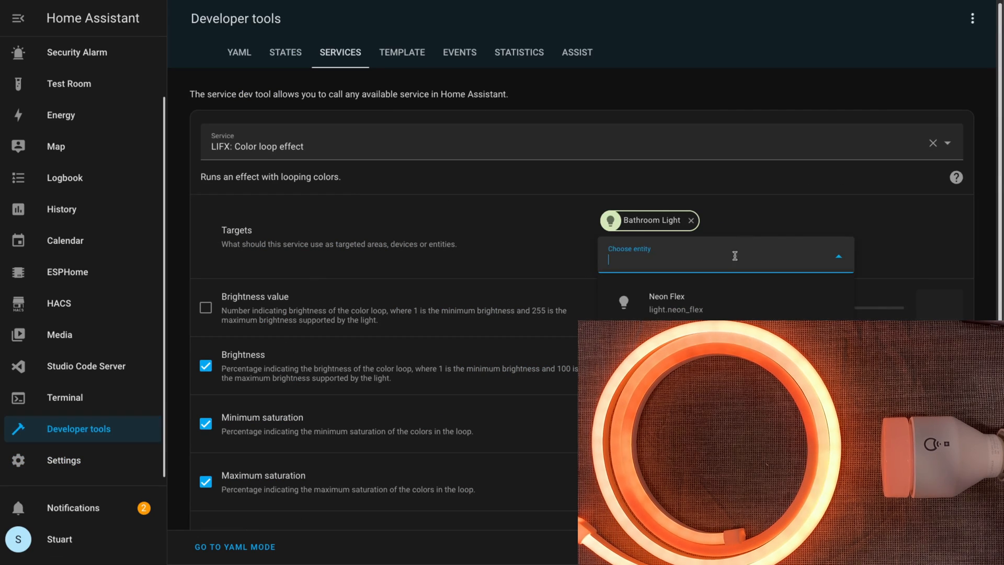
click(666, 303)
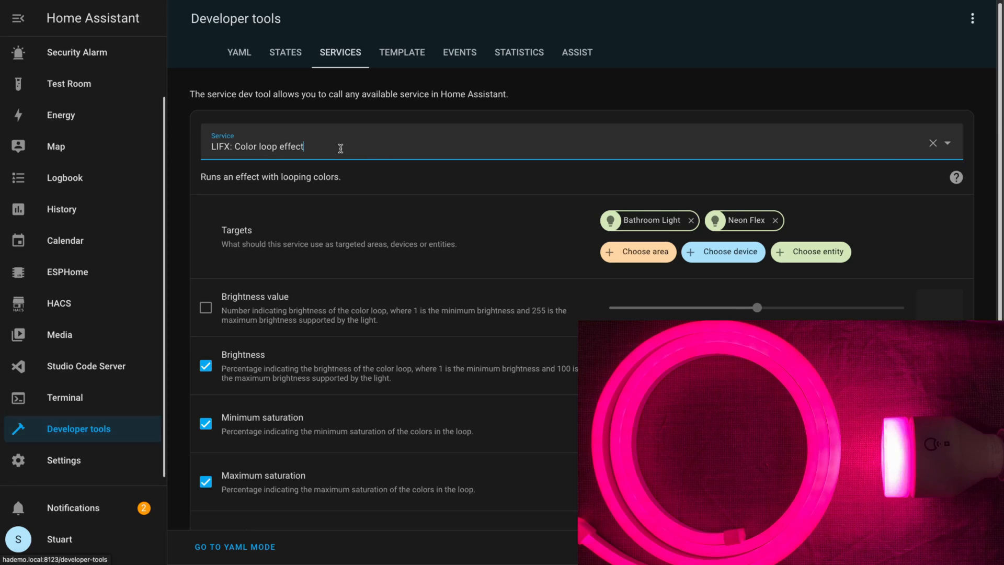
- Select the LIFX: Stop effect service and target both lights to end the colour loop
text(lif)
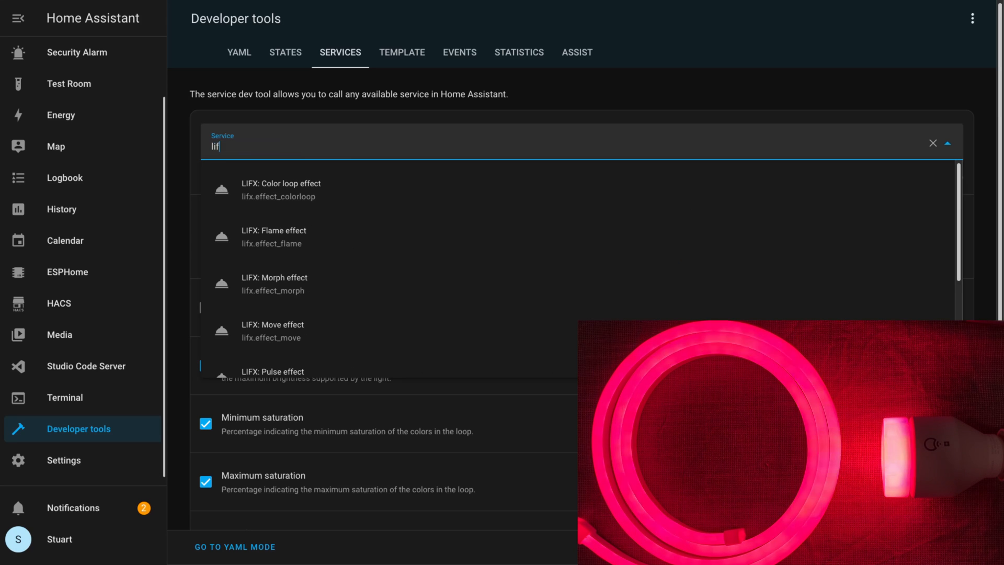
click(278, 189)
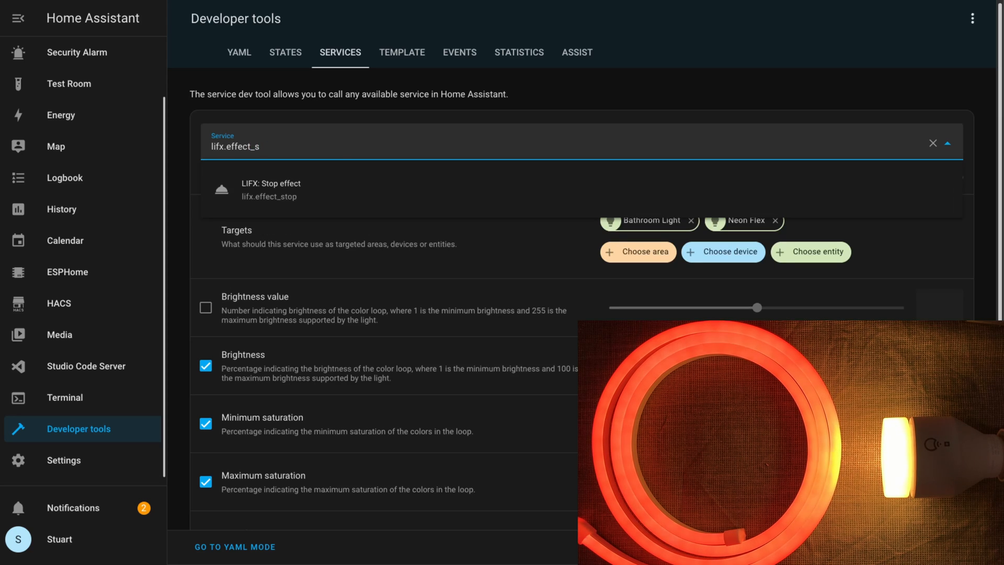
click(271, 188)
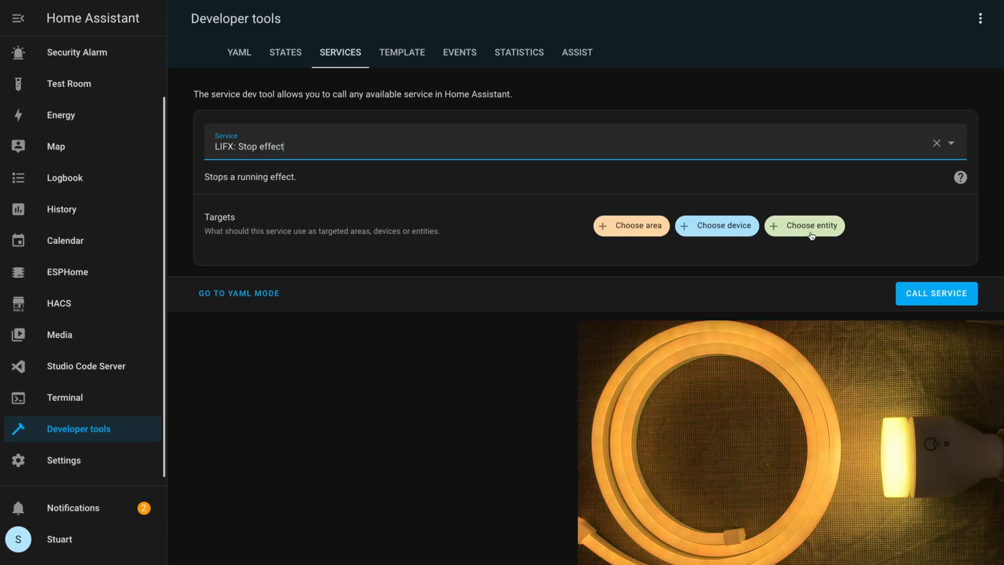
click(811, 226)
text(lifx.)
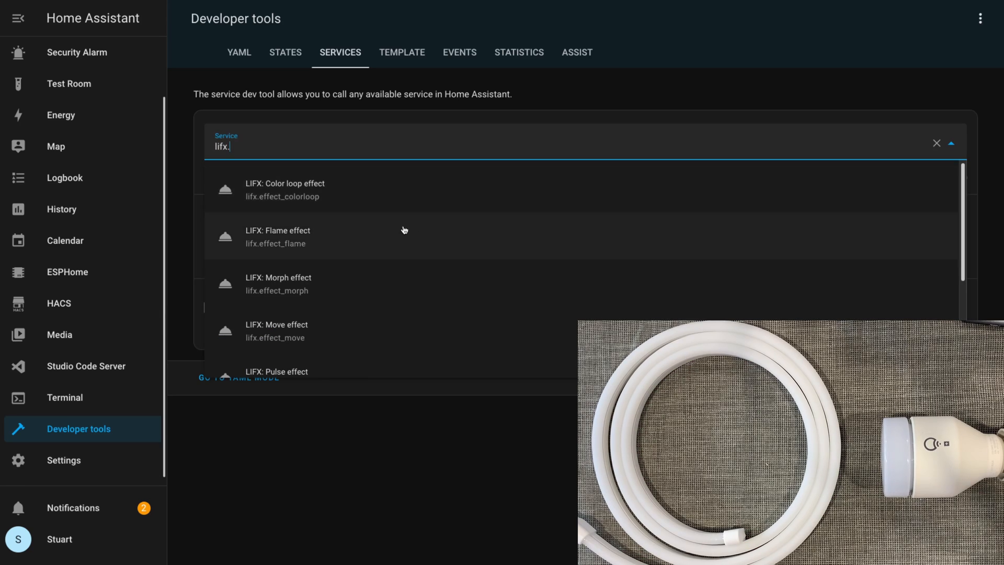
- Run the LIFX: Flame effect service on the Neon Flex
click(278, 236)
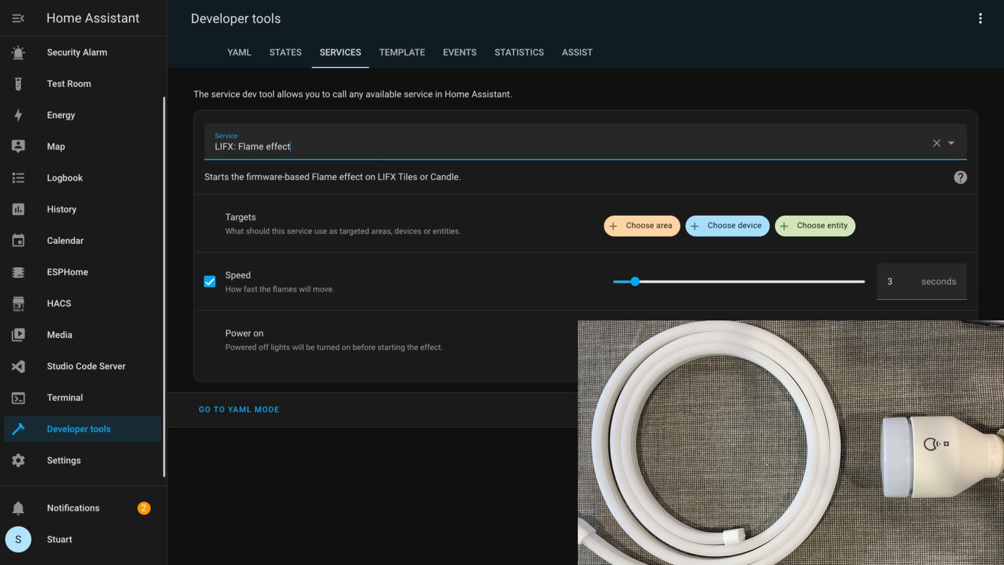
click(823, 226)
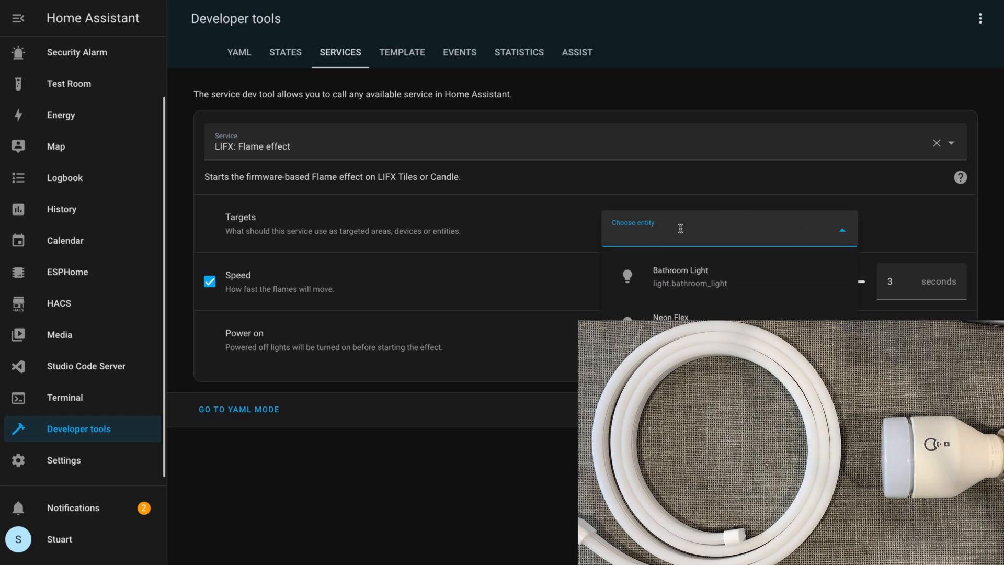
click(669, 317)
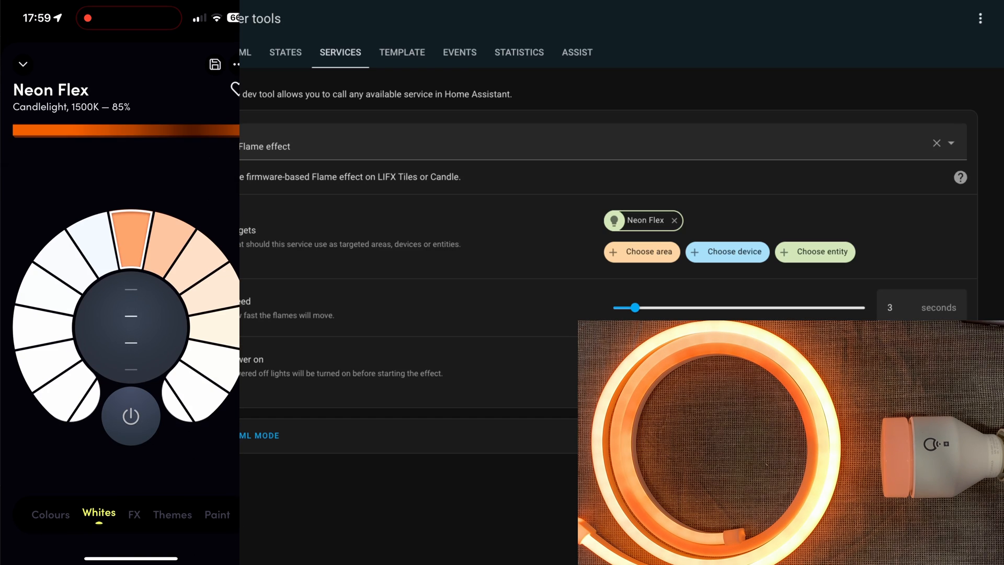
- Browse the Neon Flex themes and FX effects list in the LIFX app
click(172, 515)
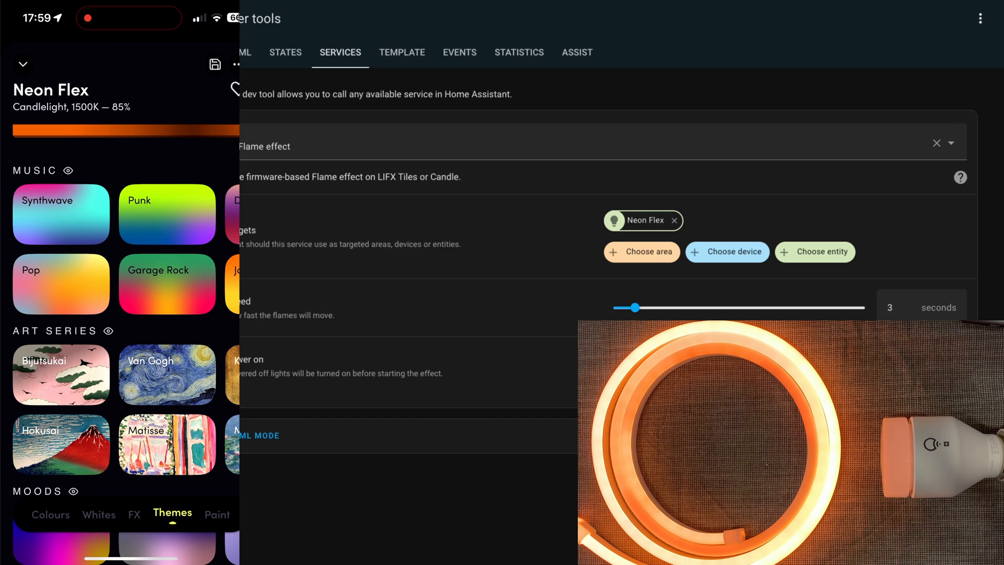
click(134, 515)
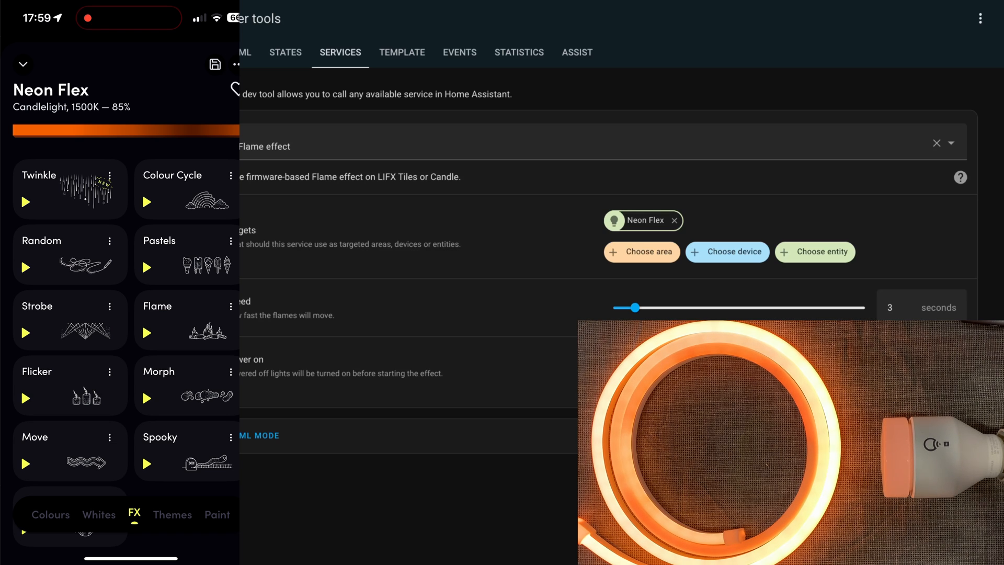
click(146, 334)
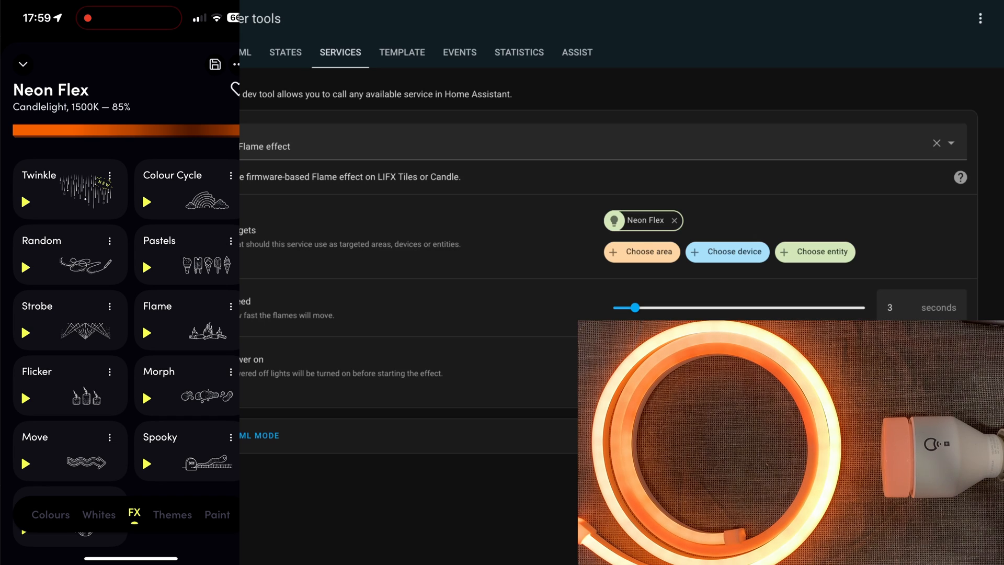
click(393, 146)
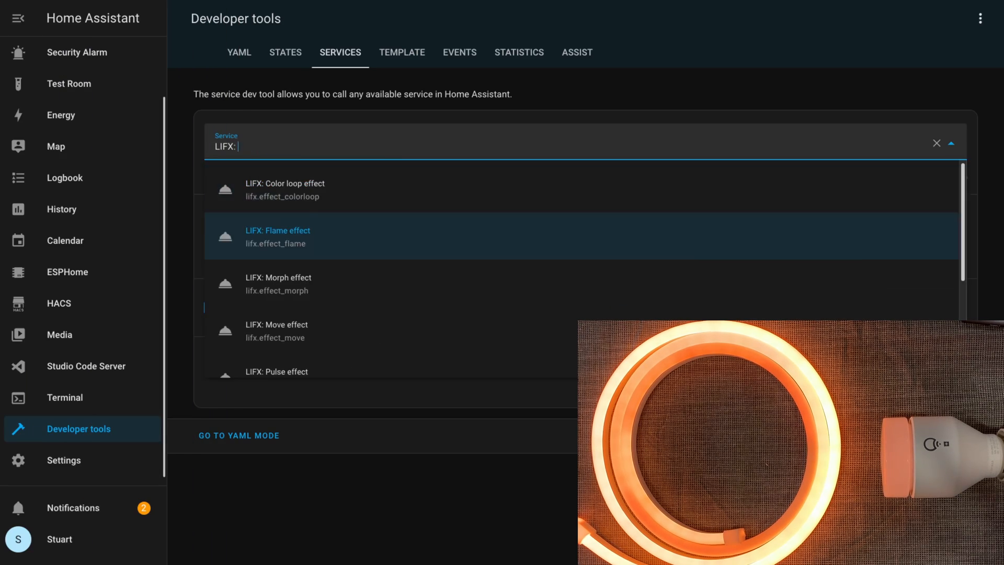
- Select the LIFX: Move effect service in Developer tools
click(278, 279)
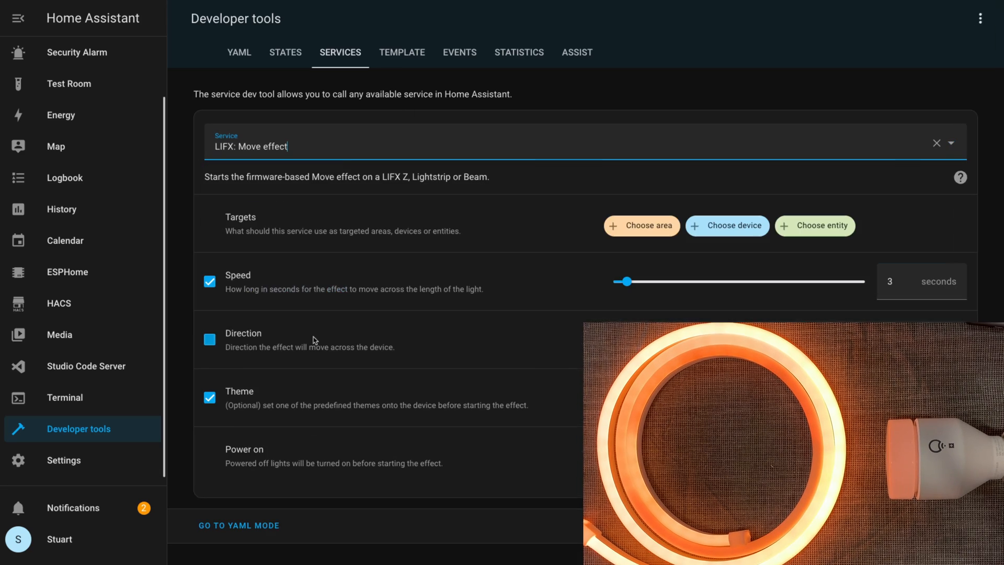
- Enable direction, target Neon Flex and set the Move effect theme to independence_day
click(209, 339)
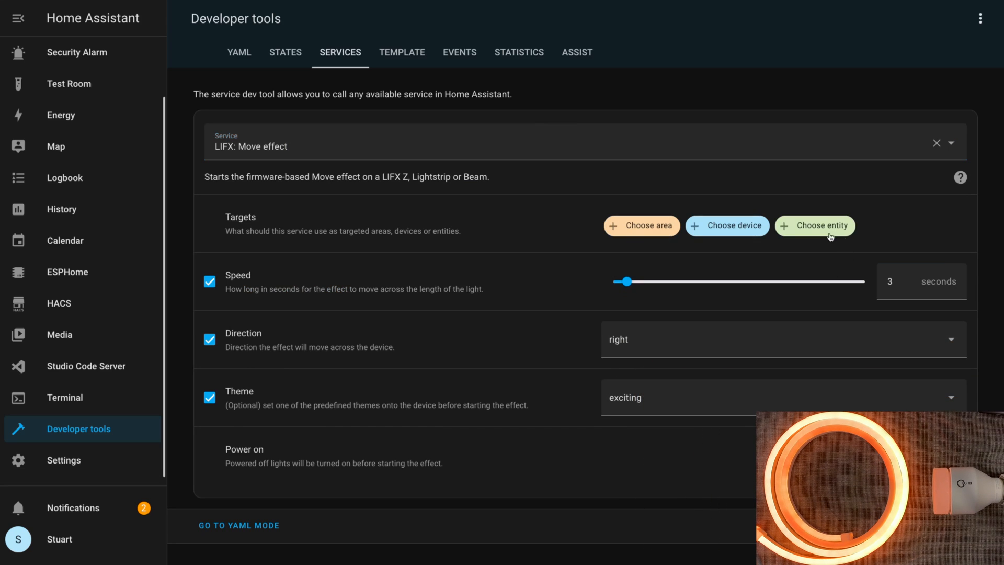
click(822, 226)
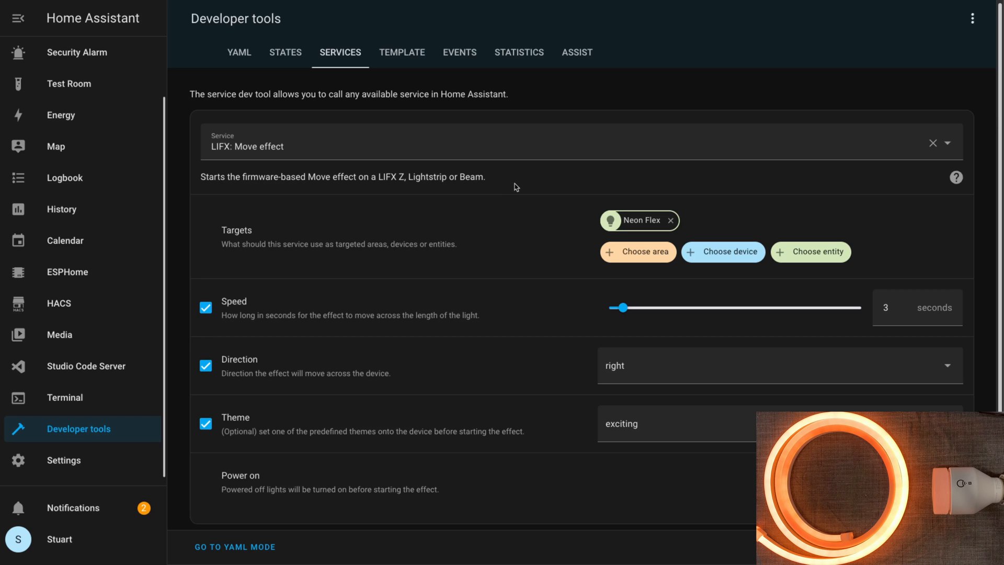
mouse_move(460, 218)
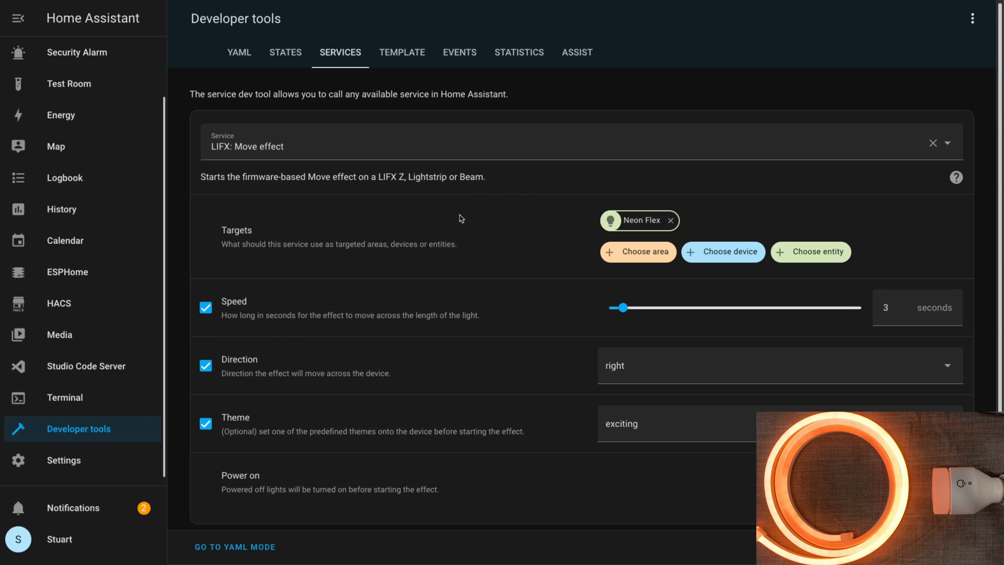
mouse_move(724, 338)
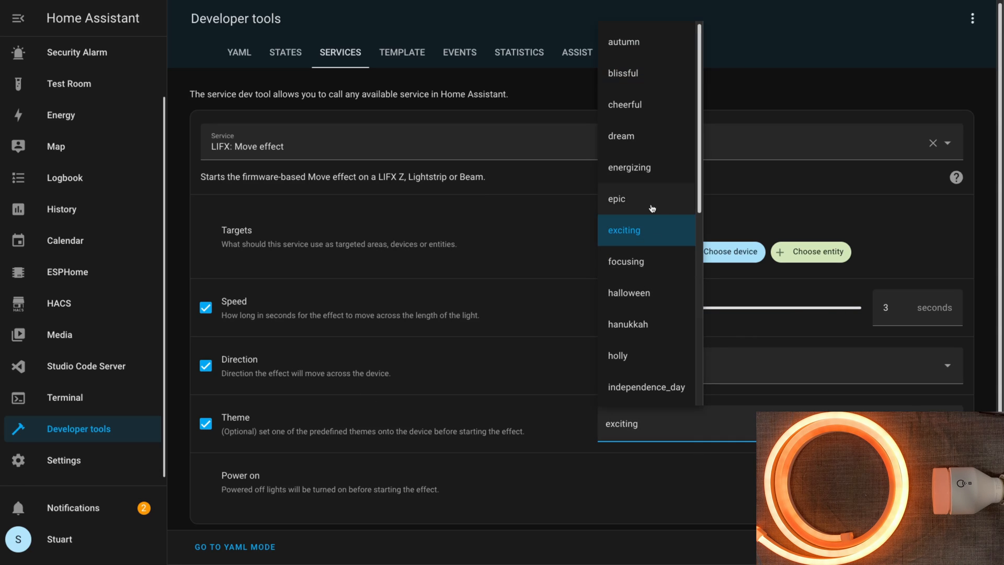
mouse_move(629, 228)
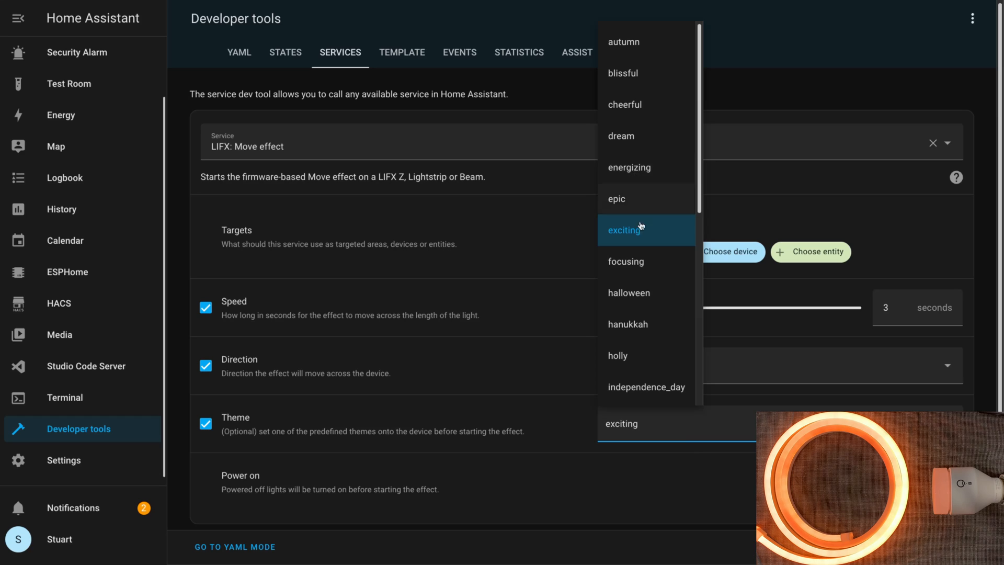
scroll(down, 3)
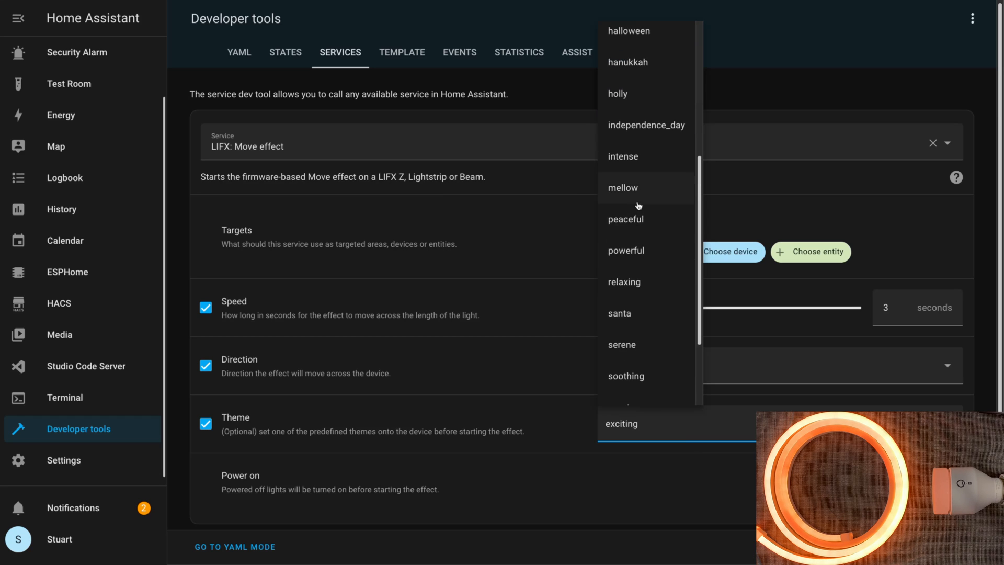
click(647, 125)
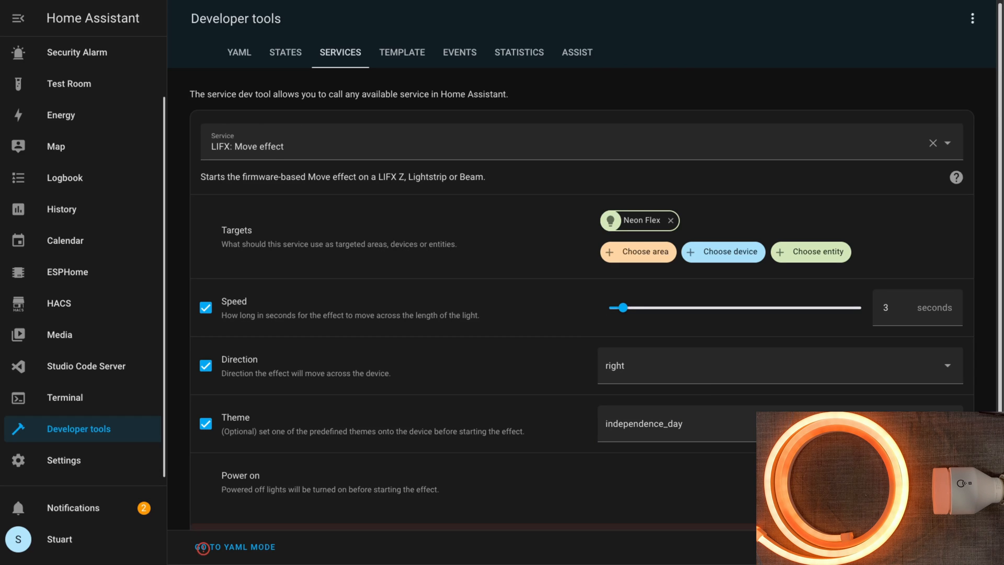
mouse_move(676, 490)
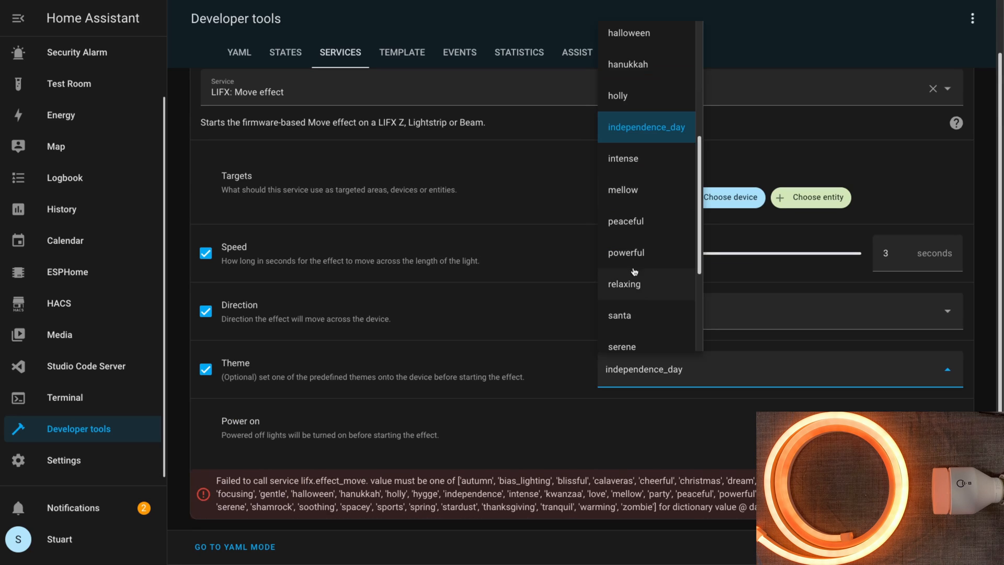
- Run the Move effect with the powerful, cheerful and then warming themes
click(625, 252)
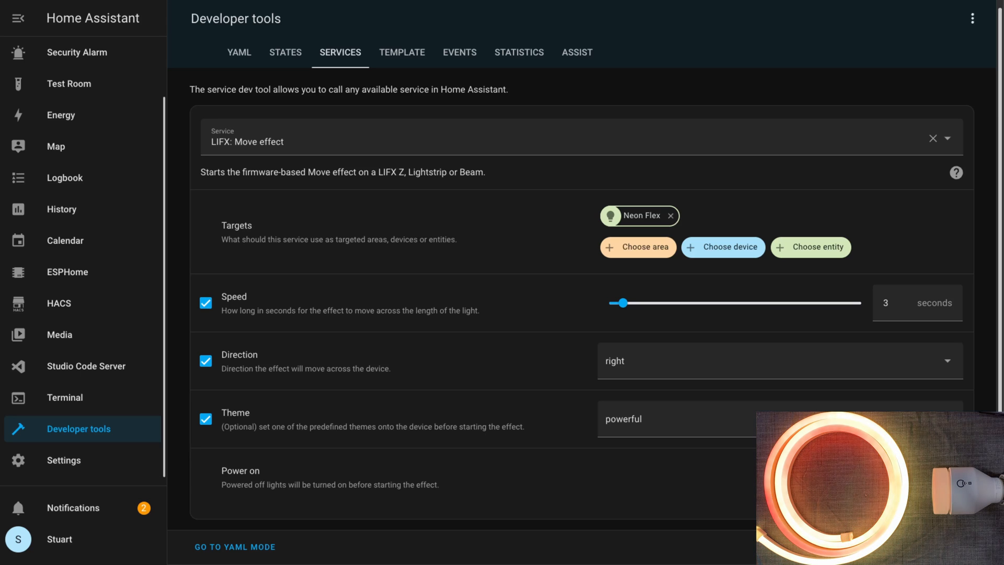
click(623, 418)
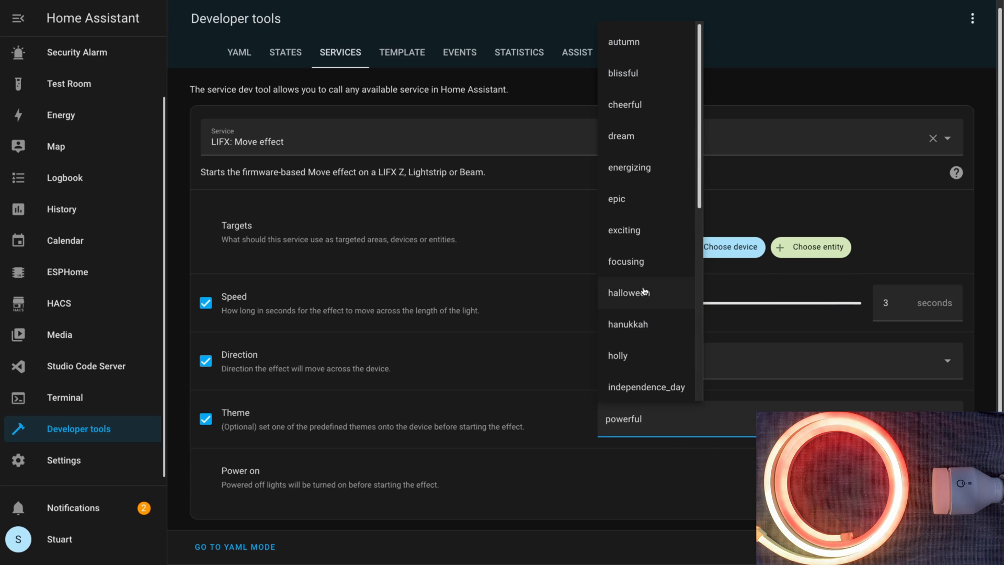
click(624, 104)
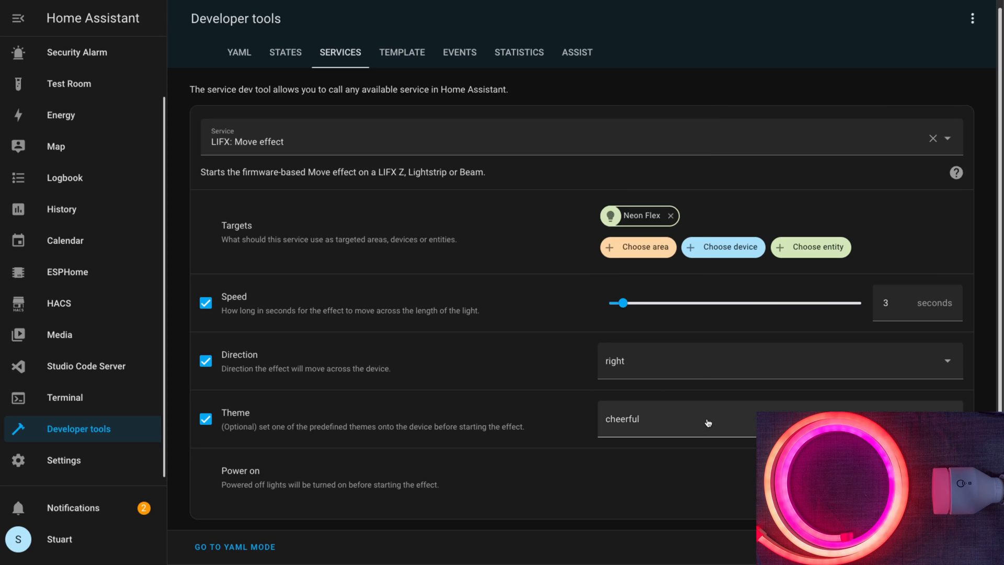
click(676, 418)
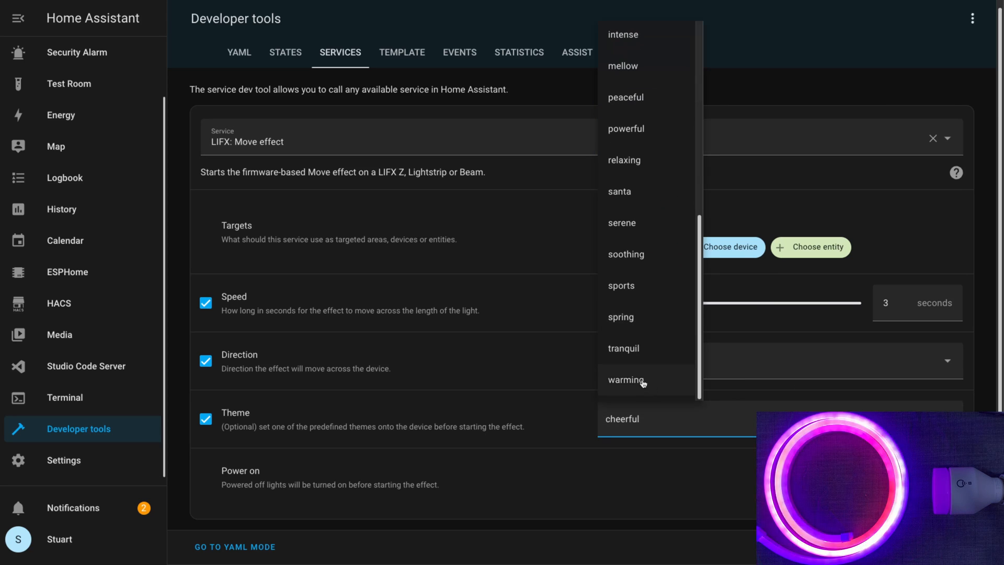
click(626, 380)
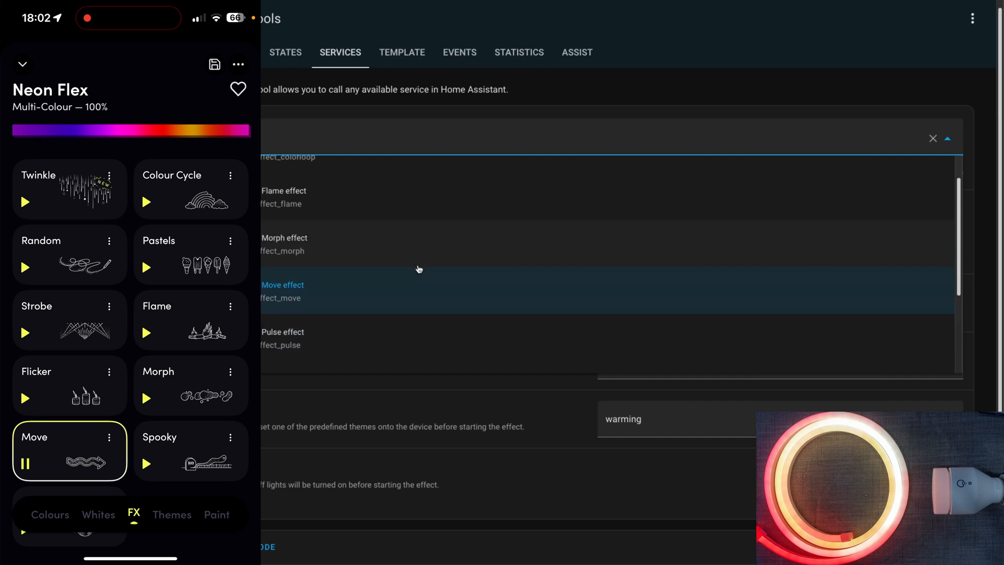
- Target the LIFX Stop effect service at Bathroom Light and Neon Flex
scroll(down, 3)
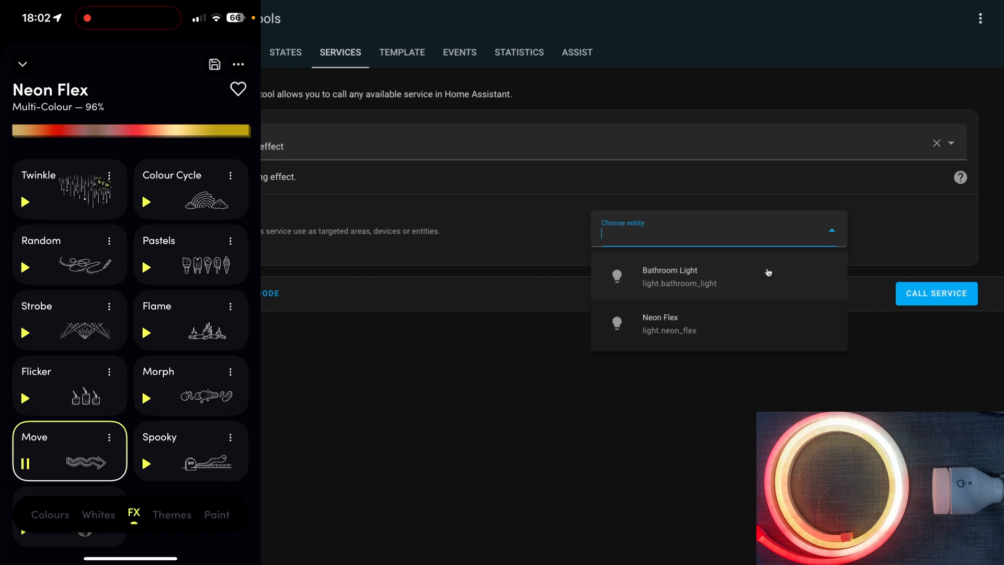
click(690, 277)
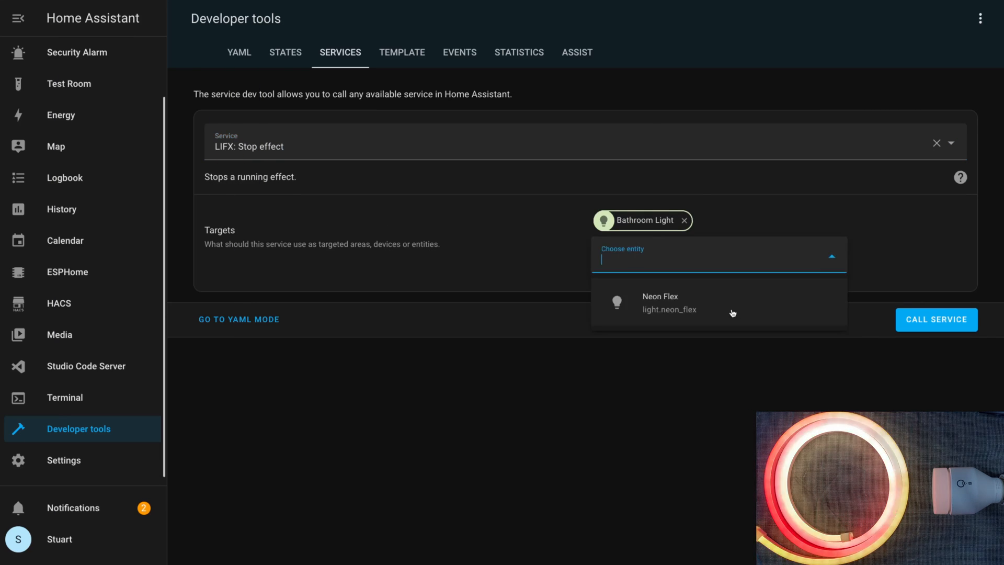
click(660, 304)
text(lifx)
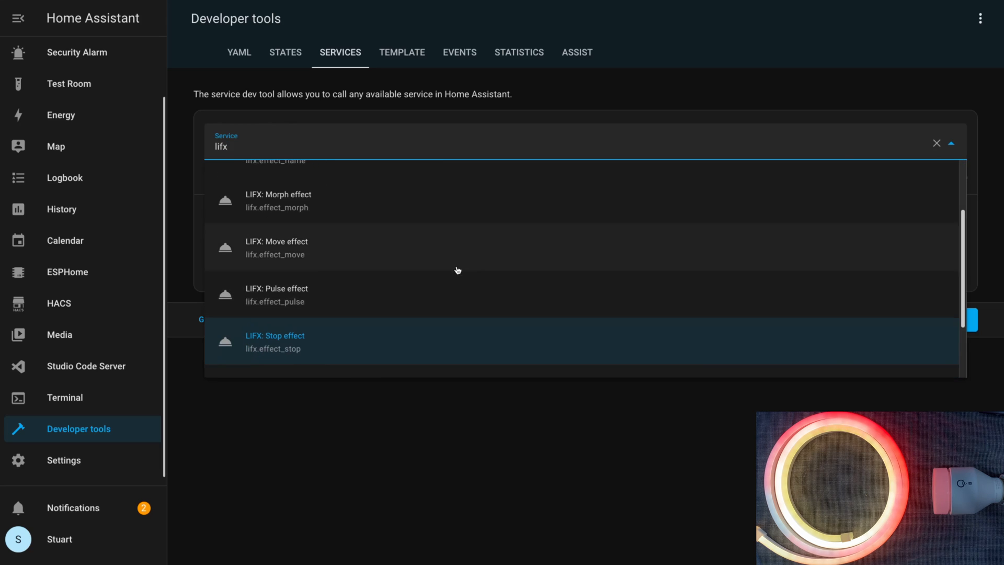
- Set up the LIFX Pulse effect on Bathroom Light and Neon Flex in breathe mode
click(276, 295)
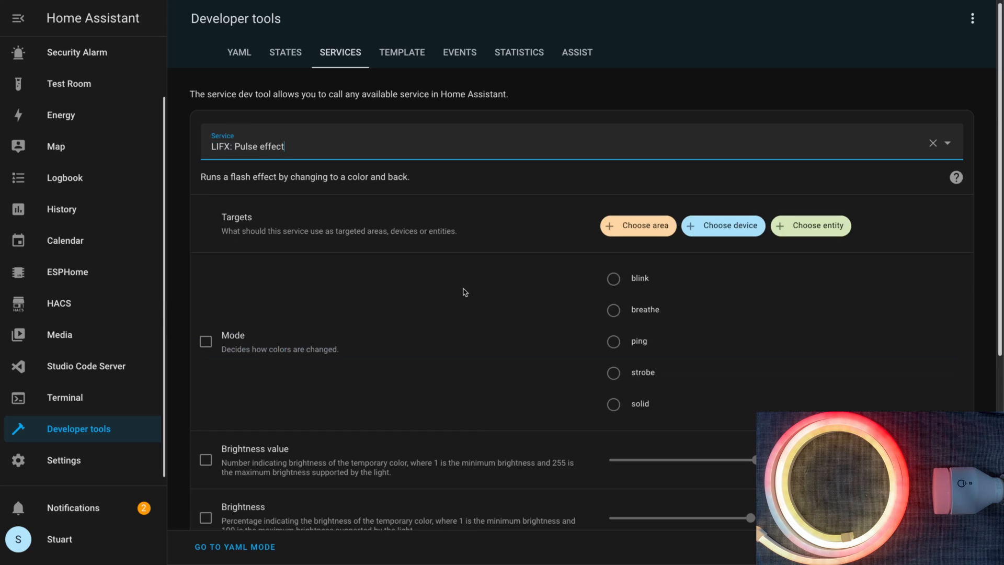
click(811, 226)
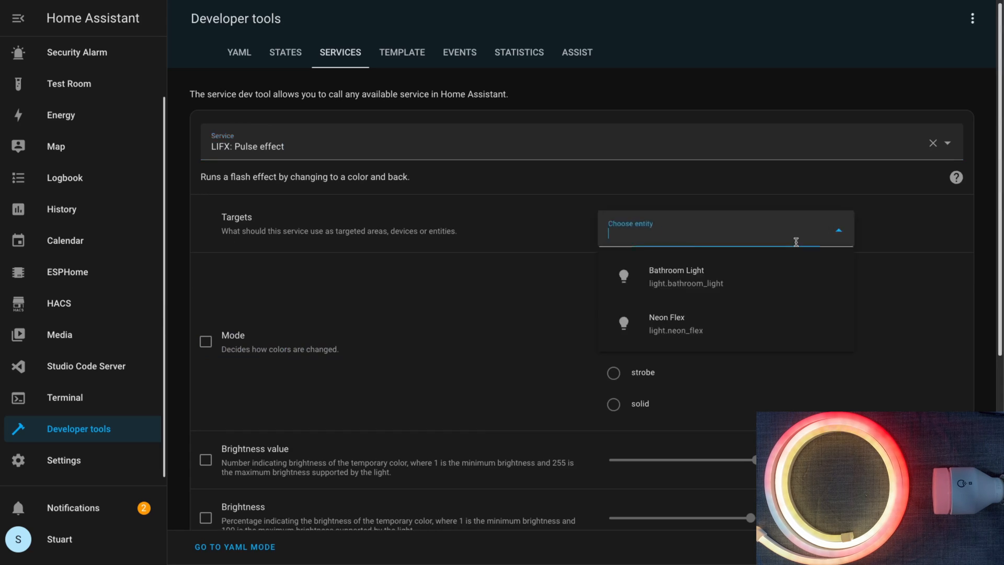
click(676, 276)
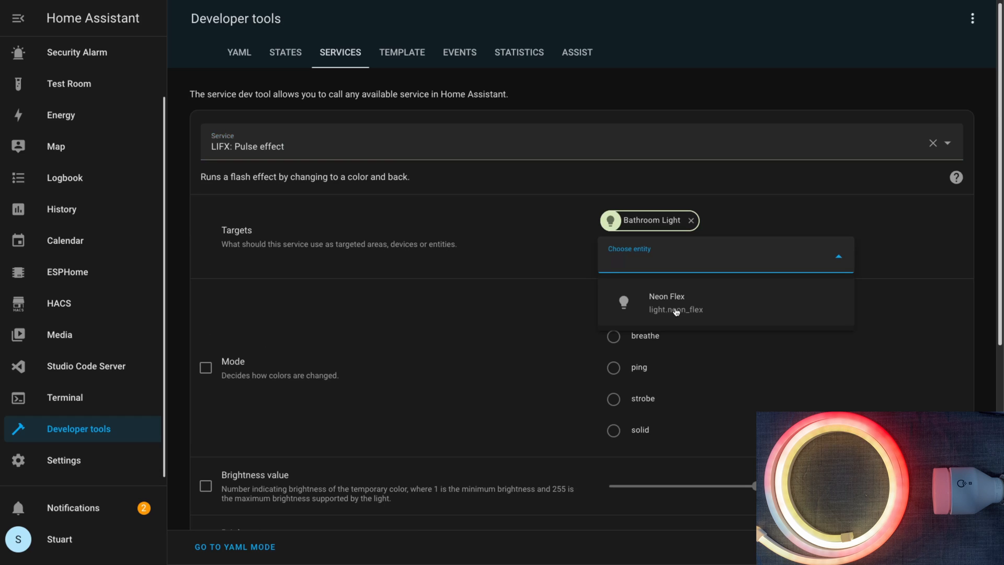
click(676, 302)
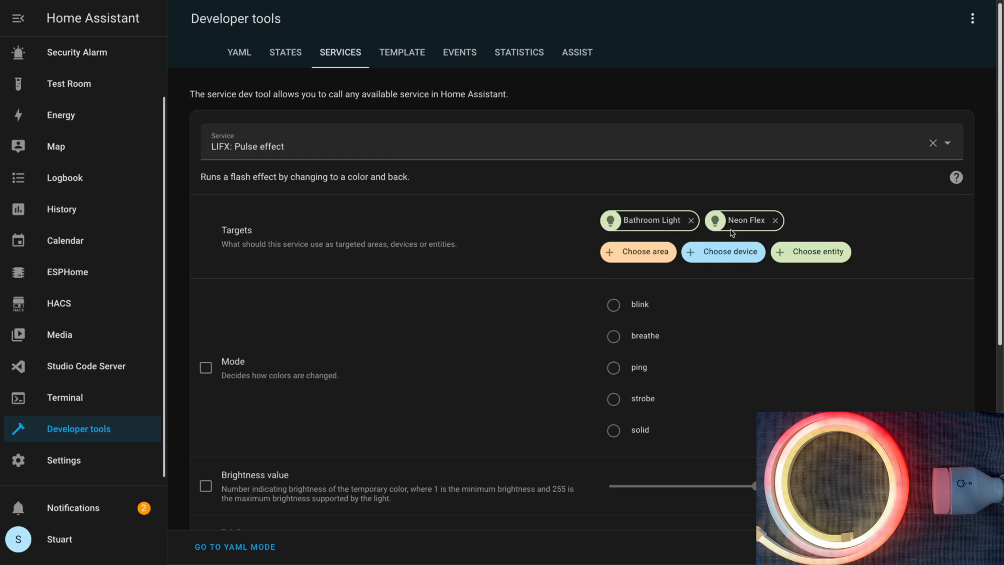
mouse_move(666, 294)
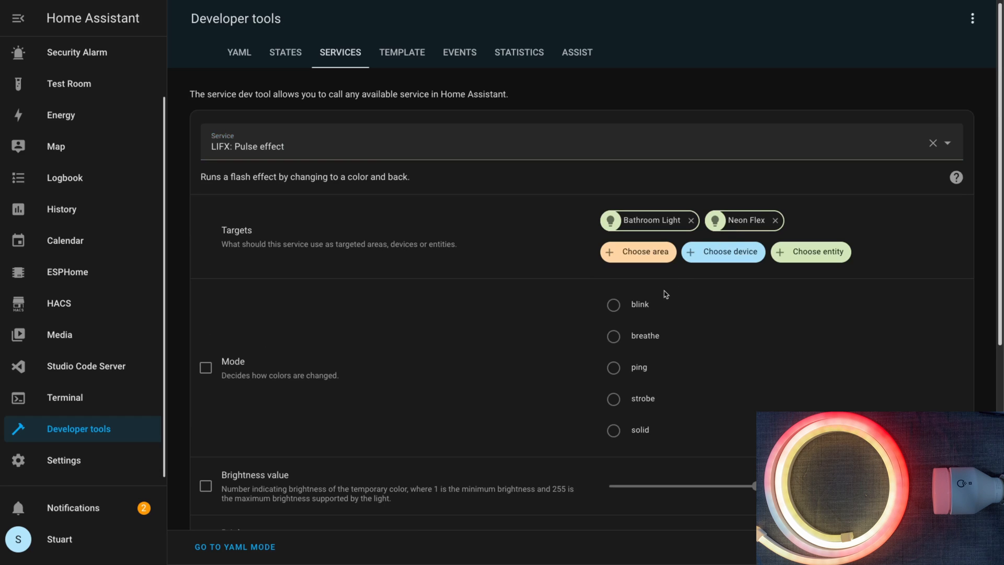
mouse_move(615, 335)
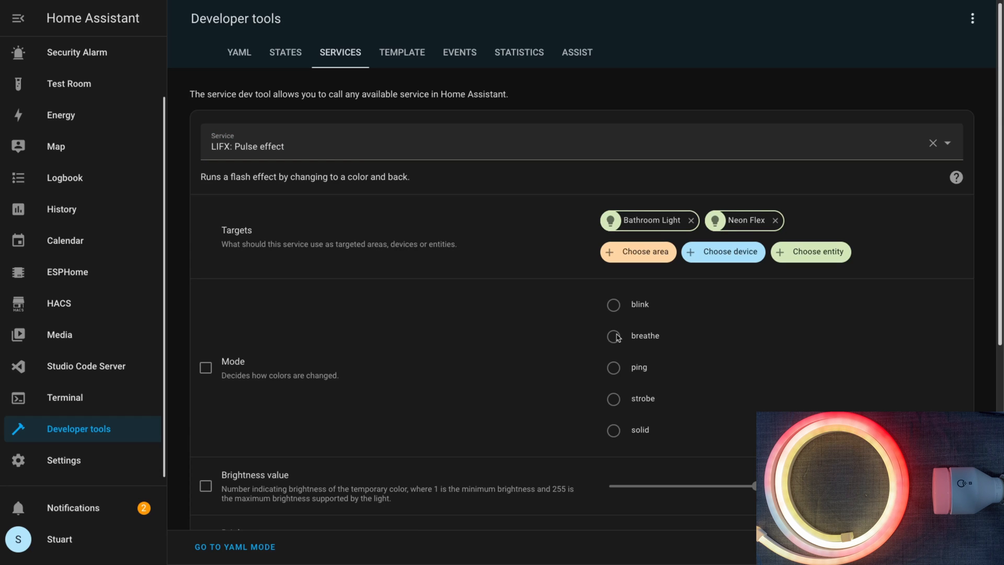
mouse_move(645, 329)
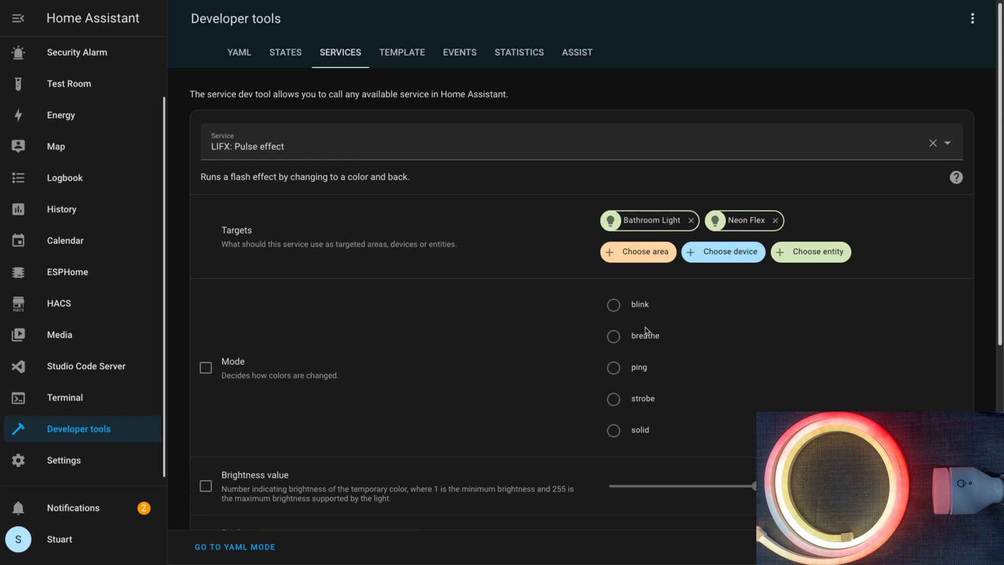
mouse_move(644, 345)
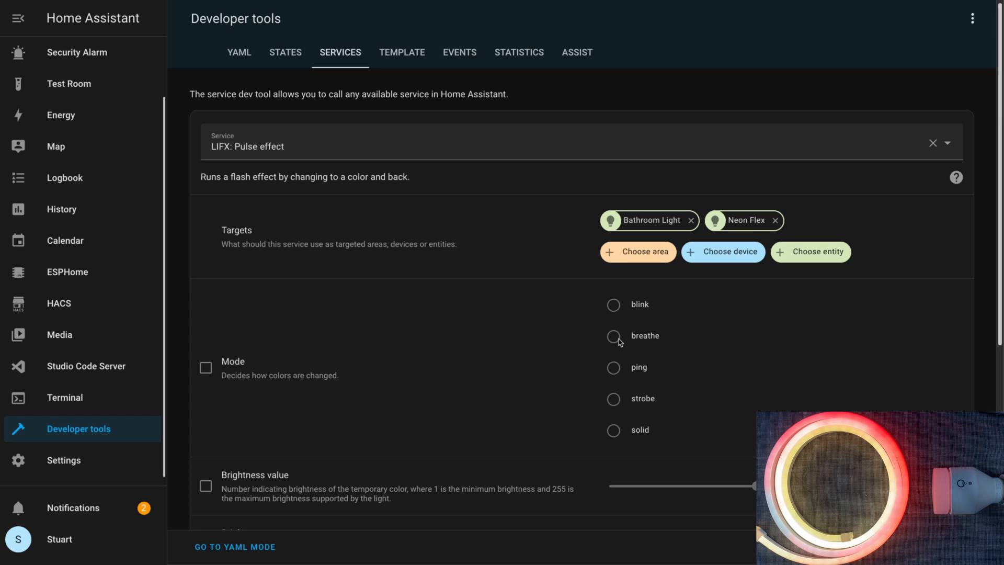
mouse_move(389, 366)
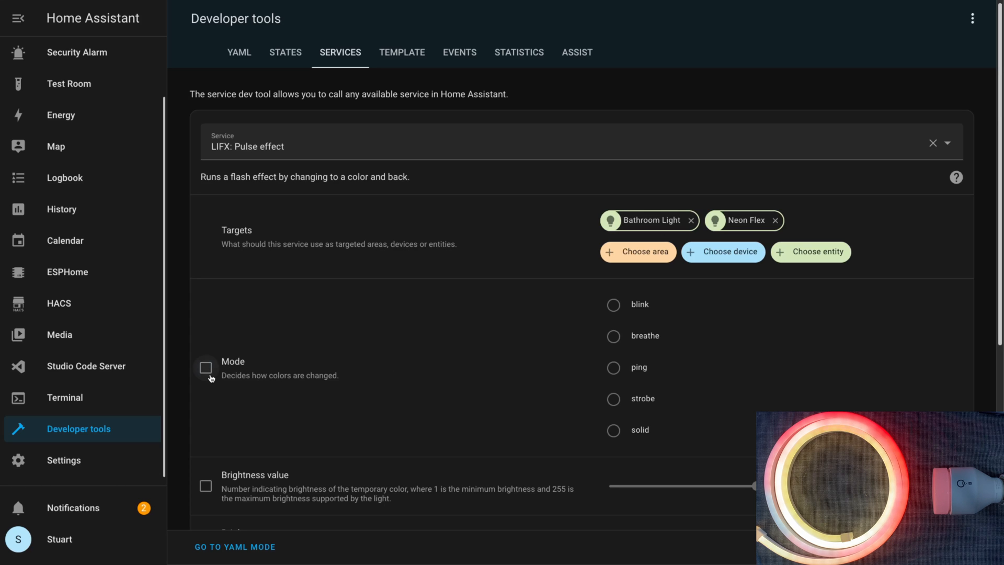
click(205, 368)
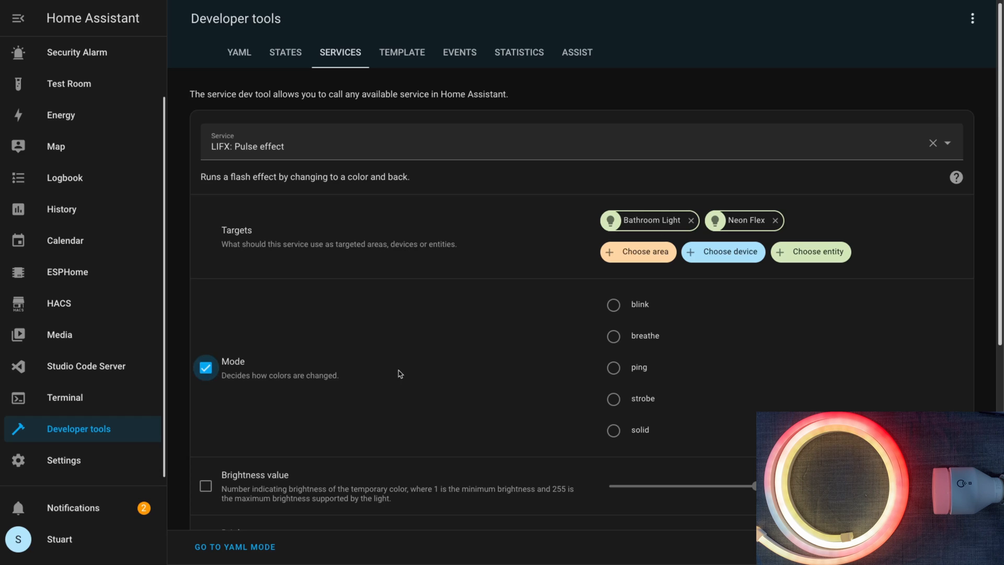
mouse_move(672, 350)
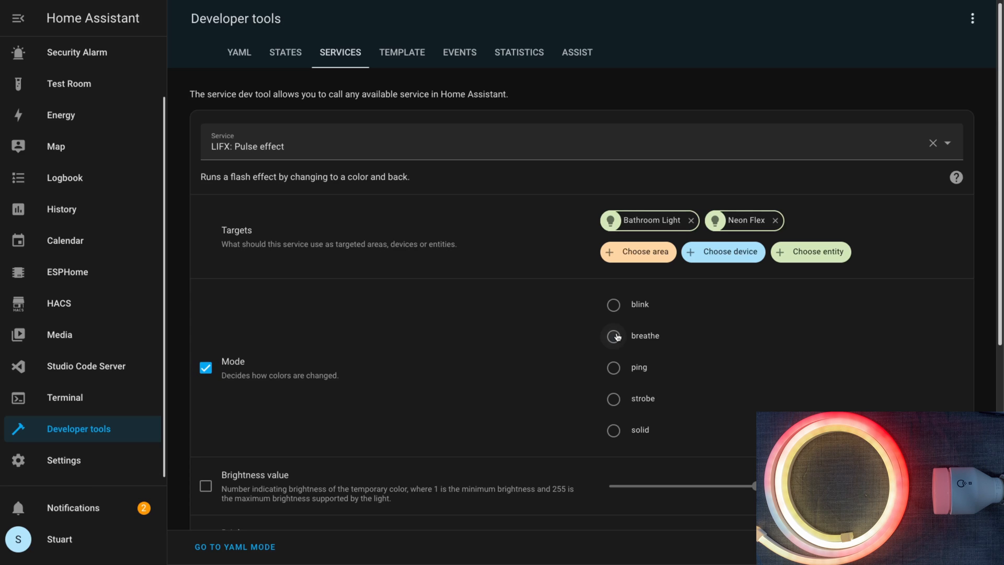
click(613, 336)
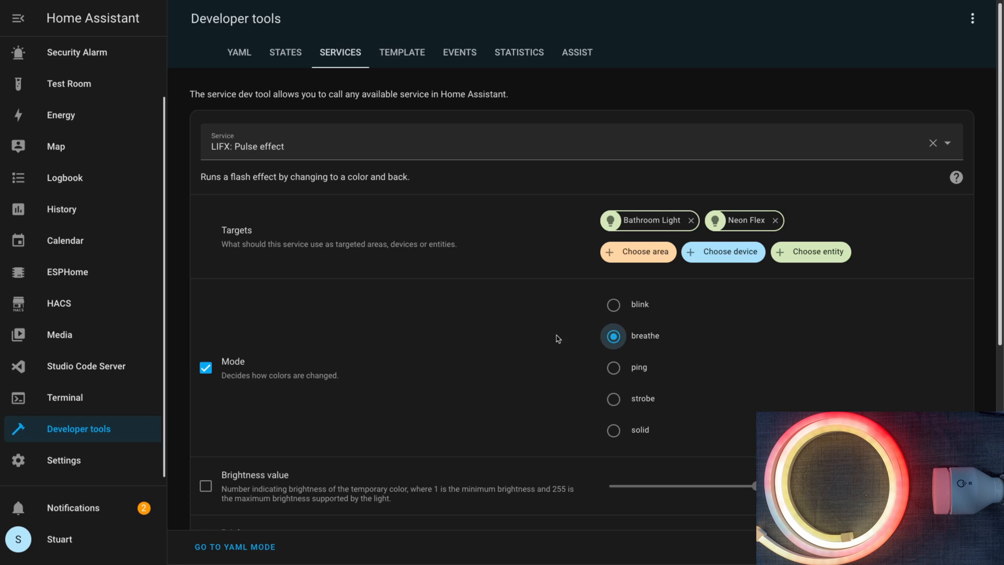
mouse_move(470, 327)
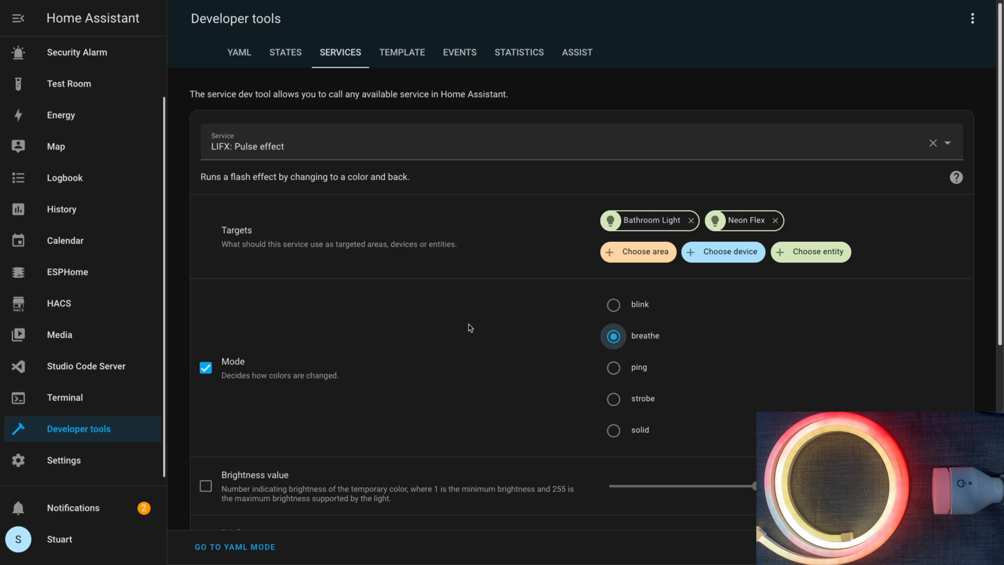
mouse_move(476, 330)
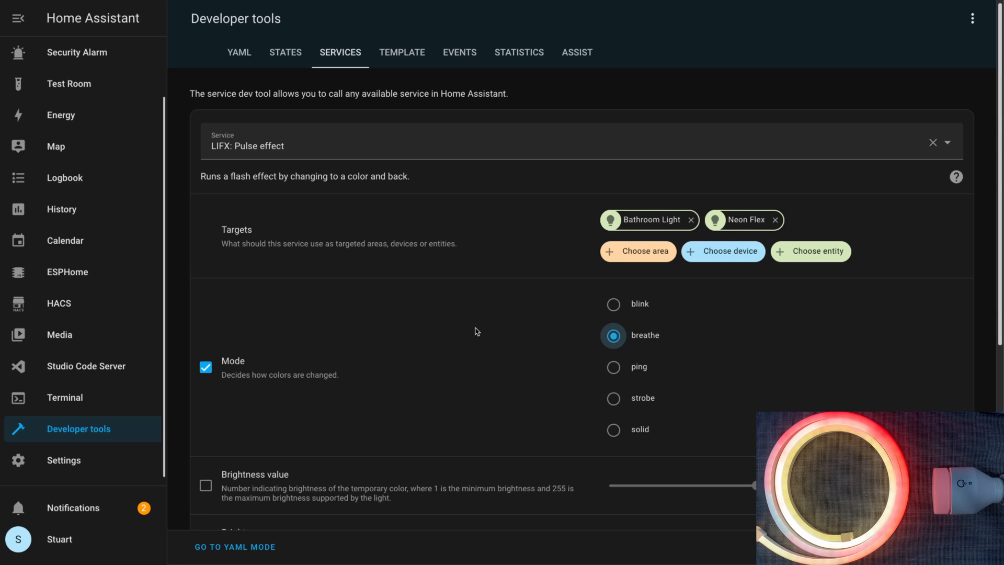
scroll(down, 3)
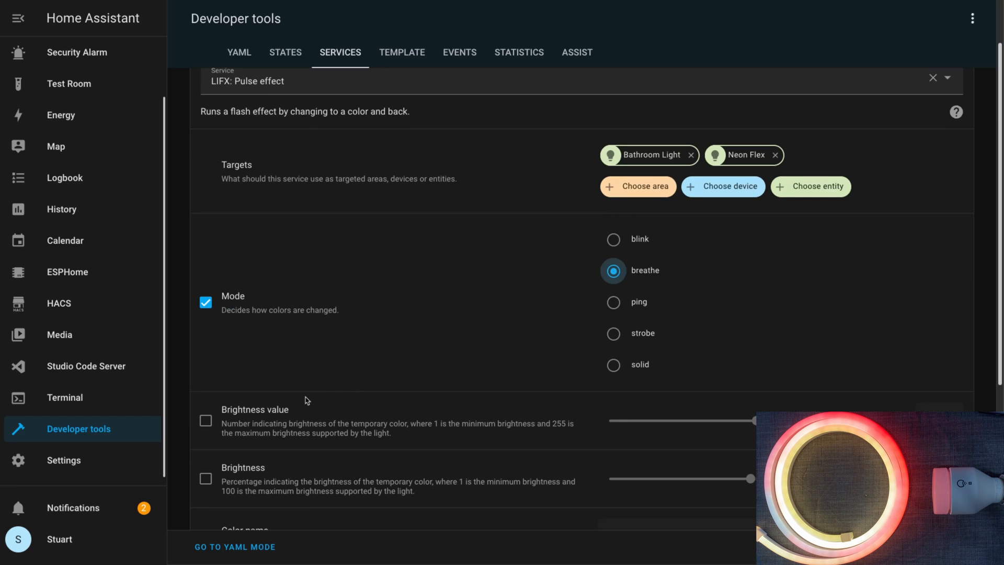
mouse_move(222, 457)
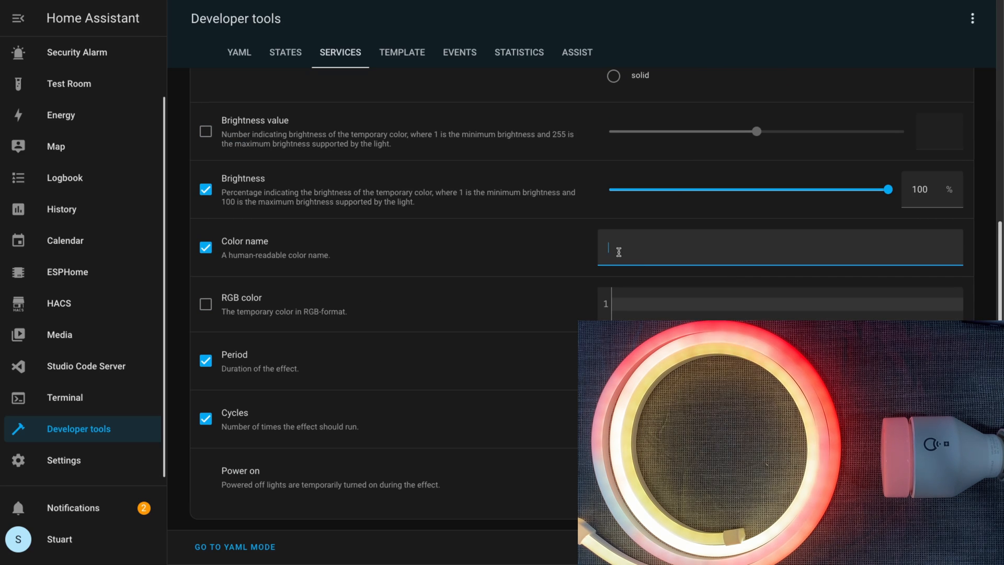
- Set the pulse effect colour name to orange
text(orang)
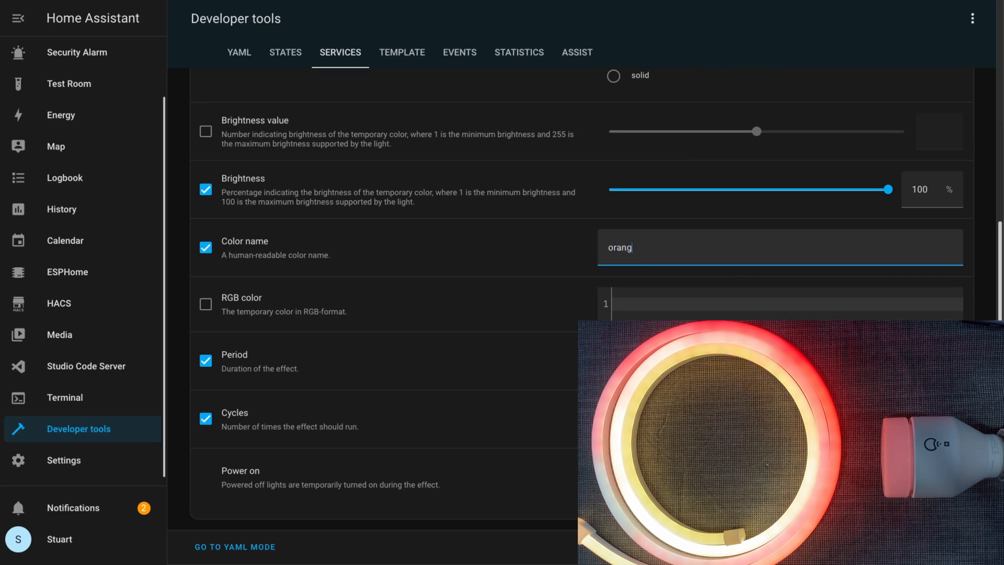
text(e)
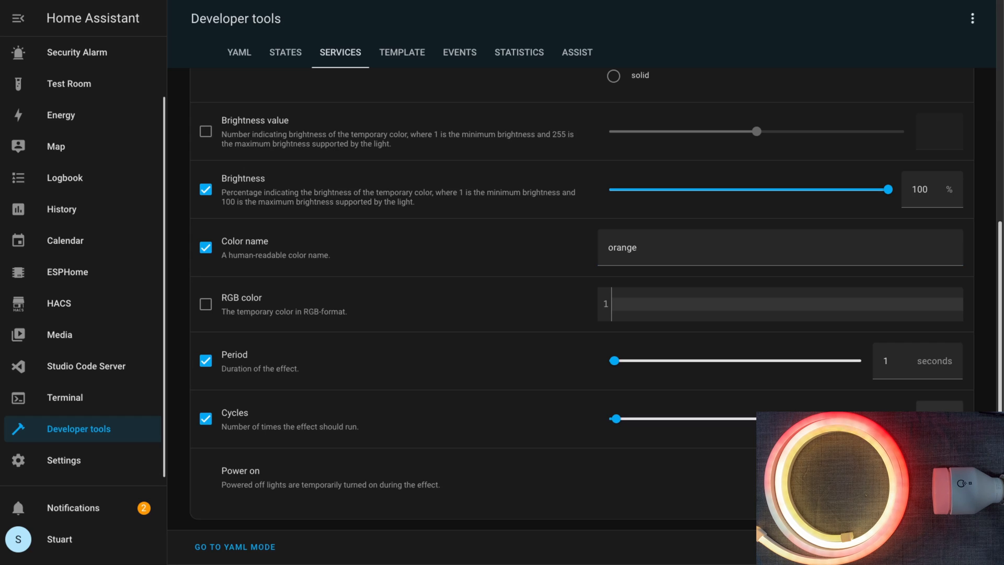
mouse_move(586, 405)
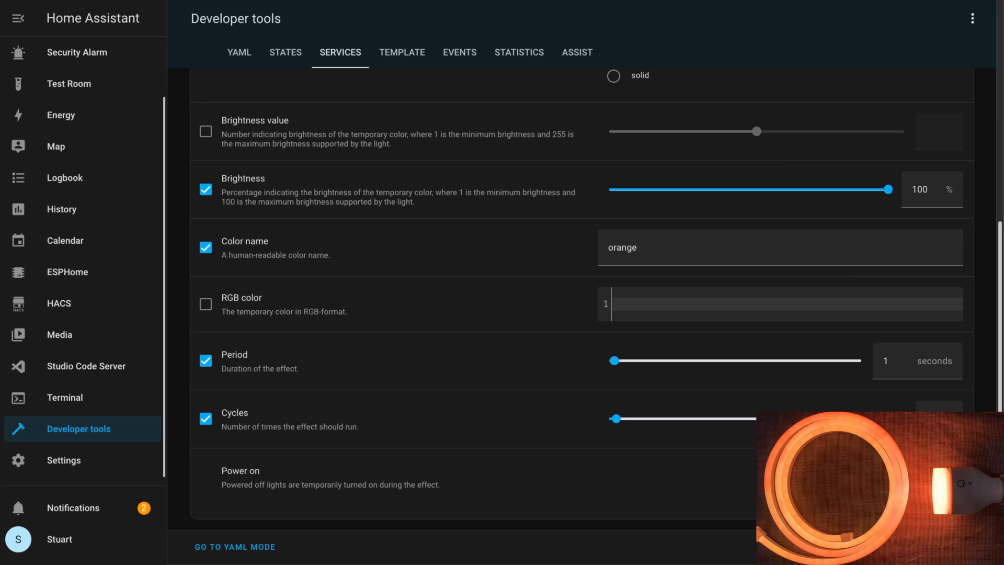
mouse_move(42, 456)
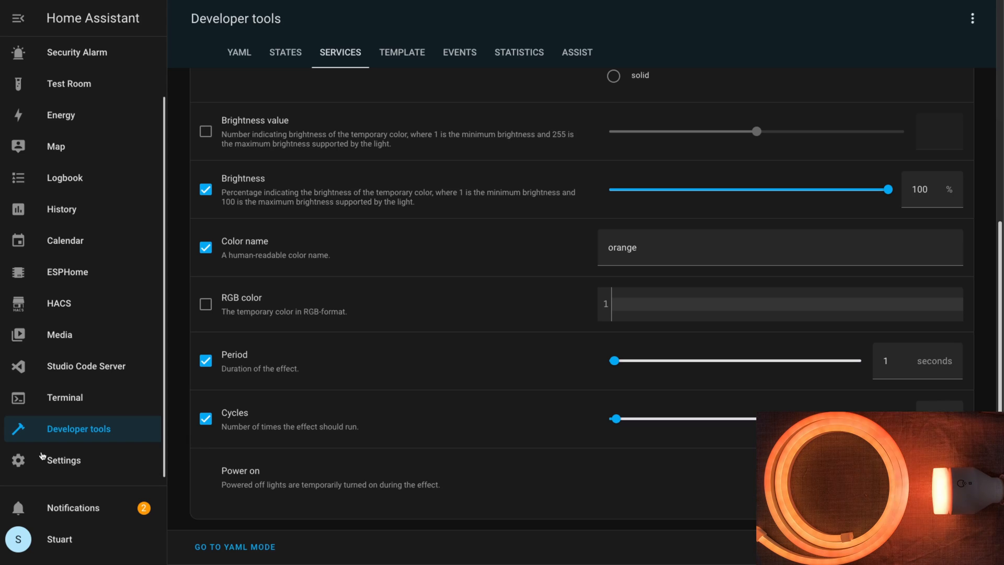
mouse_move(75, 435)
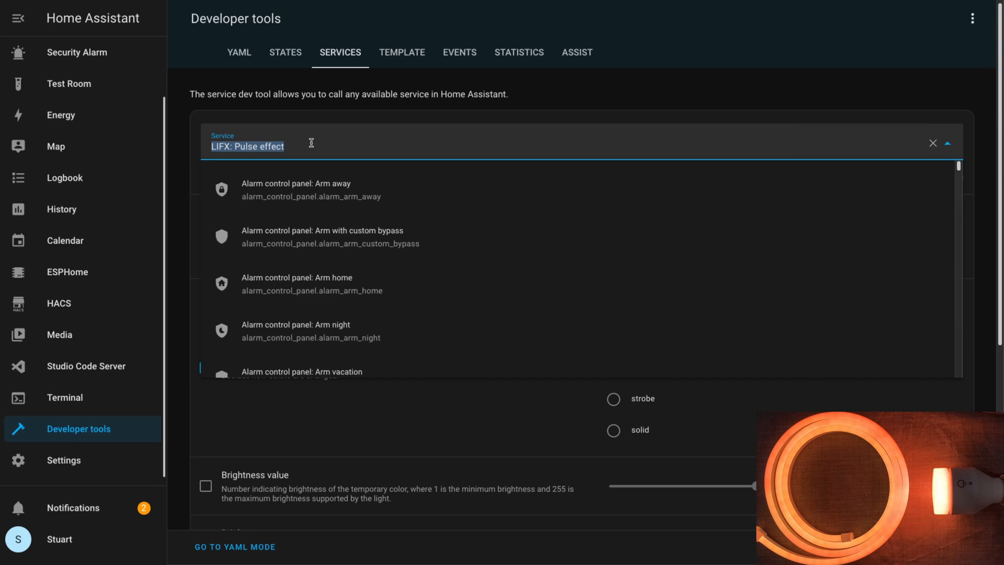
- Stop the LIFX effect, turn off Bathroom Light and Neon Flex via Light: Turn off, and go to Settings
text(lif)
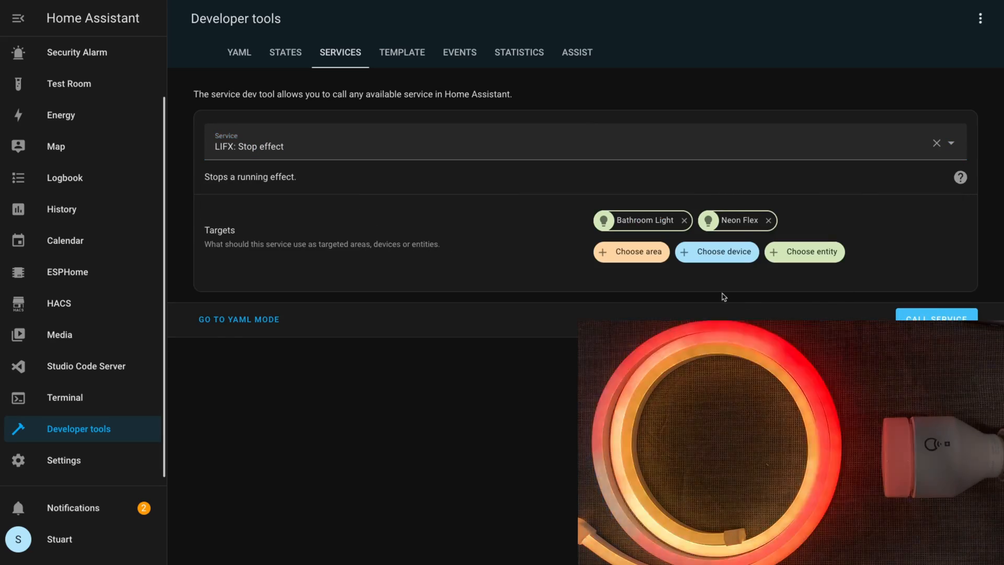
text(ligh)
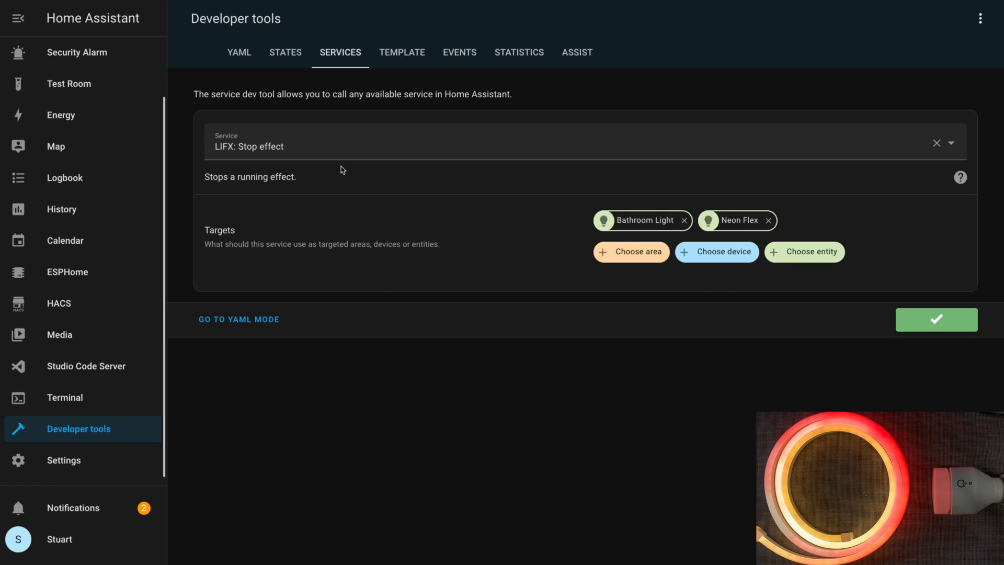
text(light)
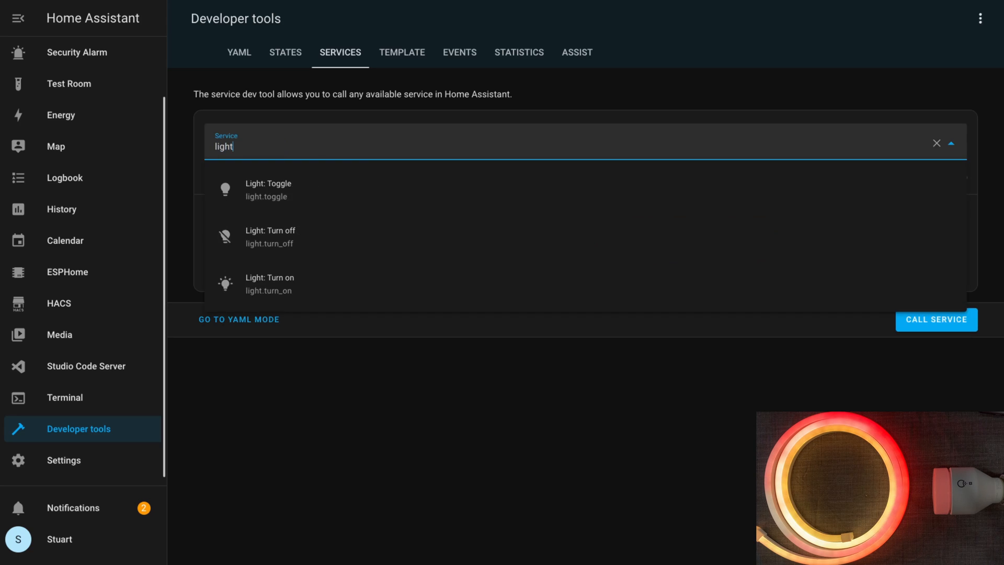
click(270, 236)
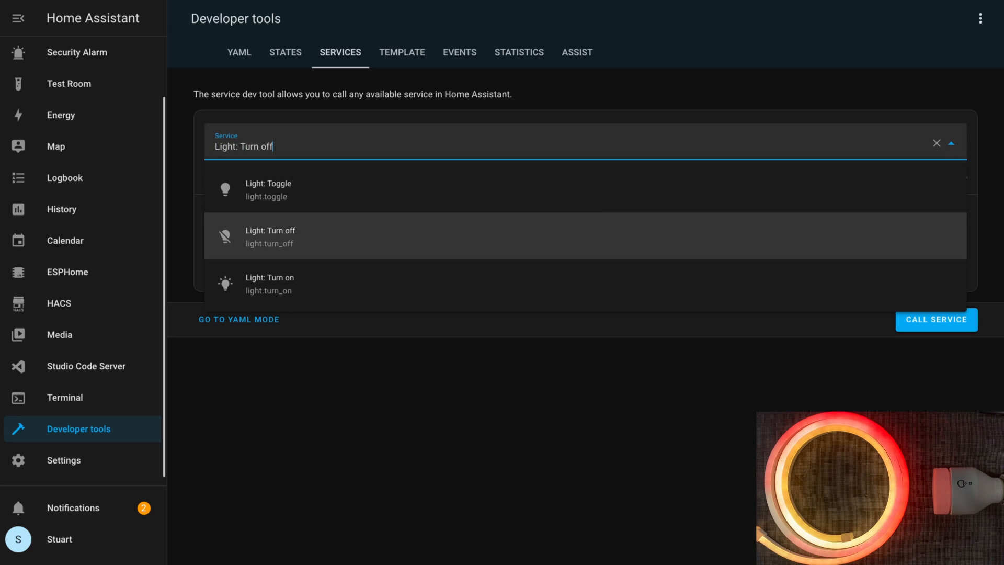
click(270, 237)
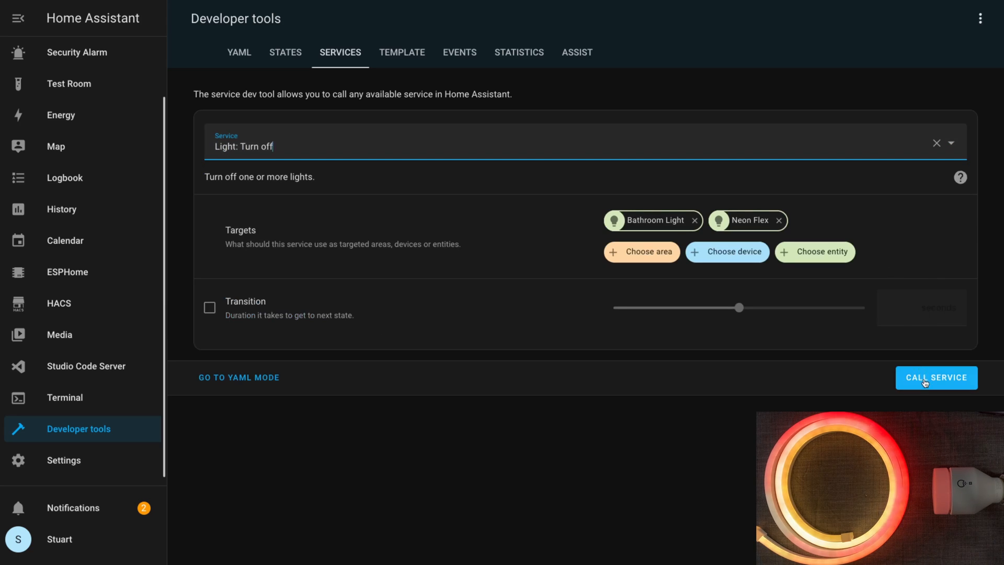
click(63, 460)
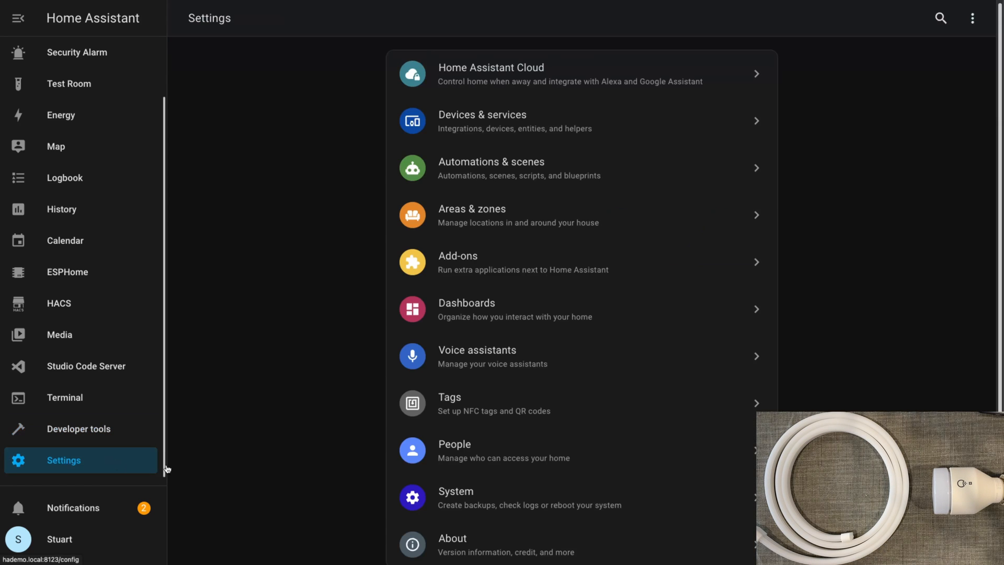
- Open DOORBELL - Flash Ambient Light and expand its parallel actions and Neon Flex pulse-effect action
click(492, 168)
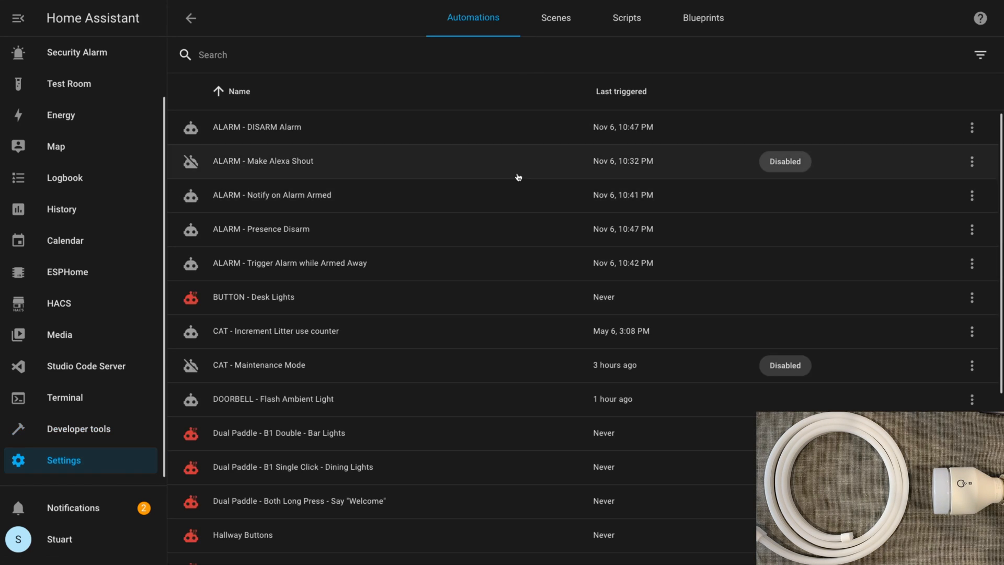
scroll(down, 3)
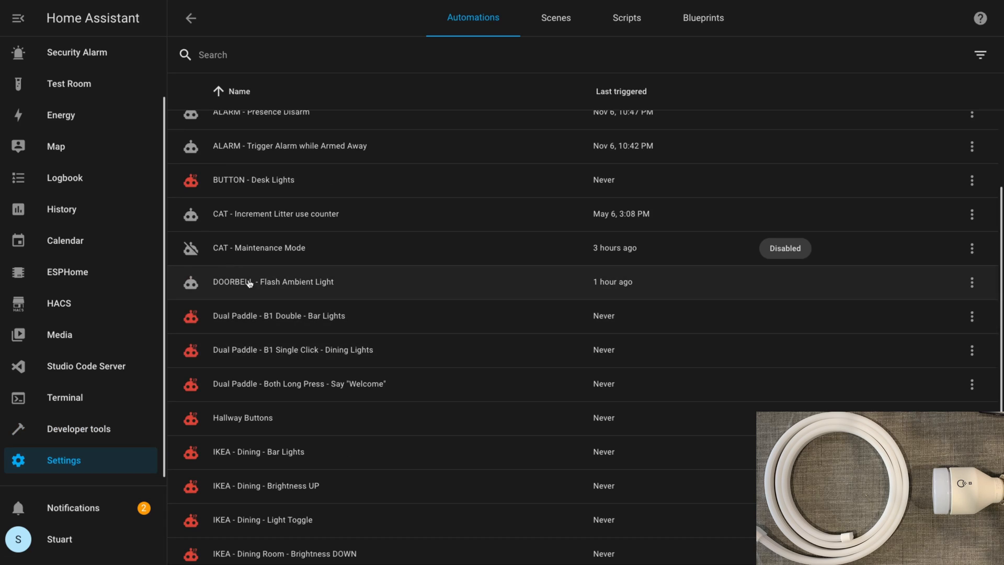
click(272, 282)
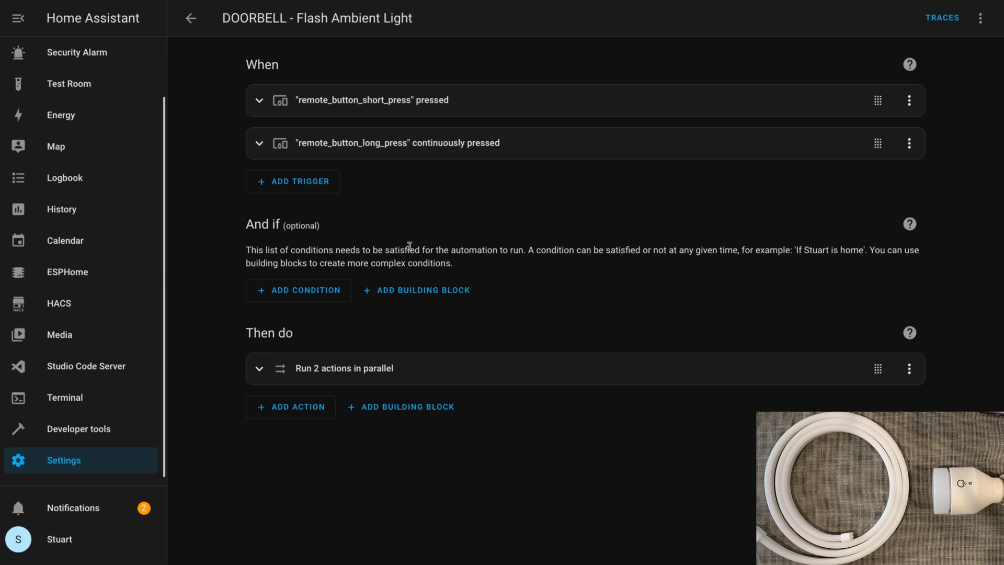
click(260, 368)
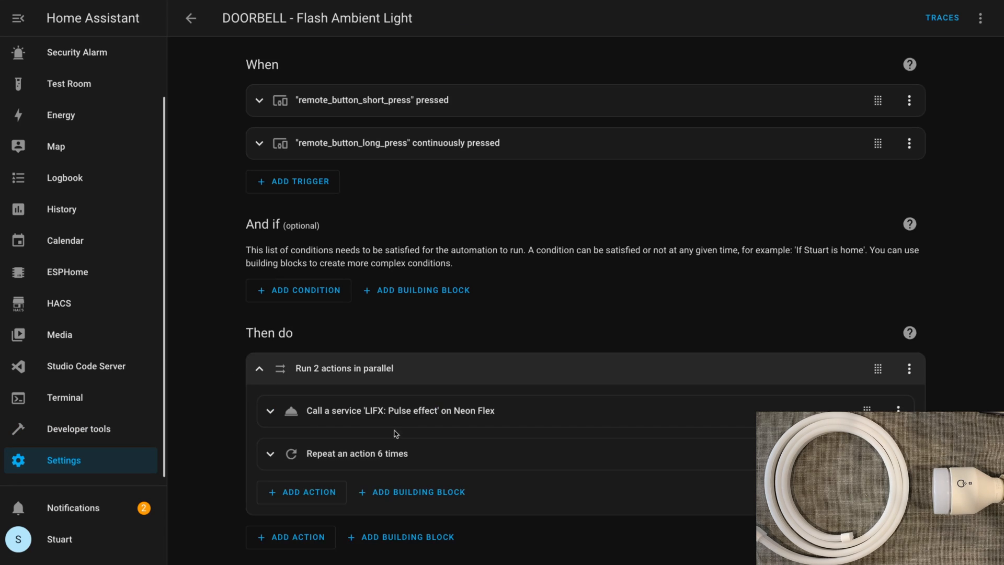
mouse_move(437, 417)
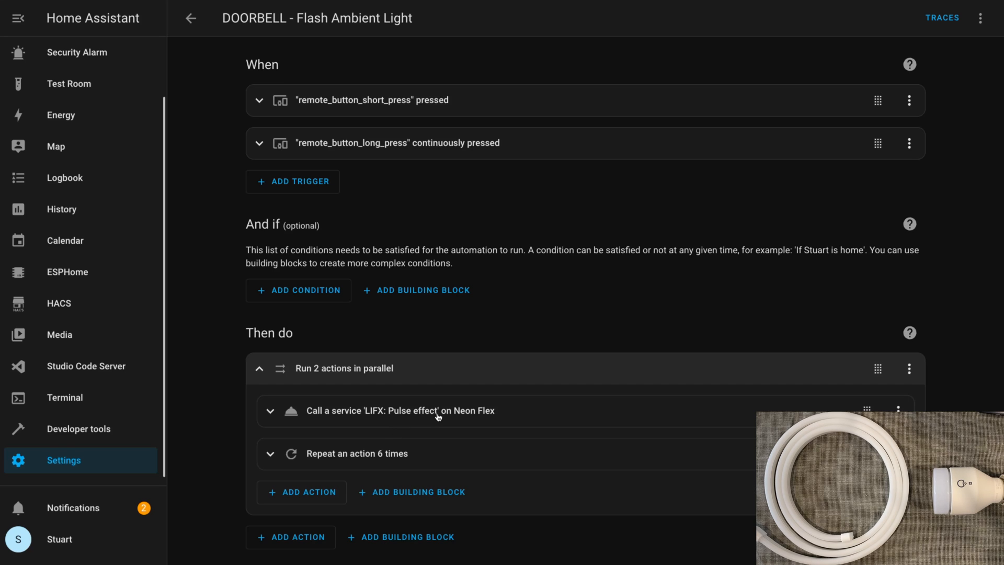
click(400, 411)
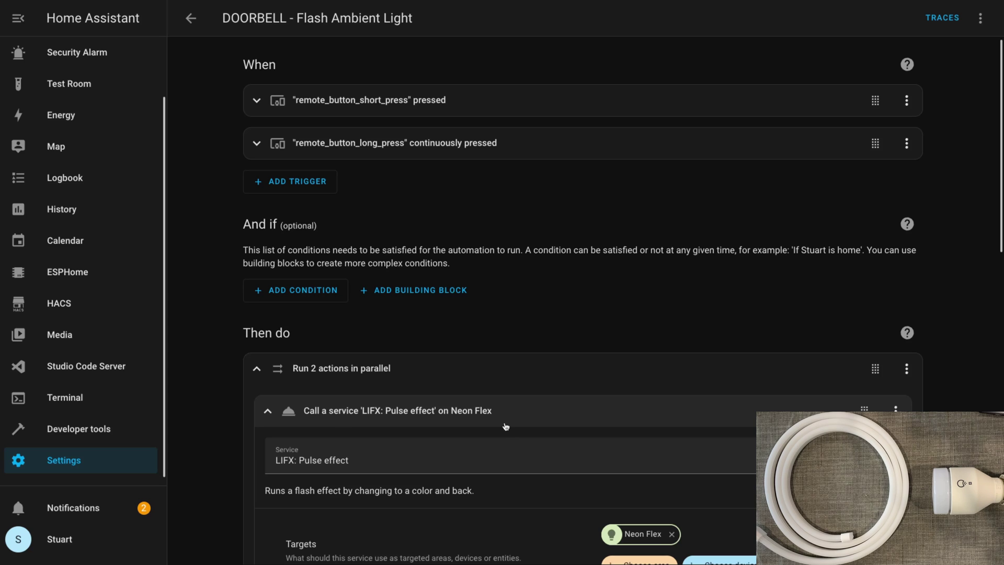
- Add Bathroom Light to the pulse effect targets and change its colour name from green to blue
scroll(down, 3)
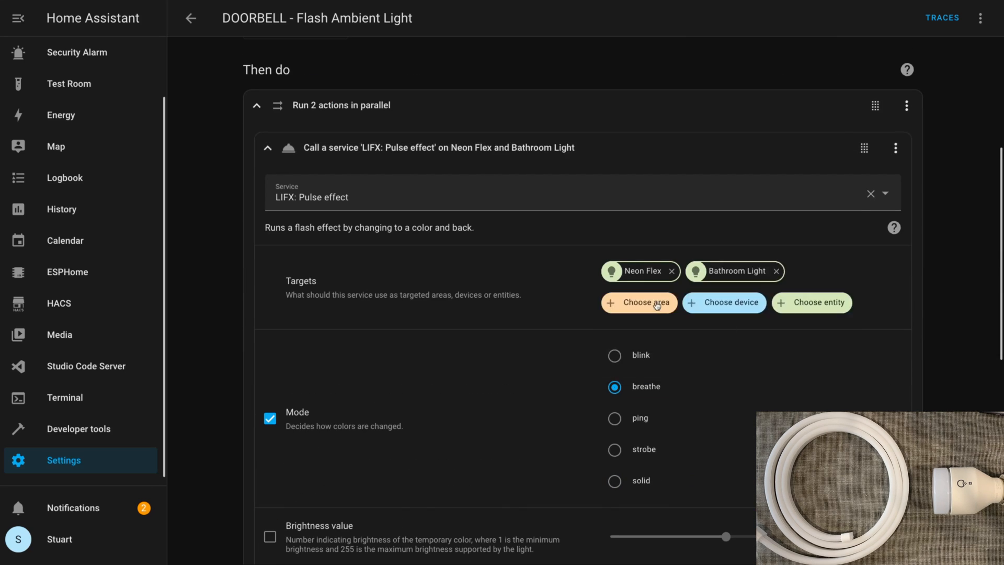
mouse_move(502, 299)
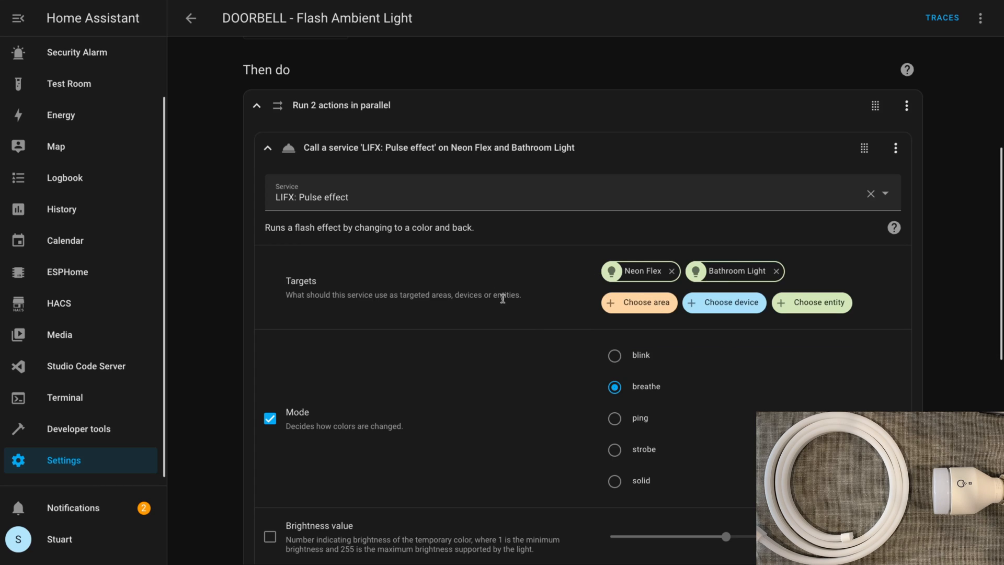
scroll(down, 3)
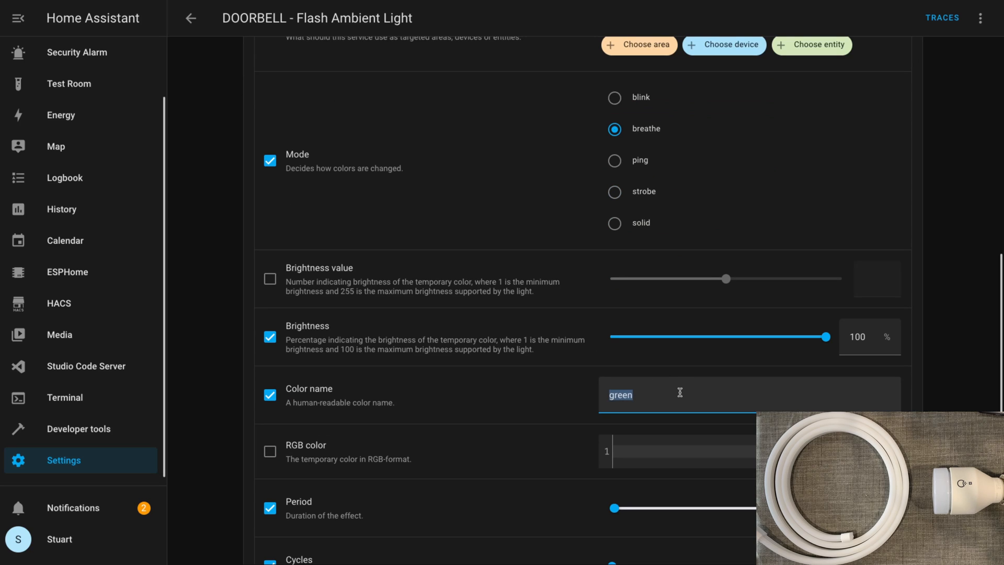
text(blue)
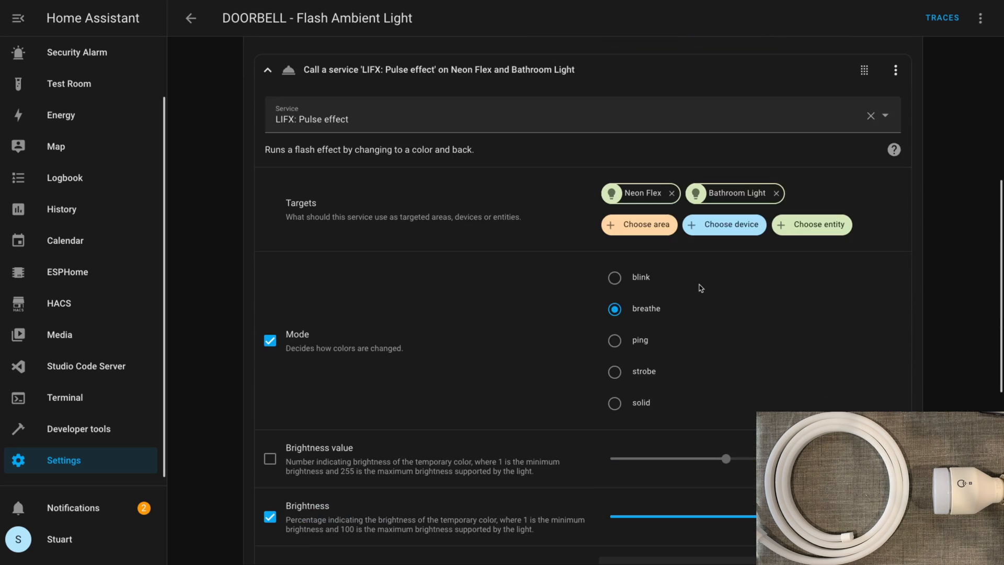
scroll(down, 3)
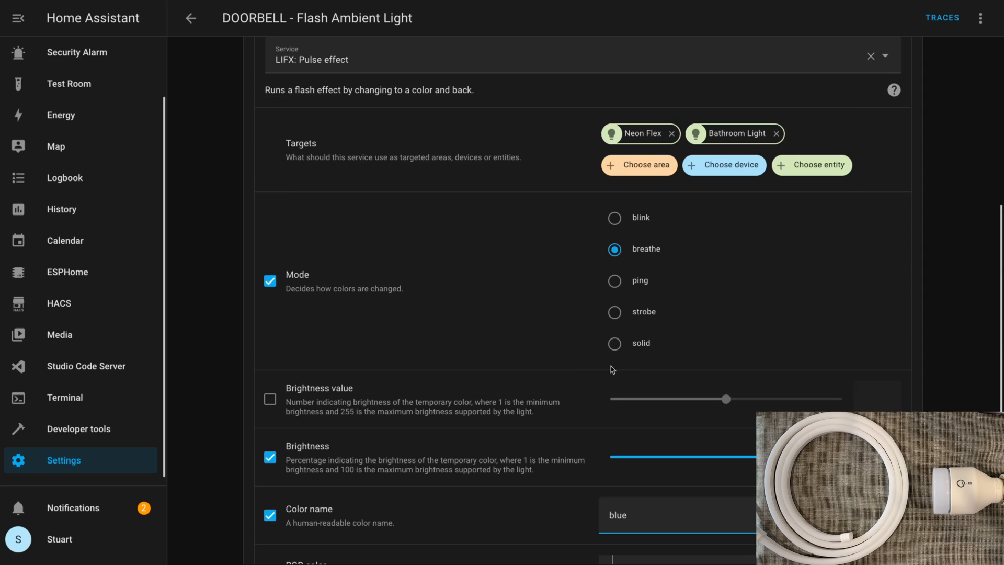
scroll(down, 3)
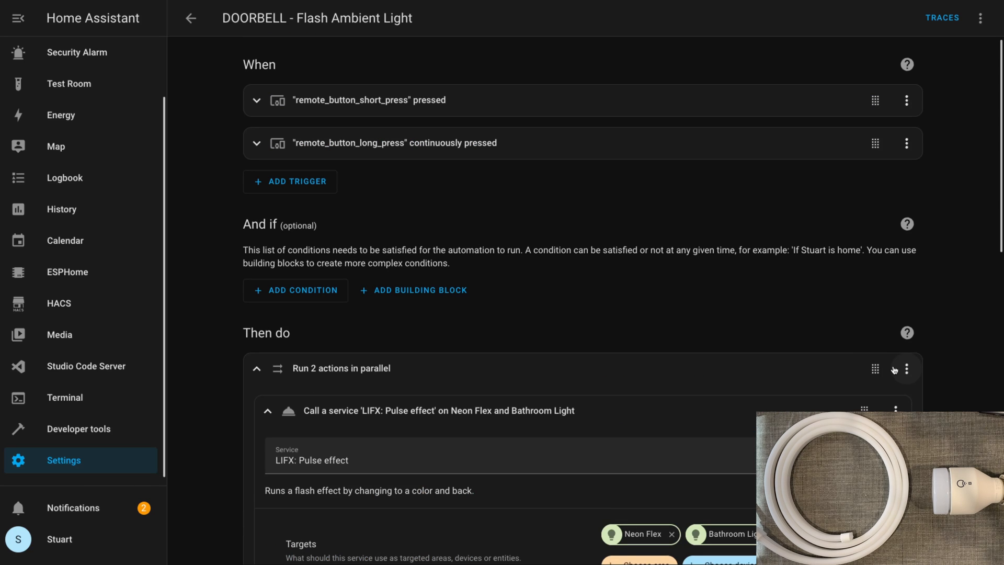
mouse_move(898, 368)
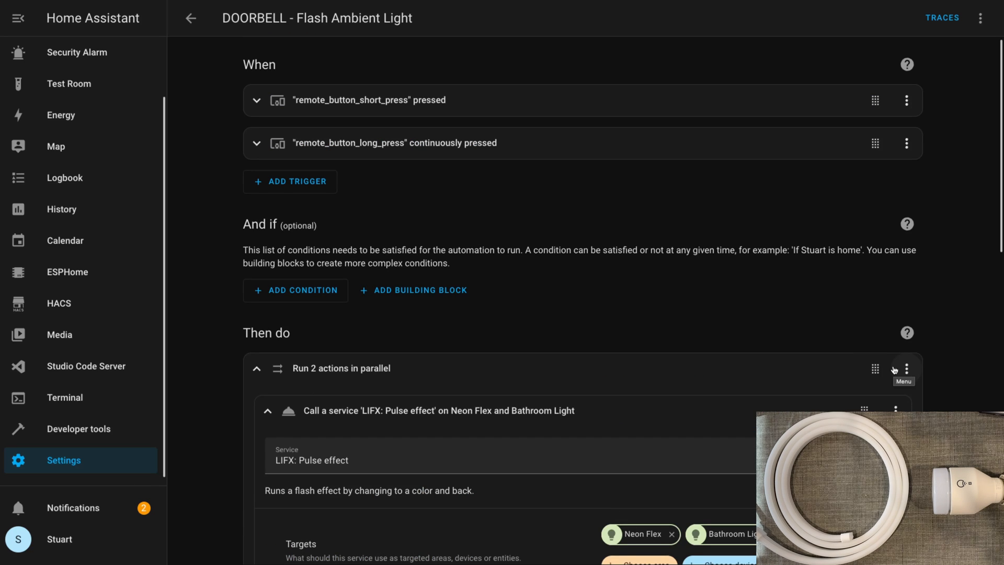